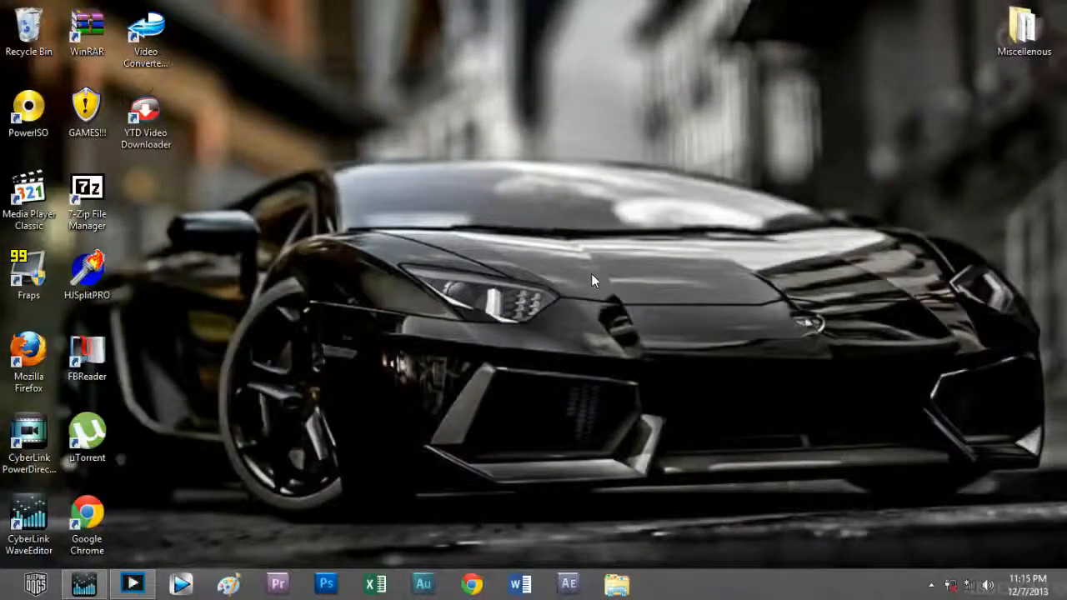
pyautogui.moveTo(488, 281)
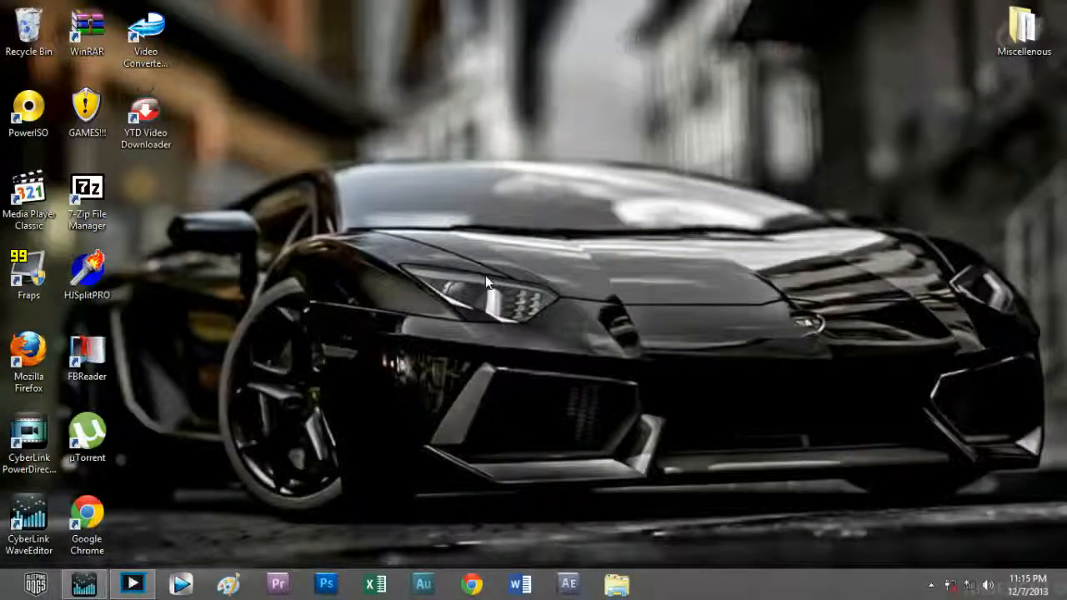
# Step: Launch Video Converter Factory Pro from its desktop shortcut
pyautogui.click(146, 38)
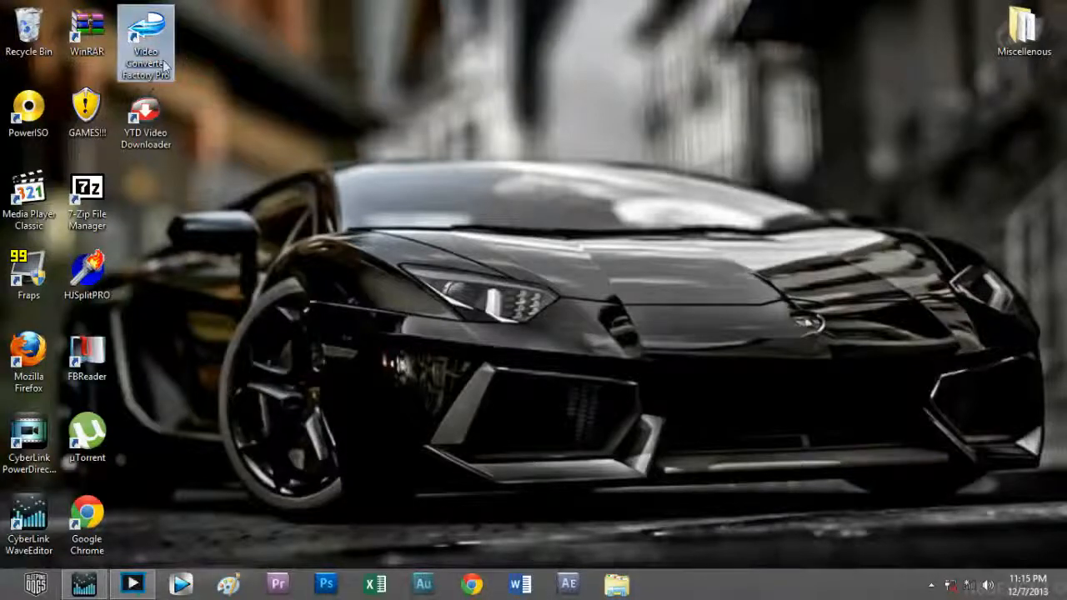
pyautogui.doubleClick(146, 42)
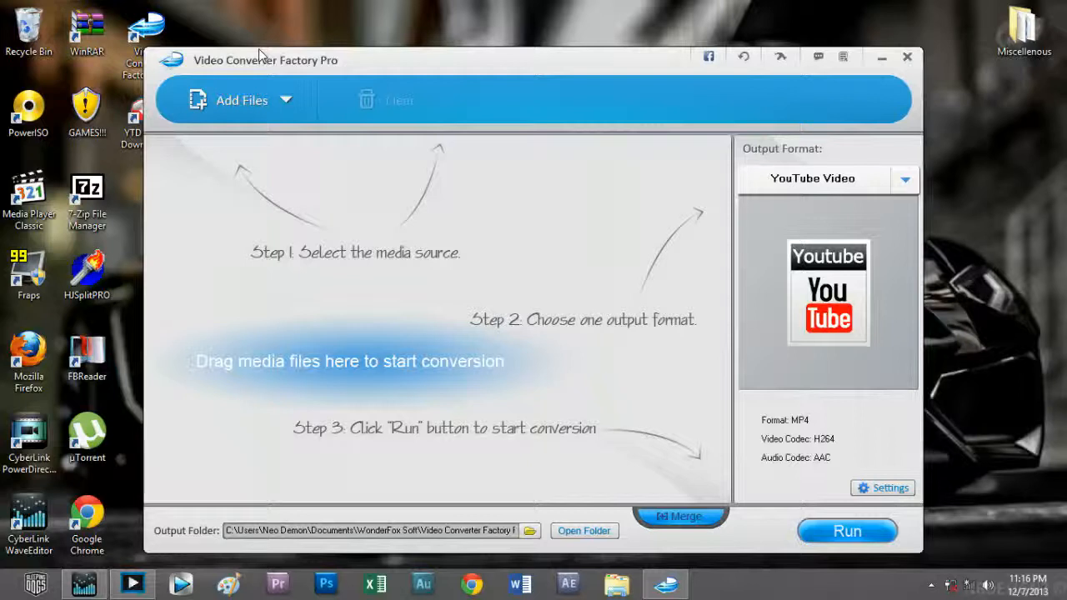
pyautogui.moveTo(257, 41)
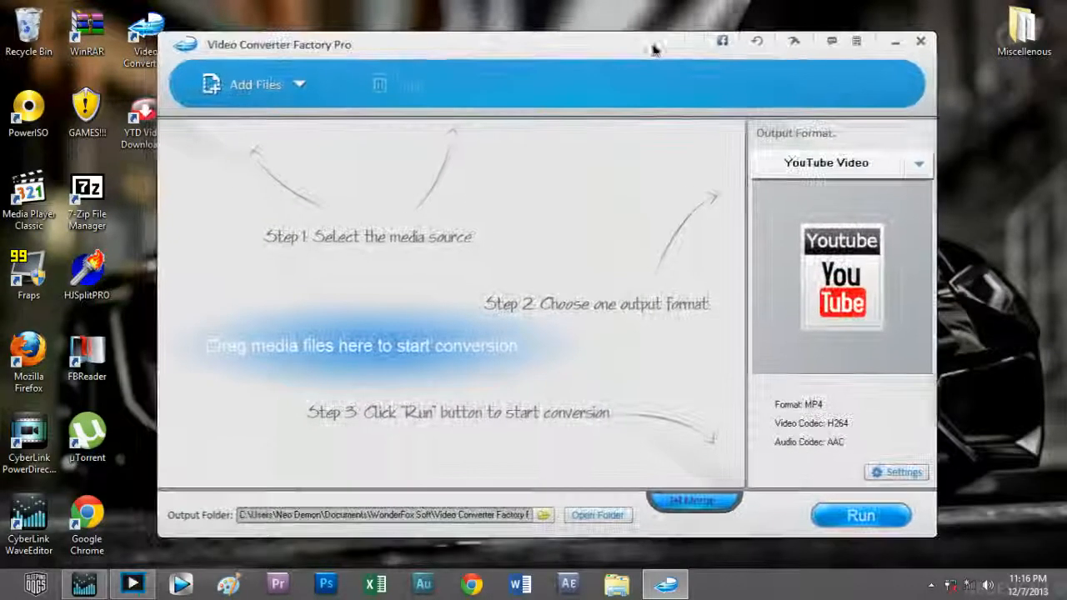
pyautogui.click(792, 41)
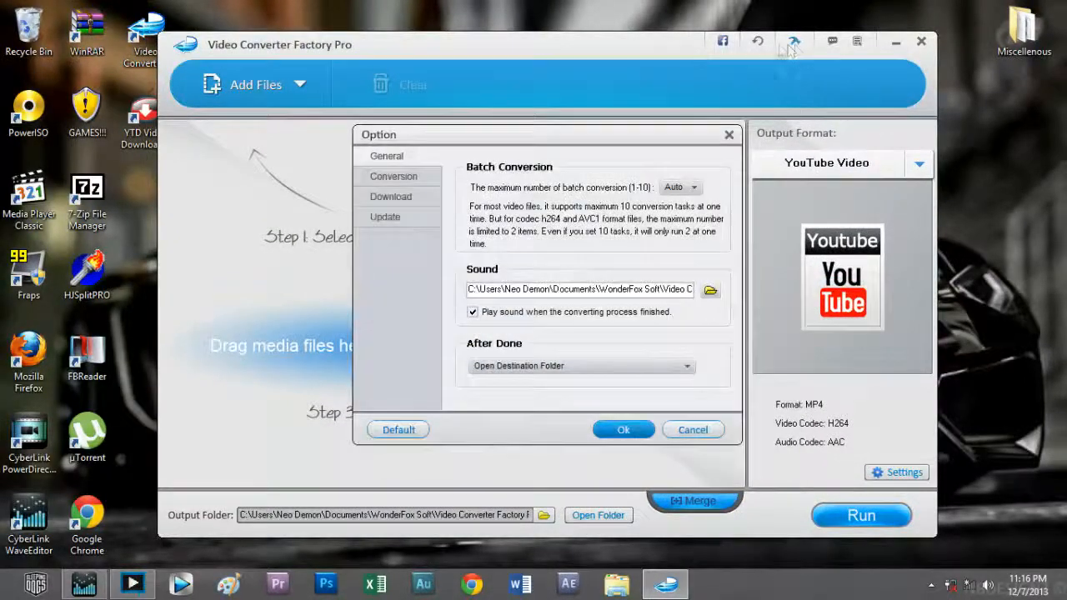
pyautogui.moveTo(378, 134); pyautogui.dragTo(347, 82)
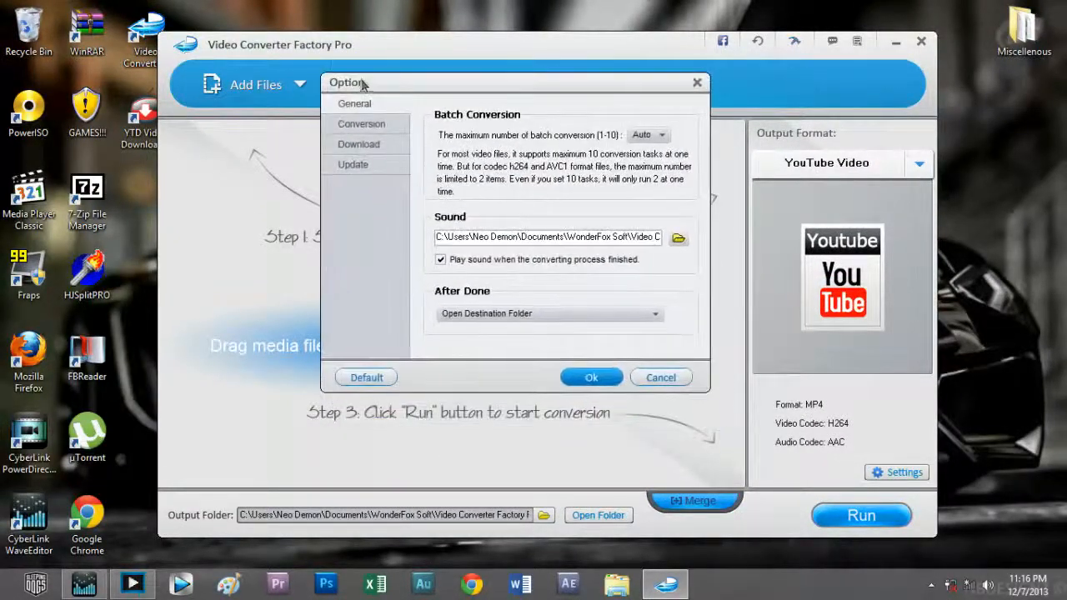
pyautogui.click(361, 123)
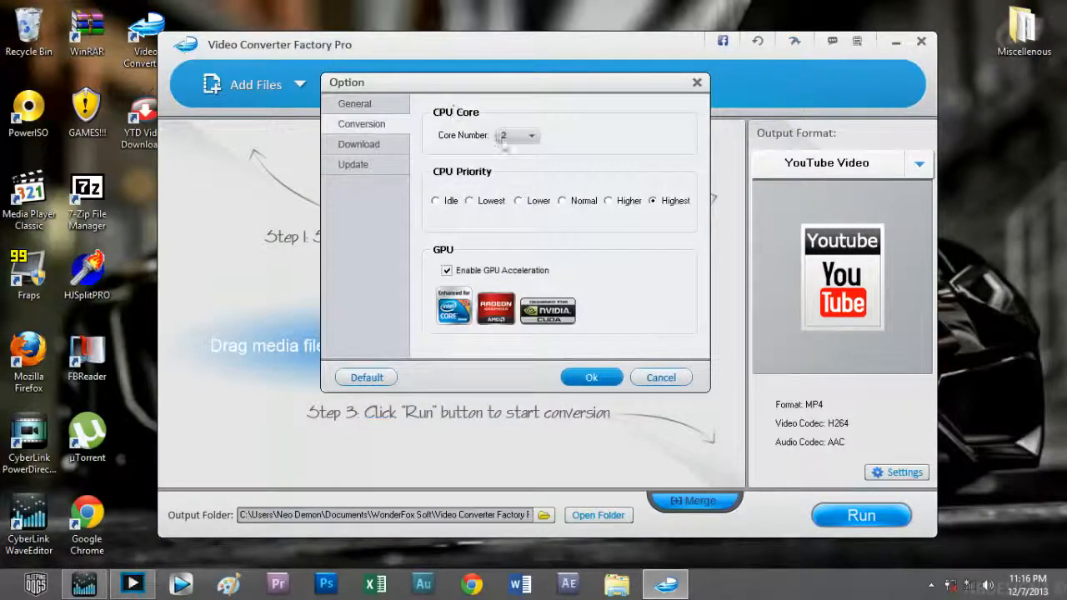
pyautogui.click(530, 135)
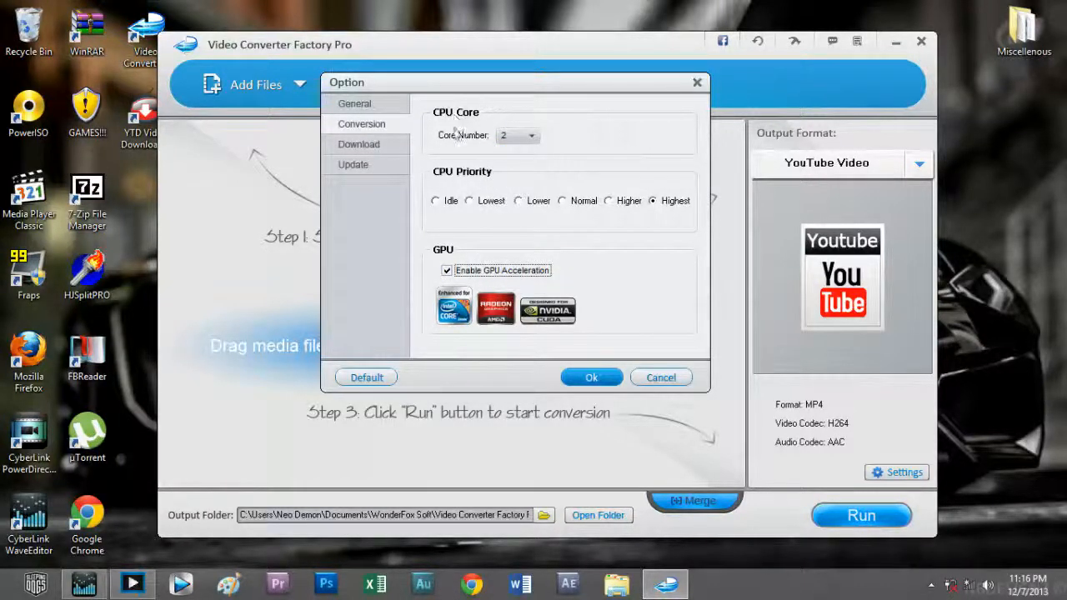
pyautogui.moveTo(483, 153)
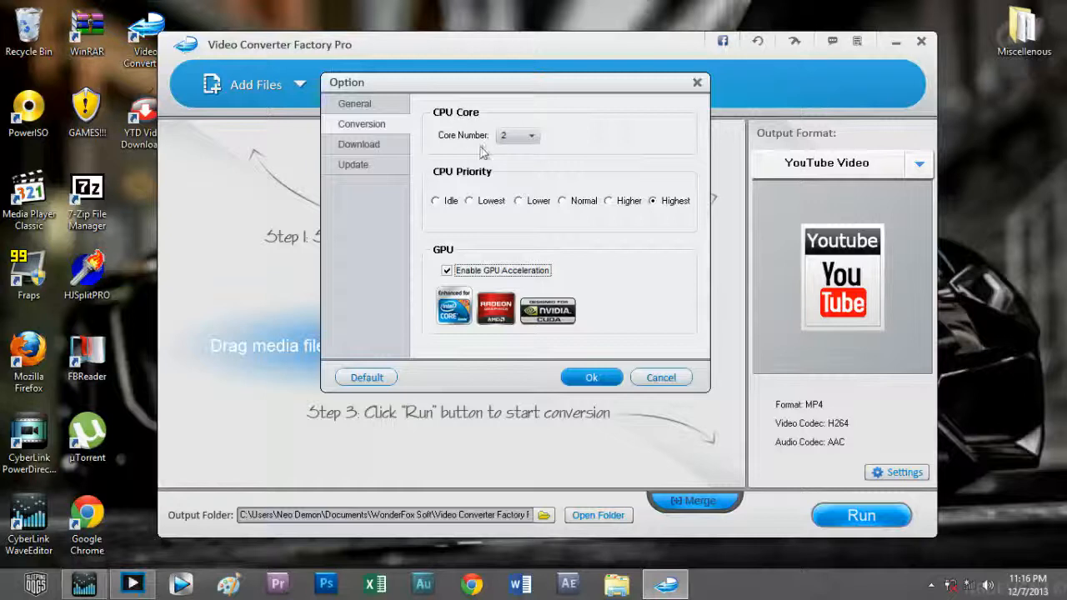
pyautogui.click(531, 135)
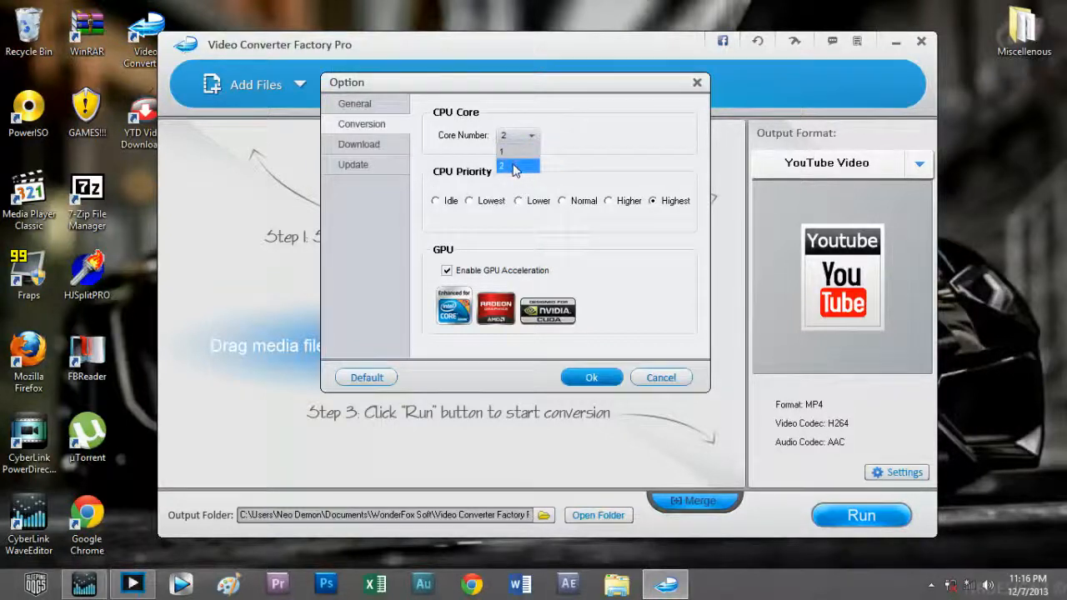
pyautogui.click(519, 165)
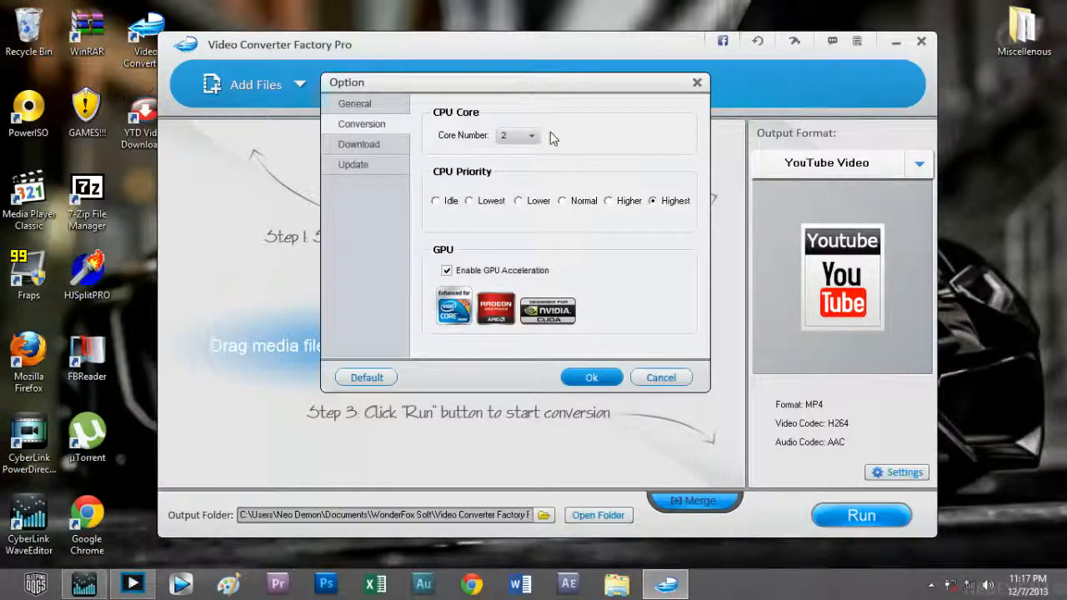
pyautogui.click(532, 135)
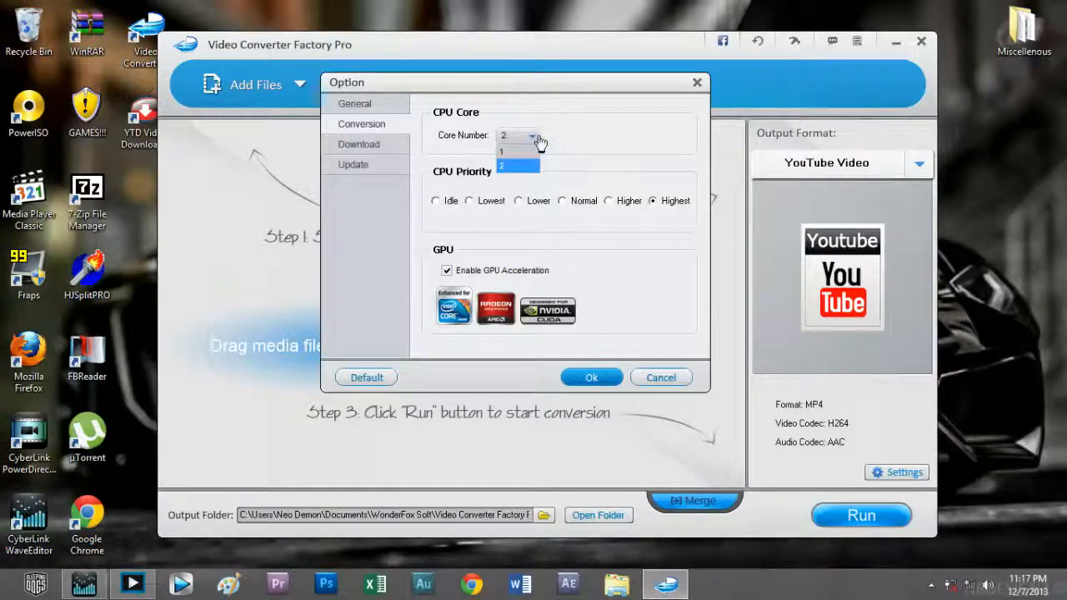
pyautogui.click(517, 150)
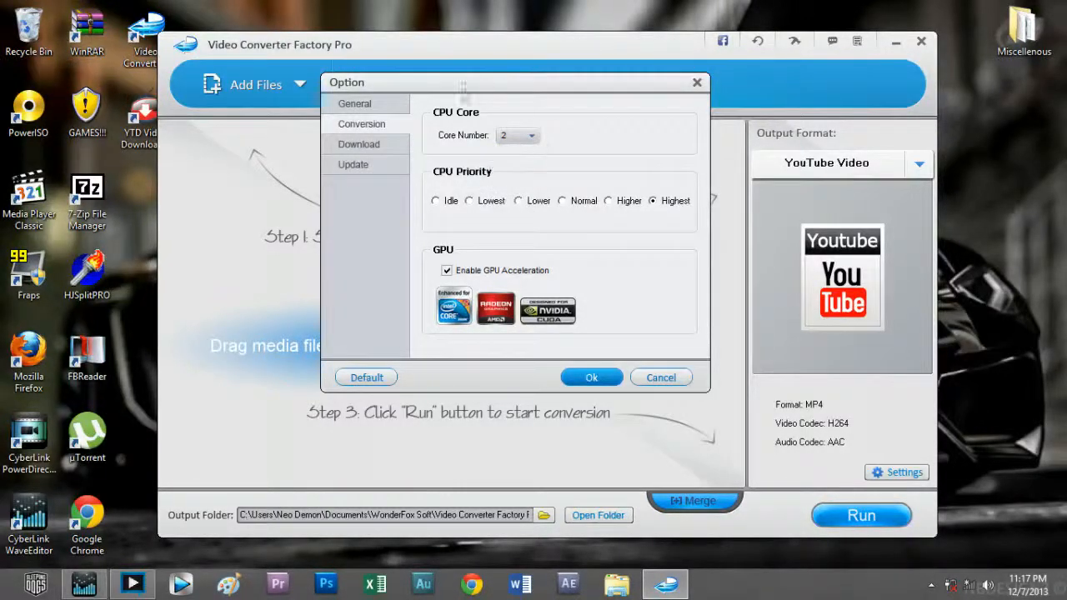
pyautogui.moveTo(439, 200)
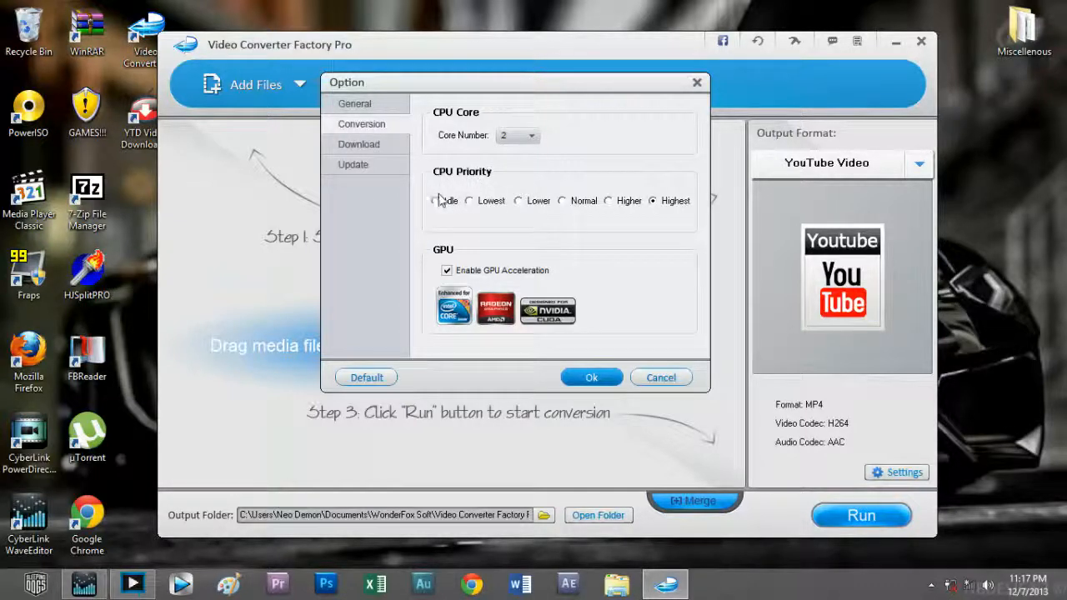
pyautogui.click(435, 200)
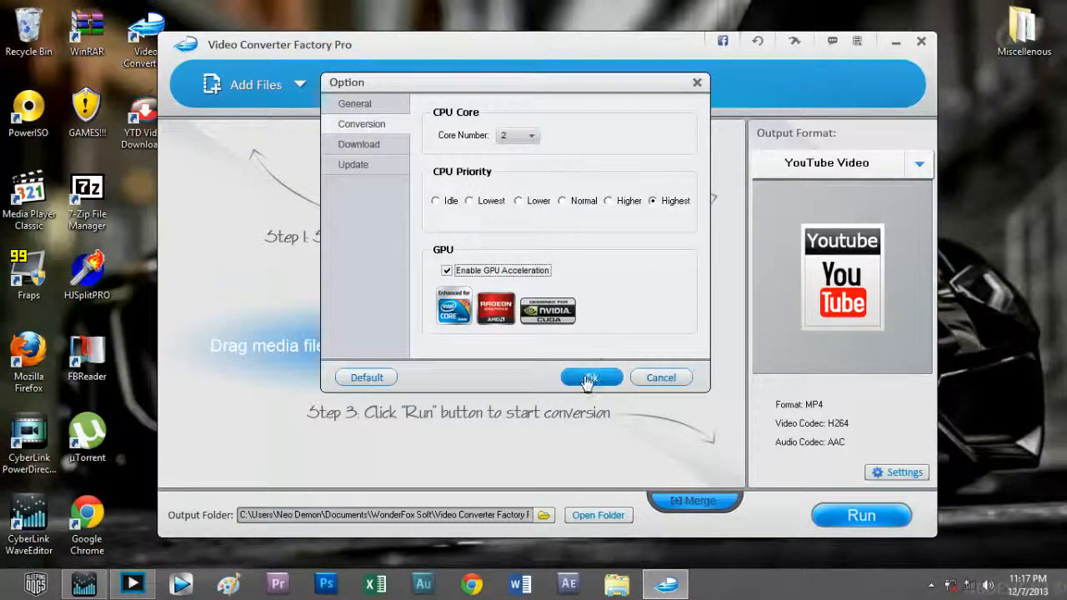
pyautogui.click(353, 164)
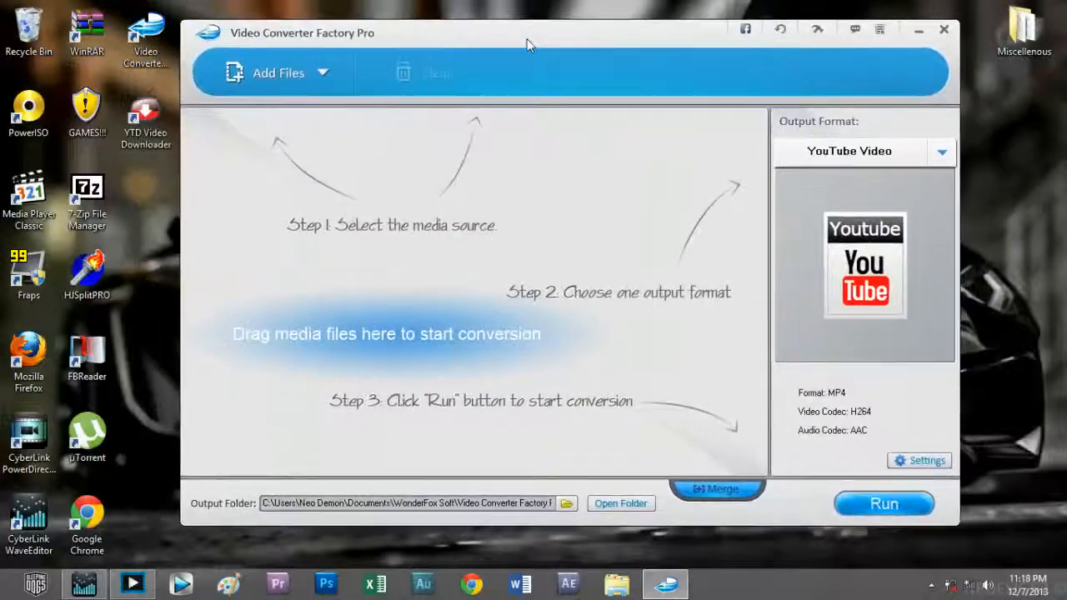
pyautogui.moveTo(277, 73)
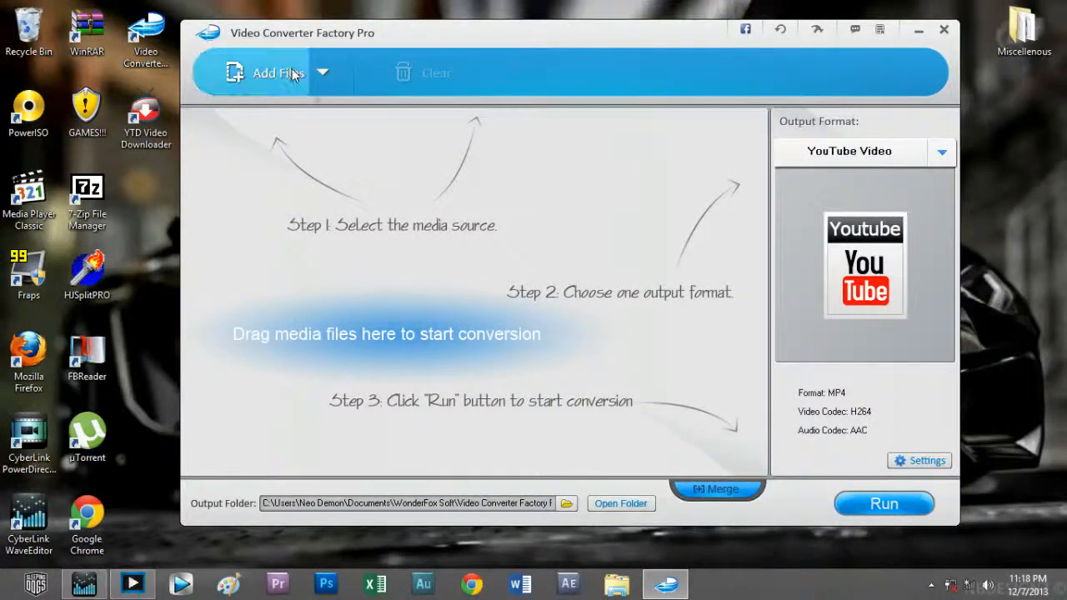
# Step: Add the Elvis Presley Hound Dog MP4 from Downloads to the conversion list
pyautogui.click(278, 72)
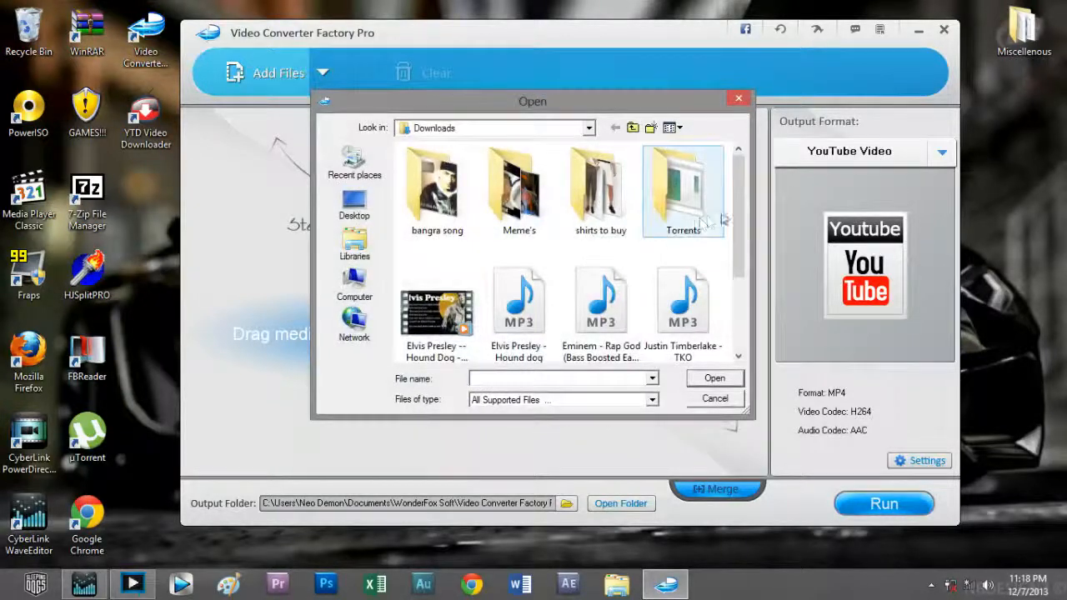
pyautogui.scroll(-3)
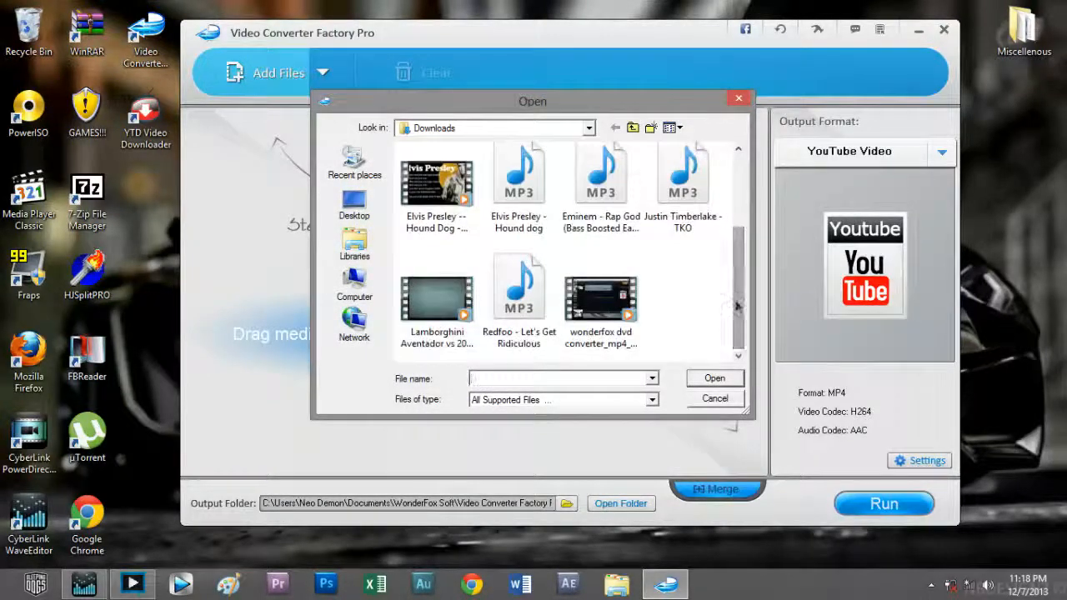
pyautogui.click(354, 246)
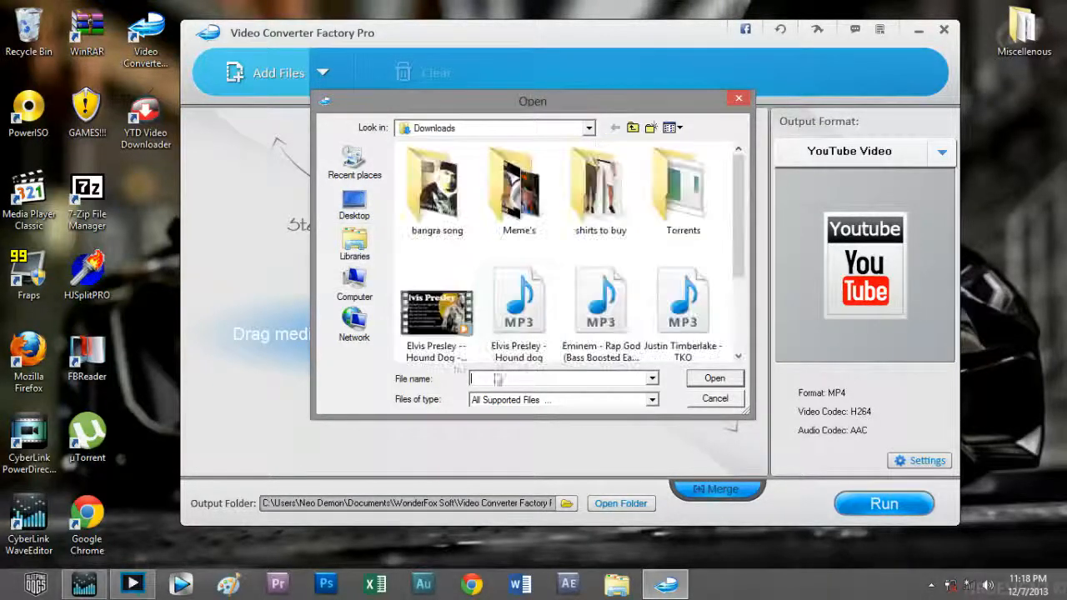
pyautogui.click(713, 378)
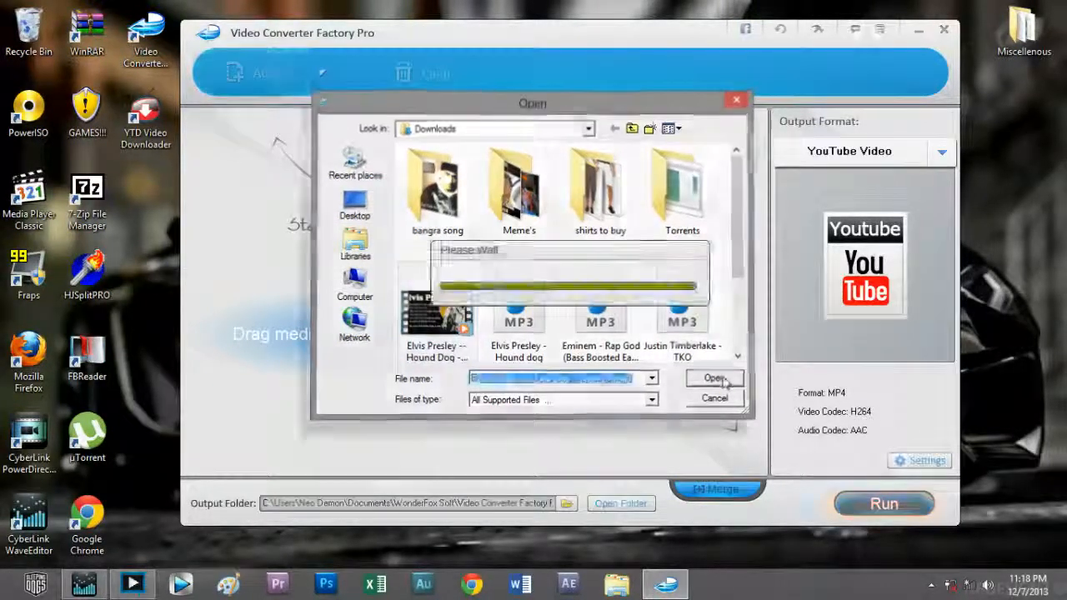
pyautogui.click(714, 378)
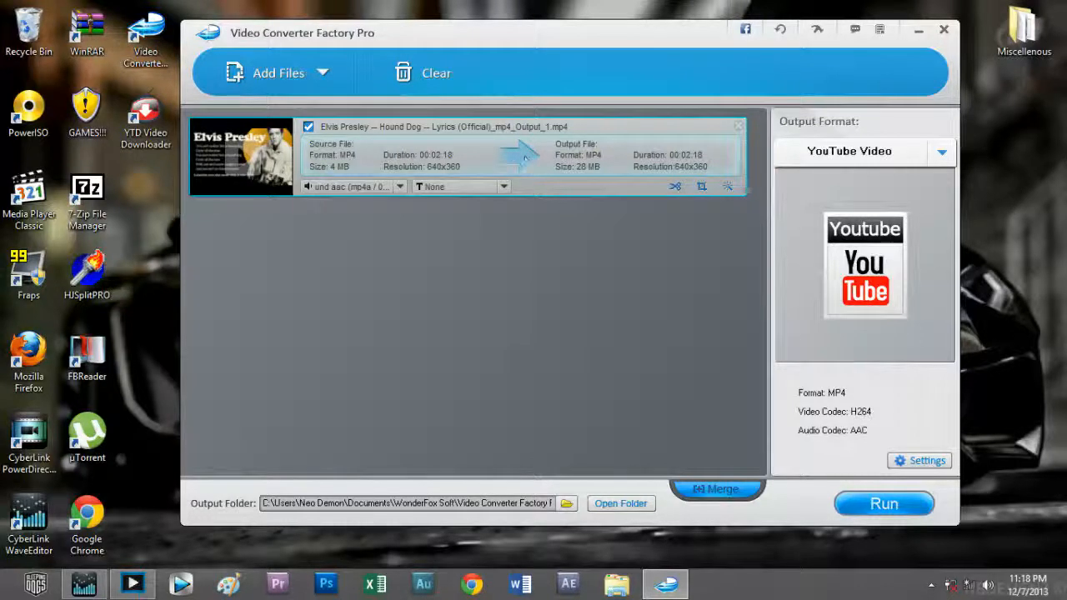
pyautogui.moveTo(320, 164)
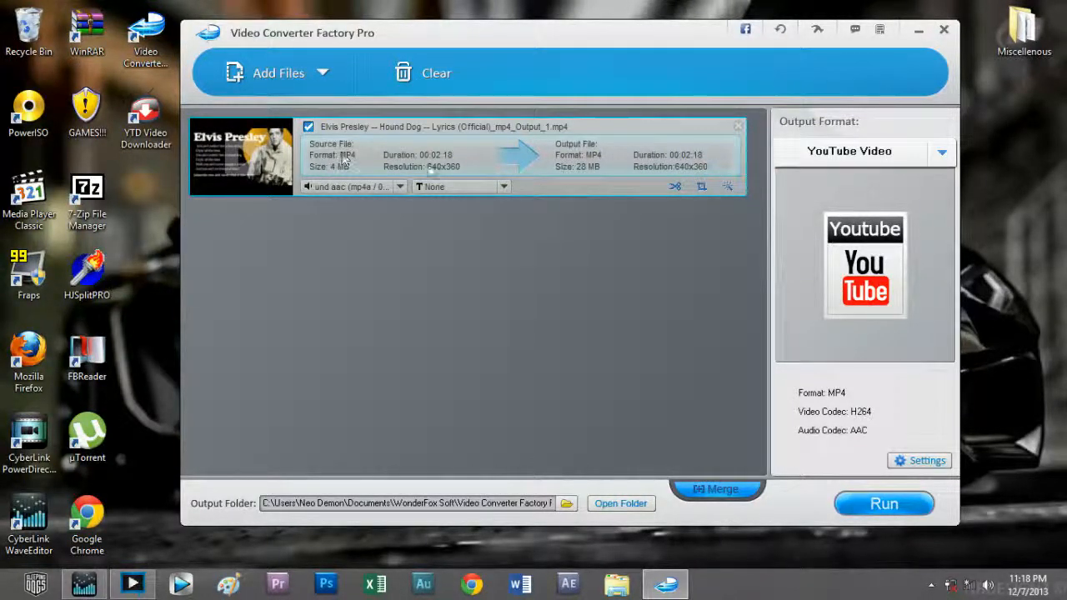
pyautogui.moveTo(323, 193)
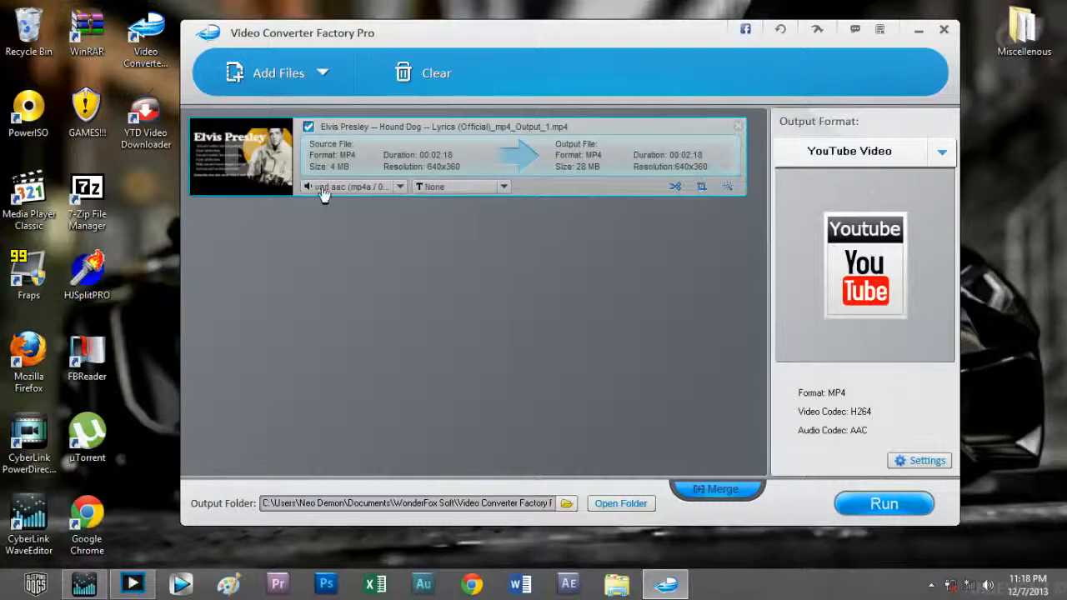
pyautogui.moveTo(241, 158)
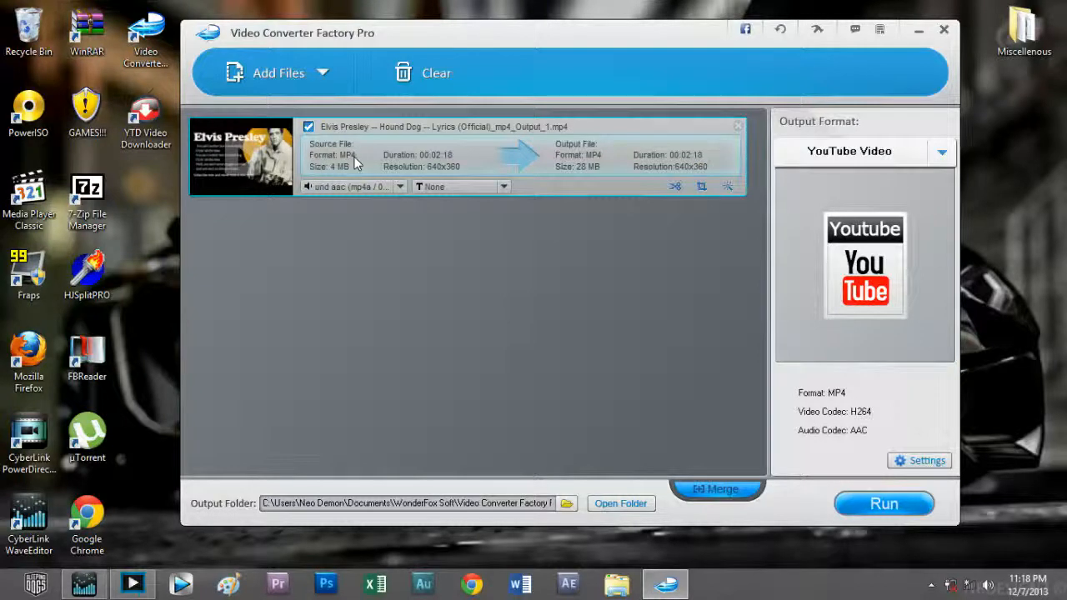
pyautogui.moveTo(342, 179)
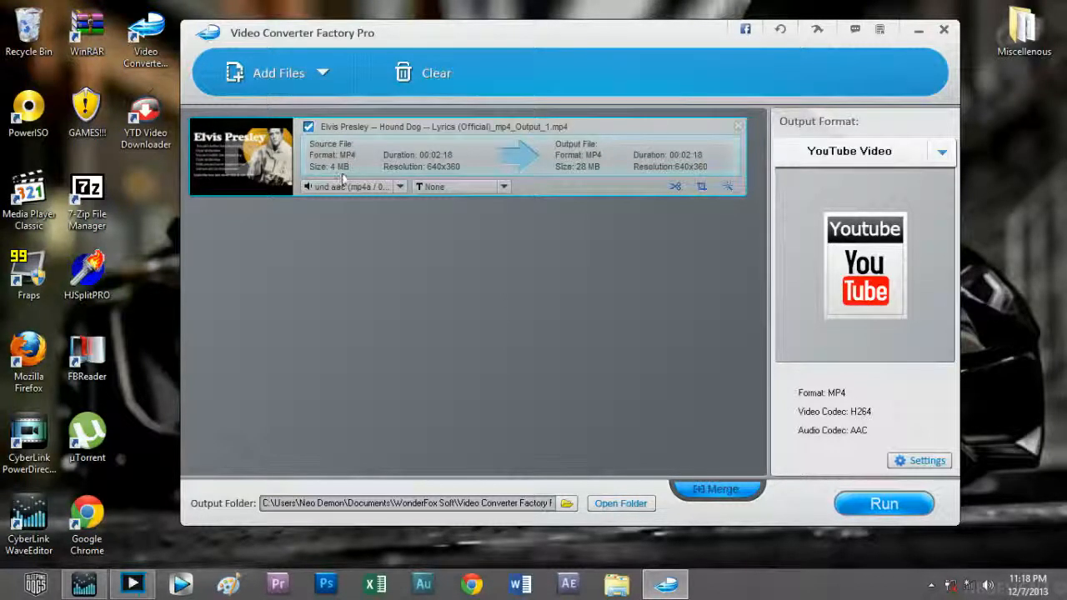
pyautogui.moveTo(442, 167)
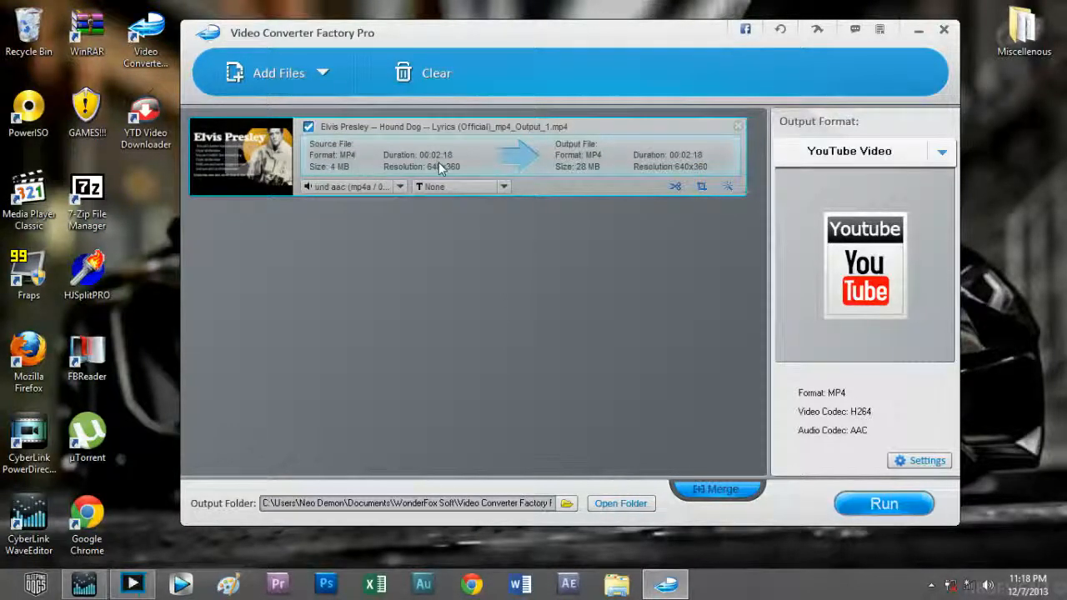
pyautogui.moveTo(607, 165)
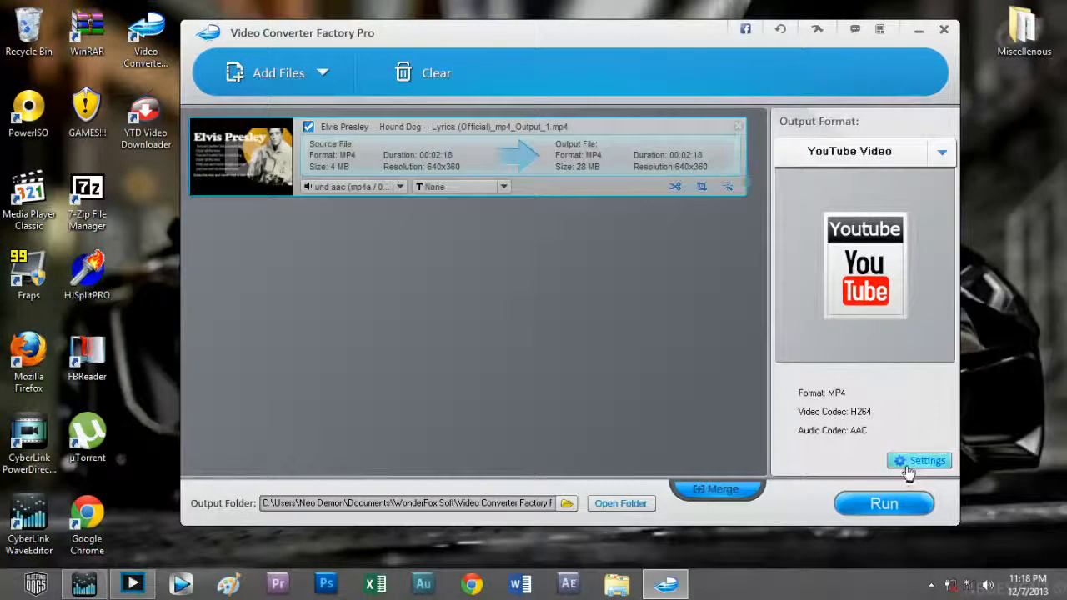
pyautogui.moveTo(404, 206)
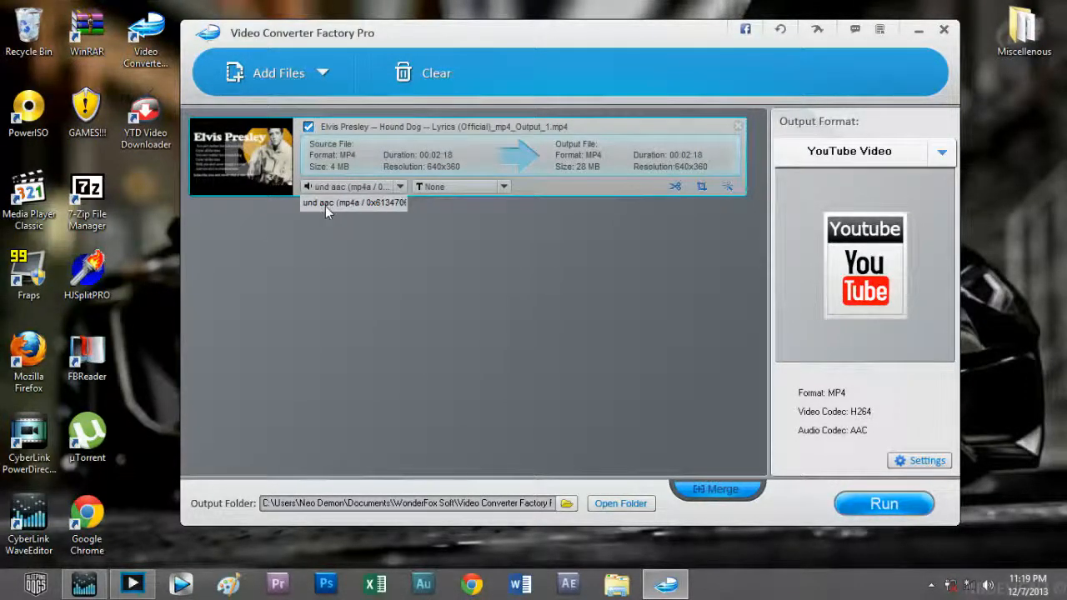
pyautogui.moveTo(401, 205)
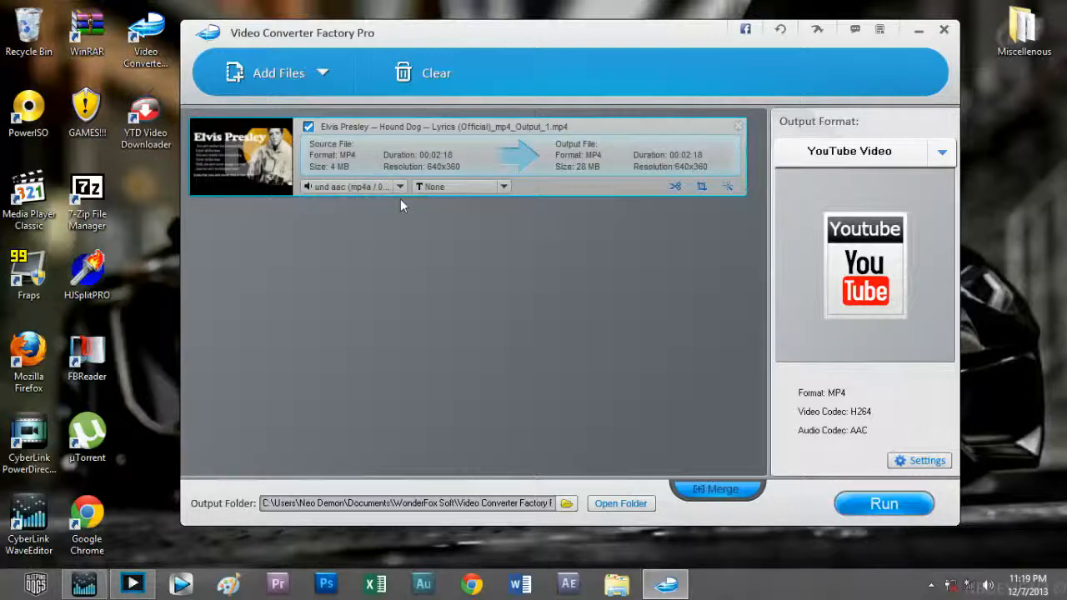
pyautogui.moveTo(425, 225)
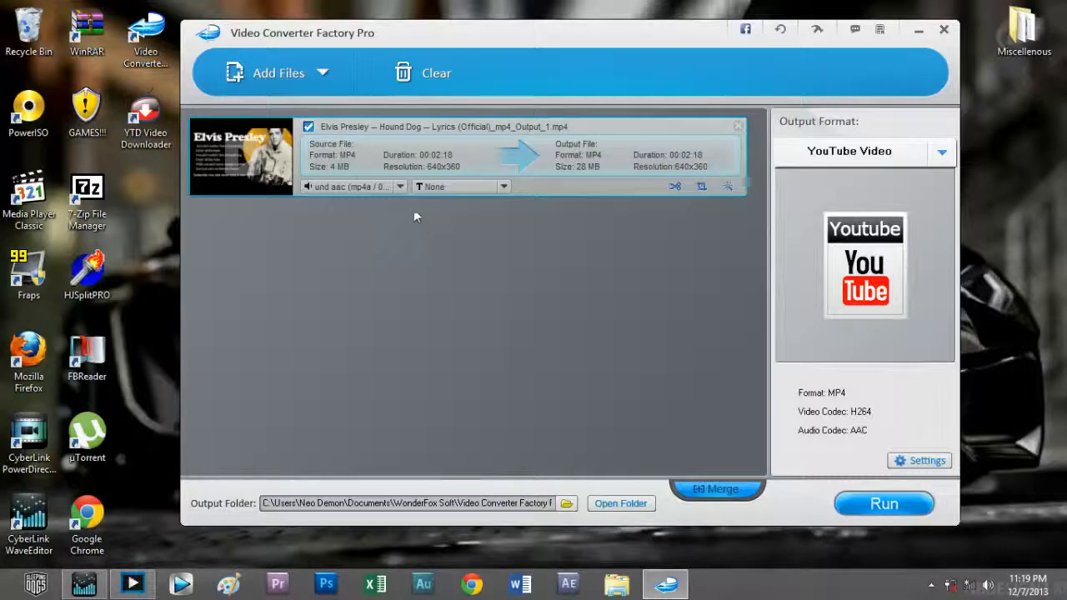
pyautogui.moveTo(658, 134)
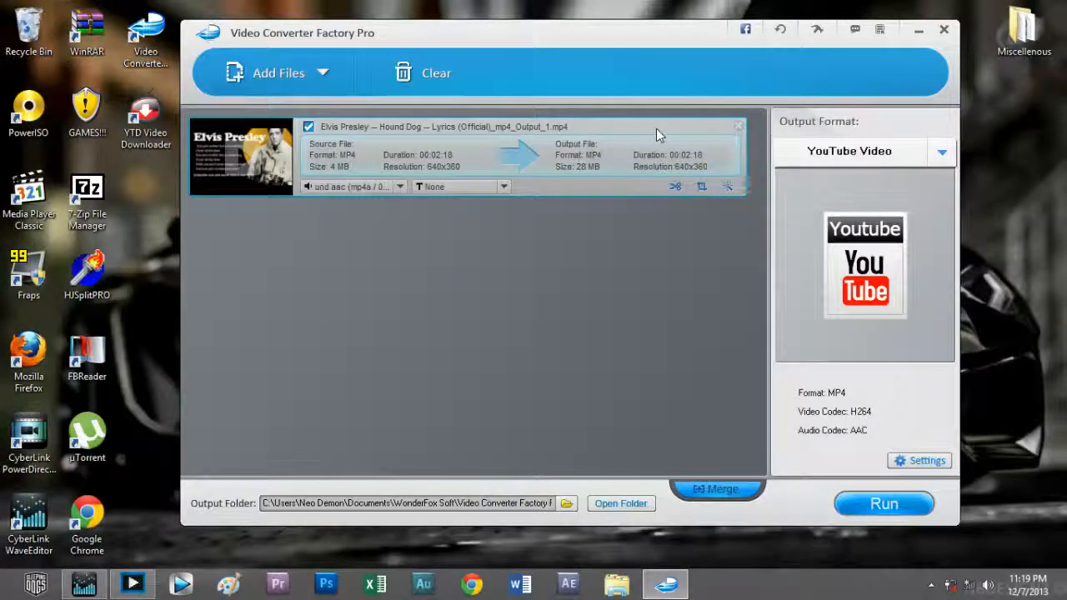
pyautogui.moveTo(602, 167)
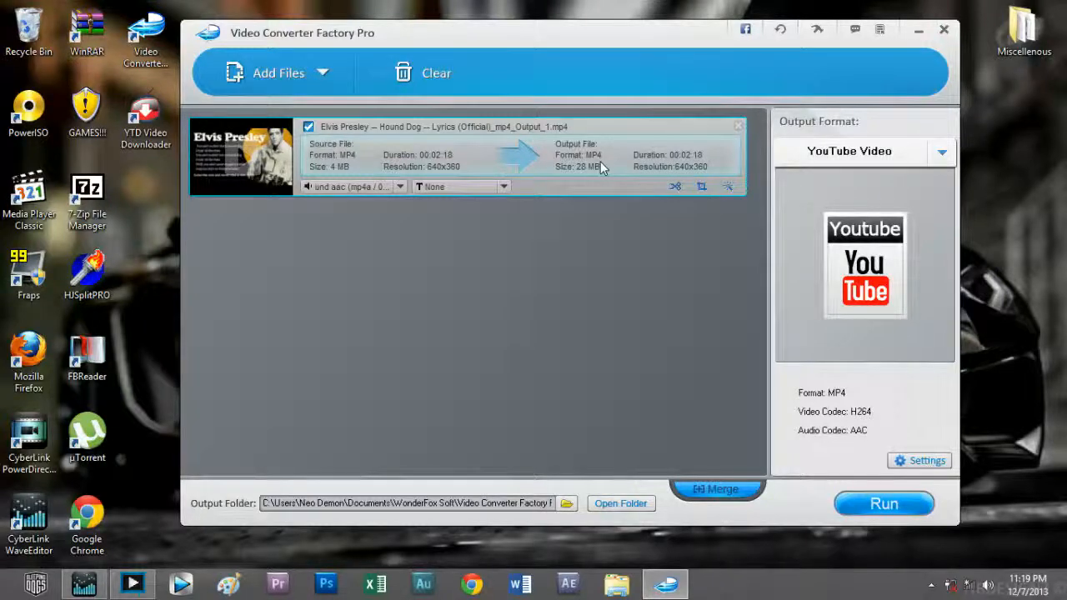
pyautogui.moveTo(350, 196)
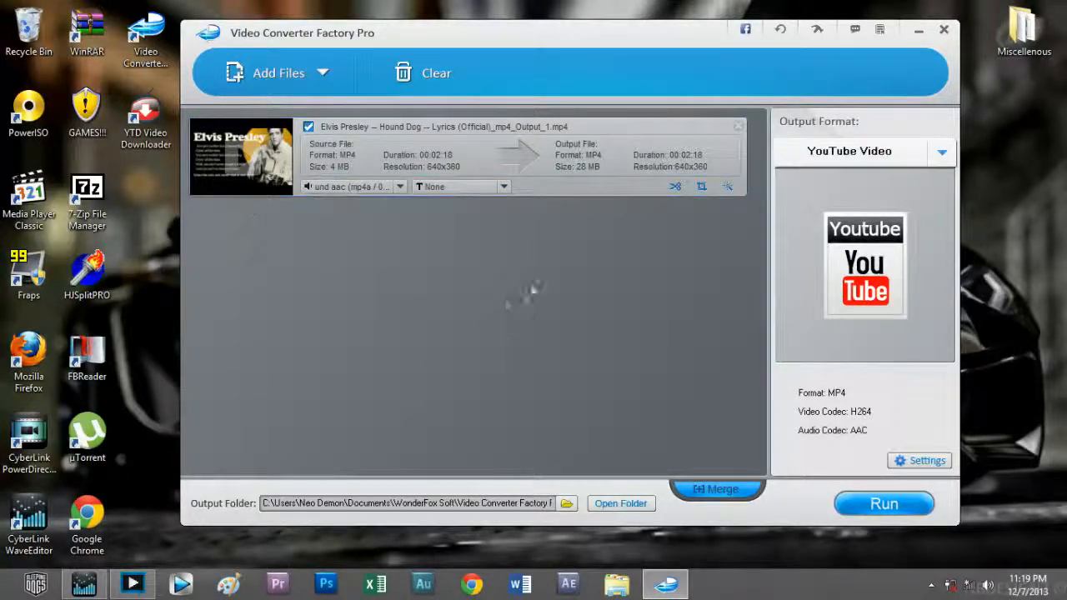
pyautogui.click(504, 185)
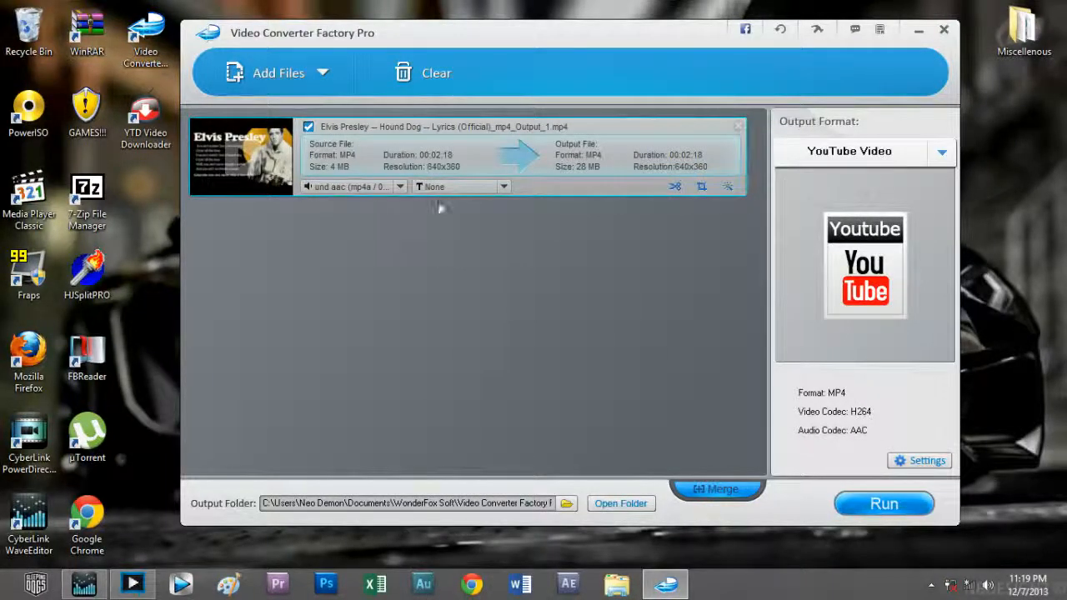
pyautogui.click(503, 186)
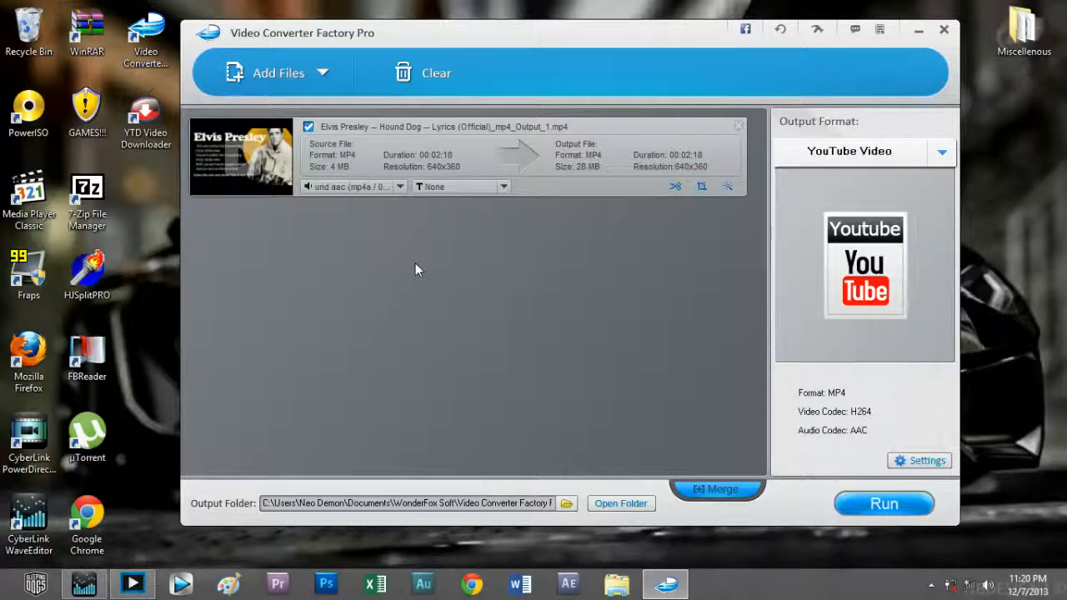
pyautogui.moveTo(409, 263)
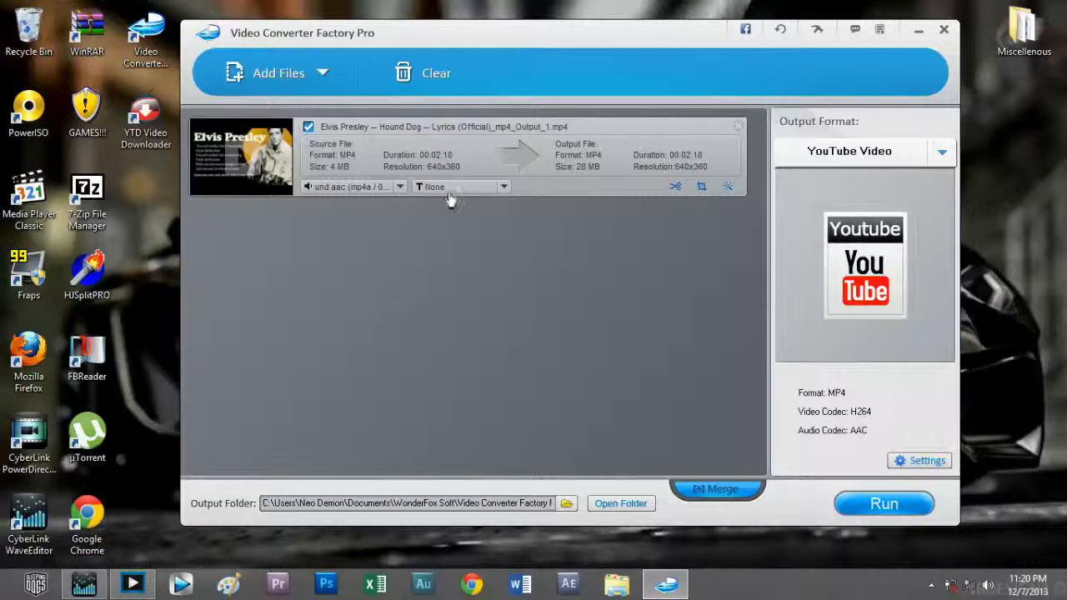
pyautogui.click(504, 186)
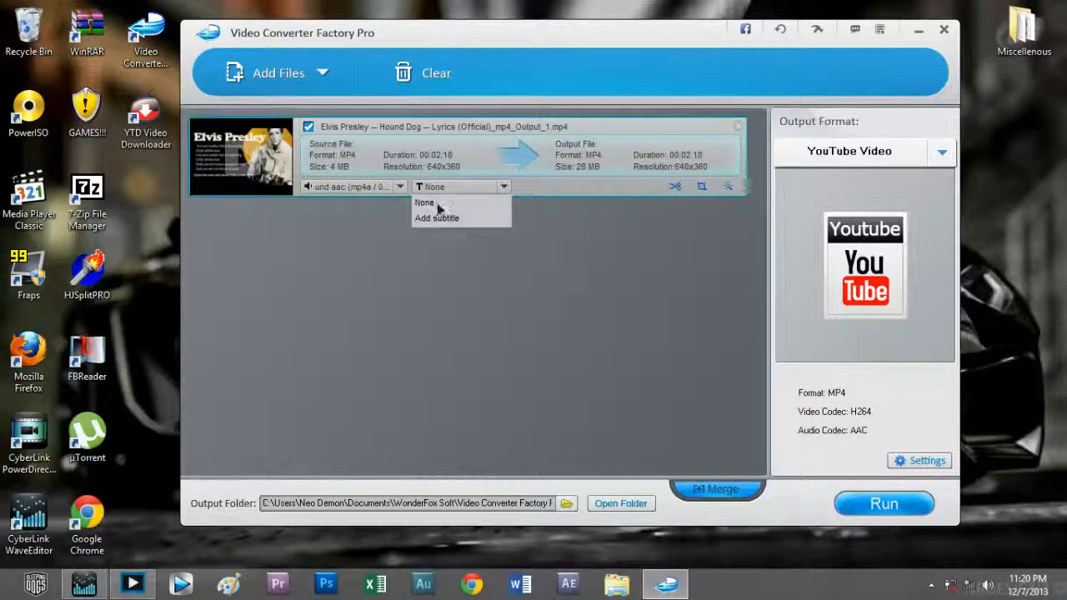
pyautogui.click(425, 203)
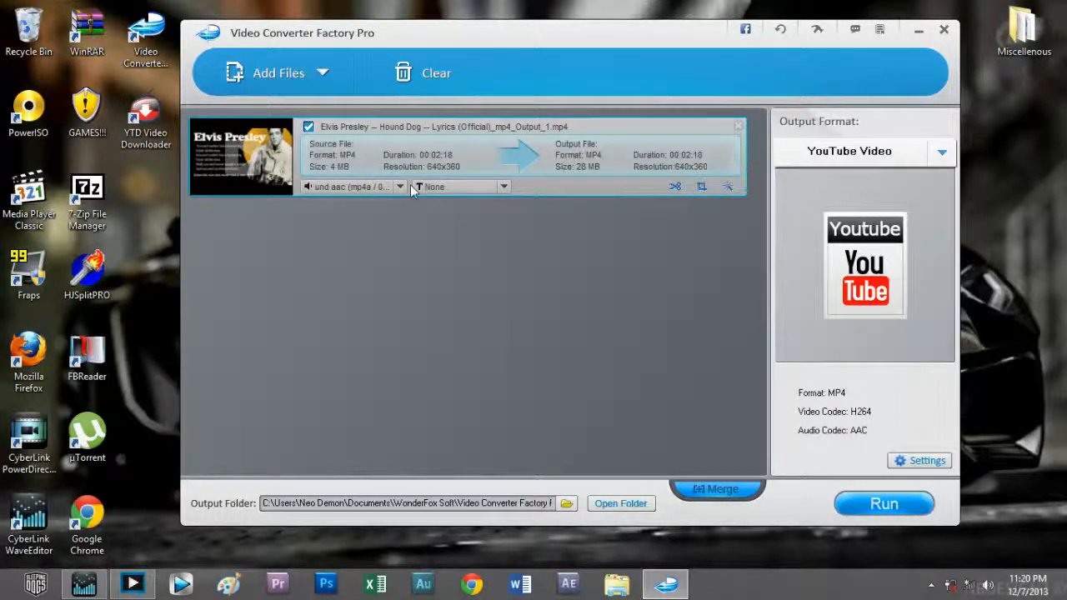
pyautogui.click(502, 186)
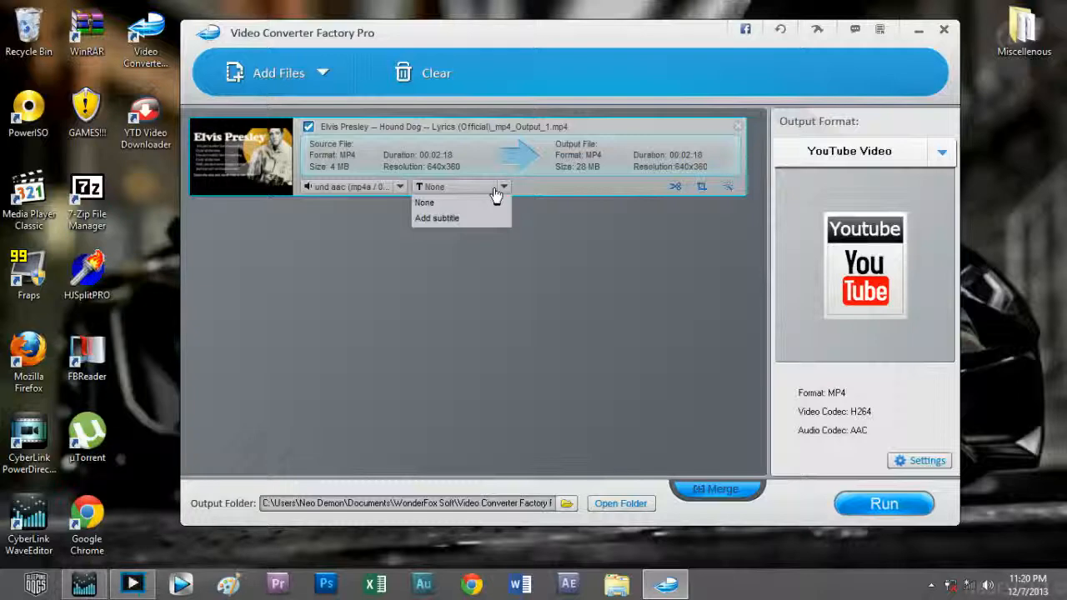
pyautogui.click(436, 217)
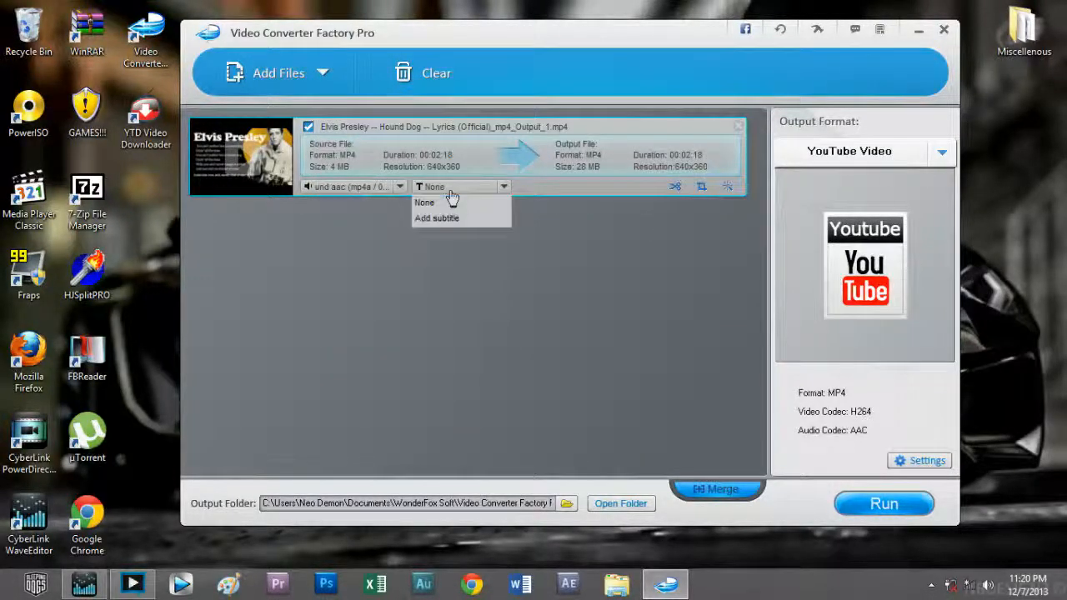
pyautogui.click(436, 217)
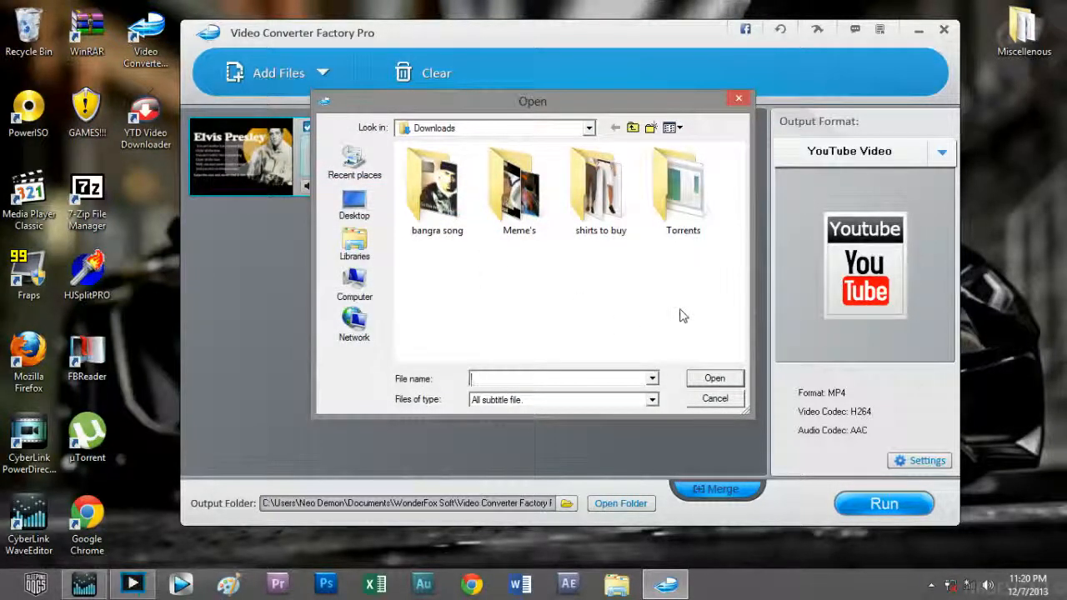
pyautogui.click(652, 400)
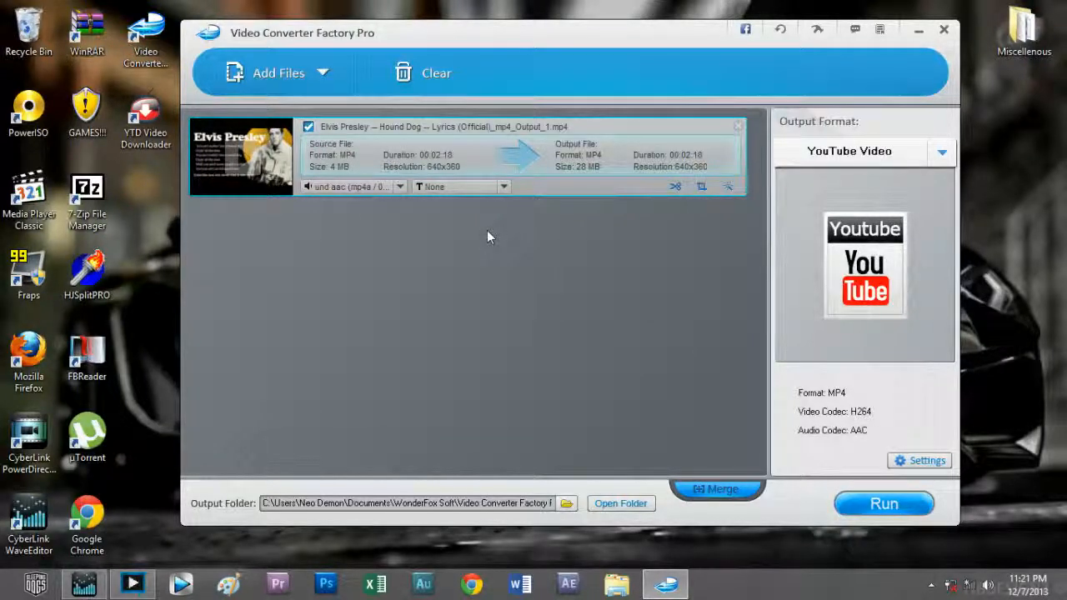
pyautogui.moveTo(619, 219)
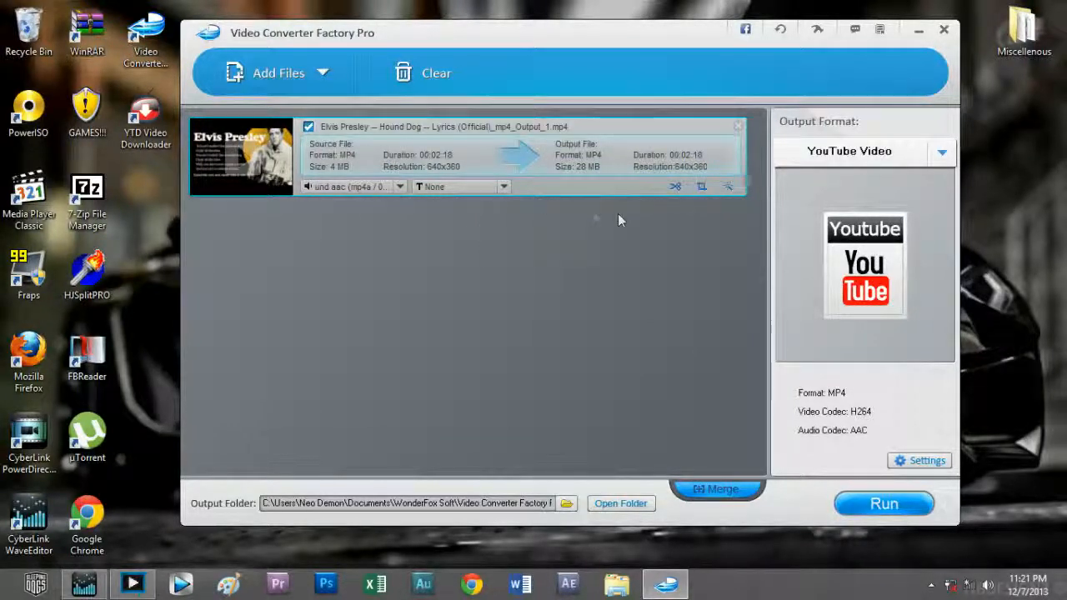
pyautogui.moveTo(685, 229)
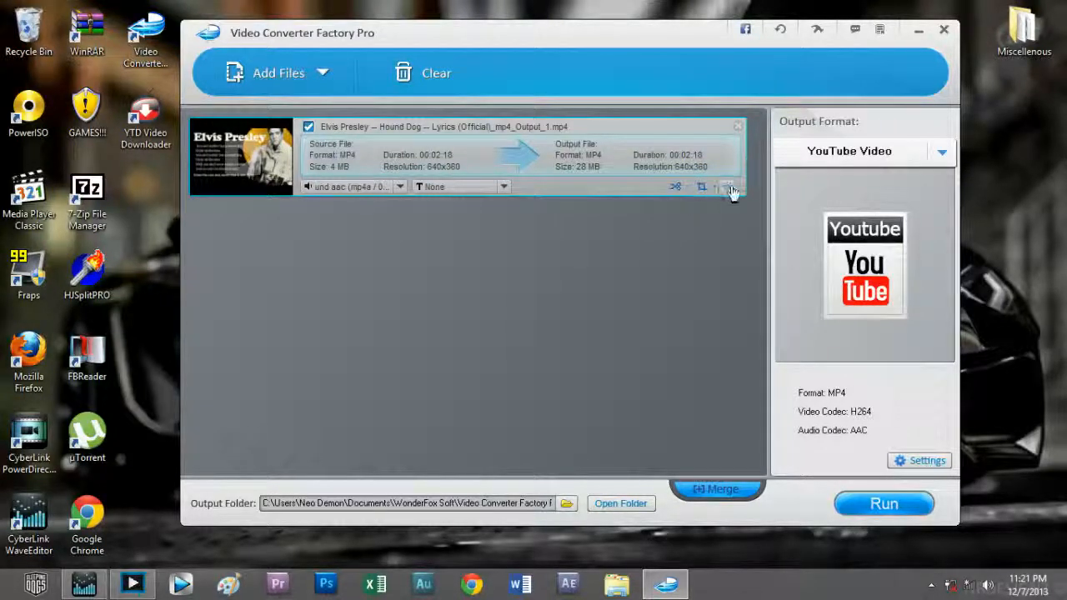
pyautogui.moveTo(725, 186)
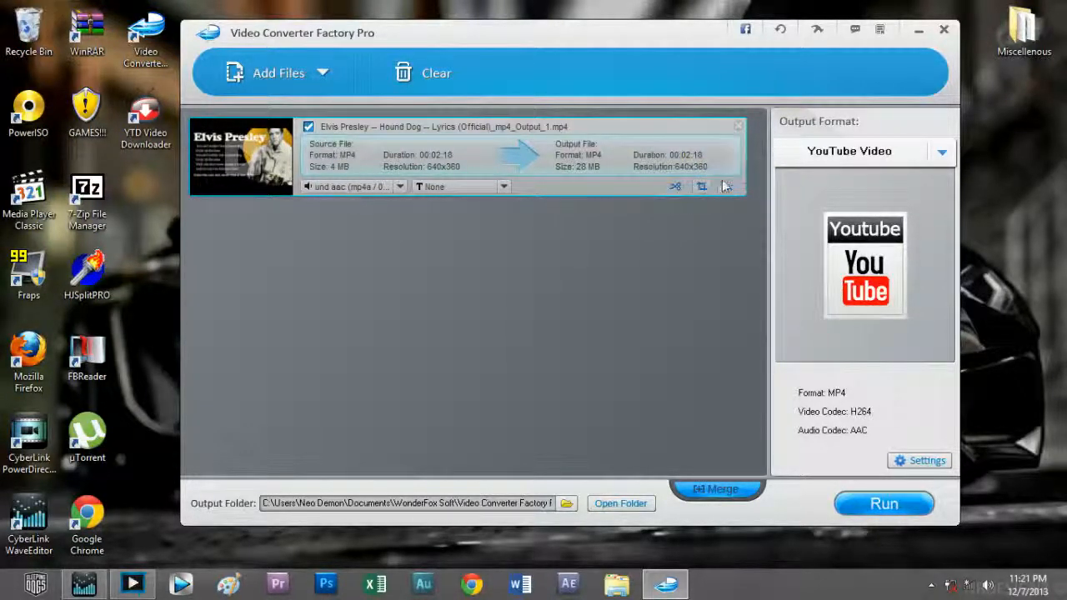
pyautogui.moveTo(675, 186)
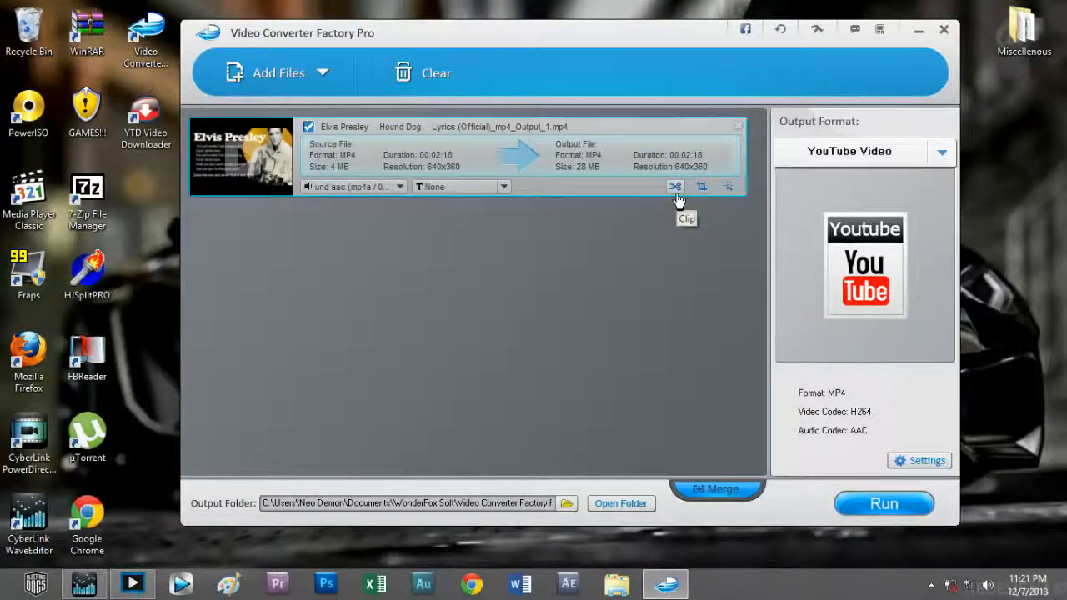
pyautogui.moveTo(701, 186)
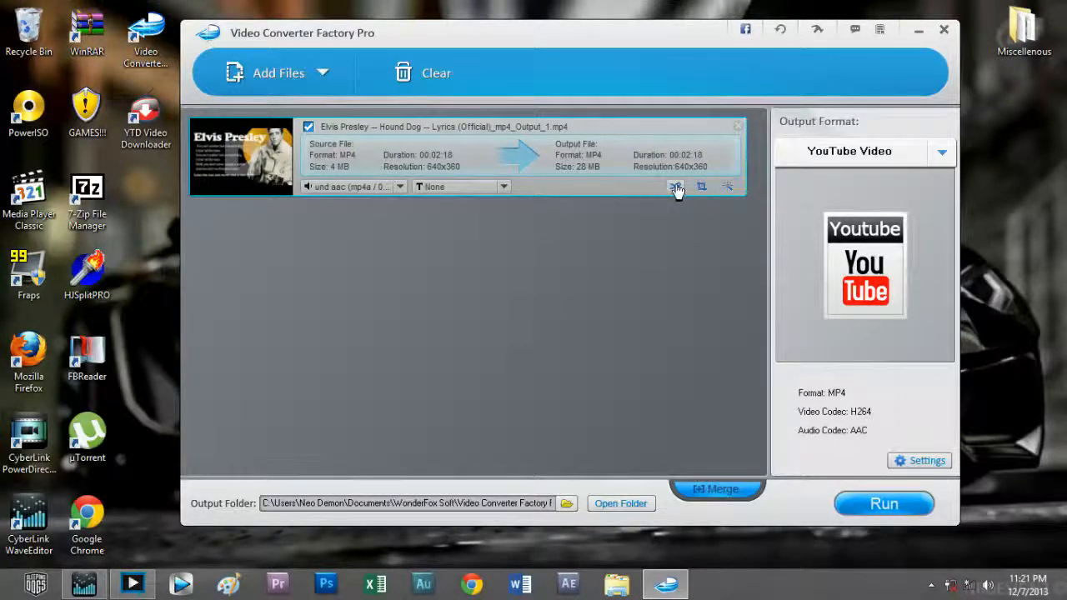
pyautogui.moveTo(675, 186)
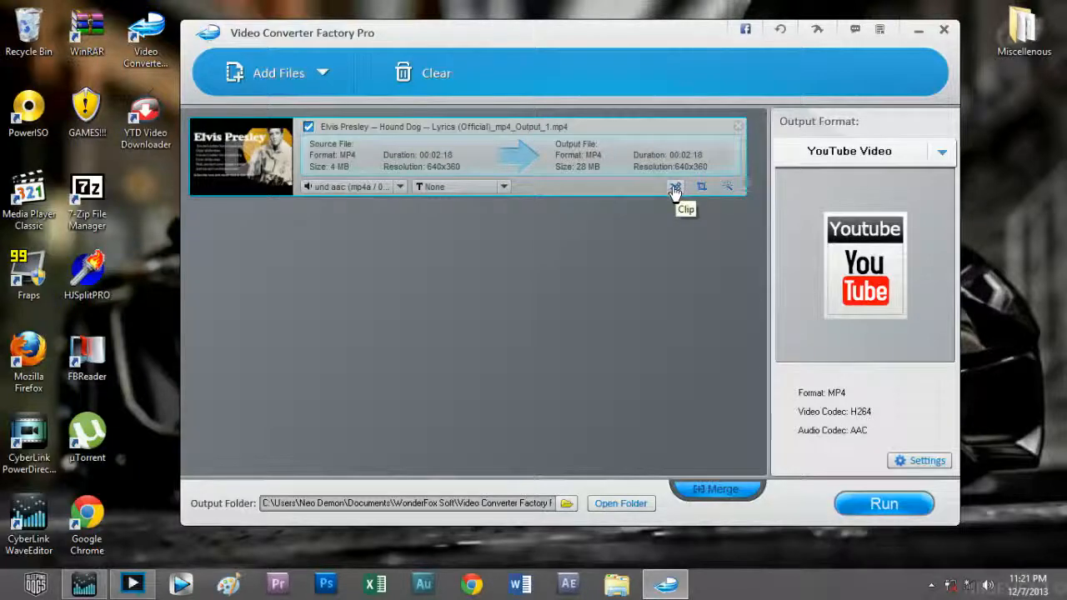
pyautogui.click(675, 186)
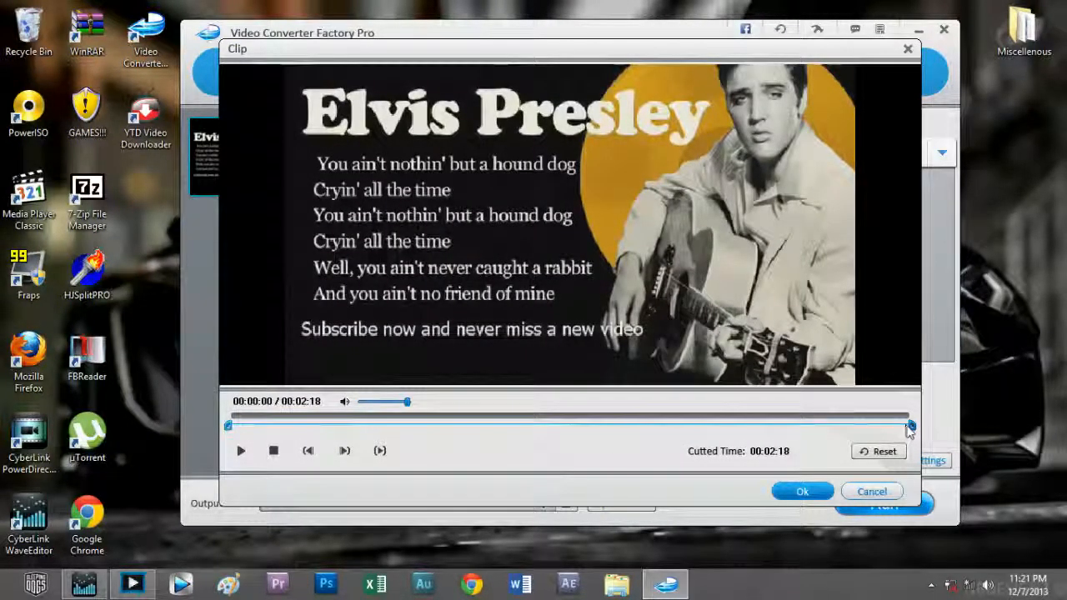
pyautogui.moveTo(911, 427); pyautogui.dragTo(788, 428)
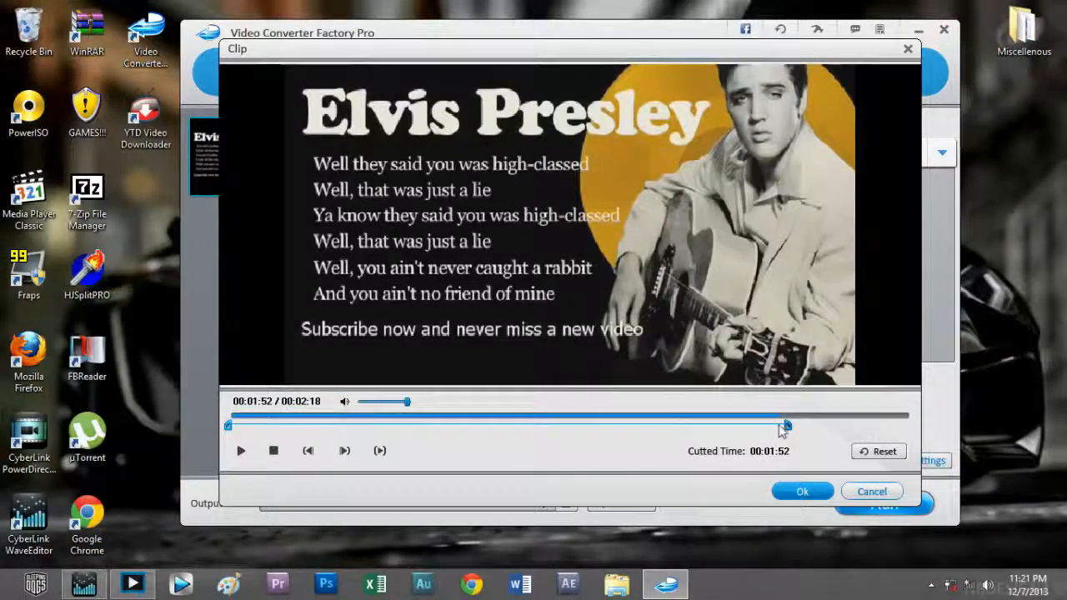
pyautogui.moveTo(784, 427); pyautogui.dragTo(909, 425)
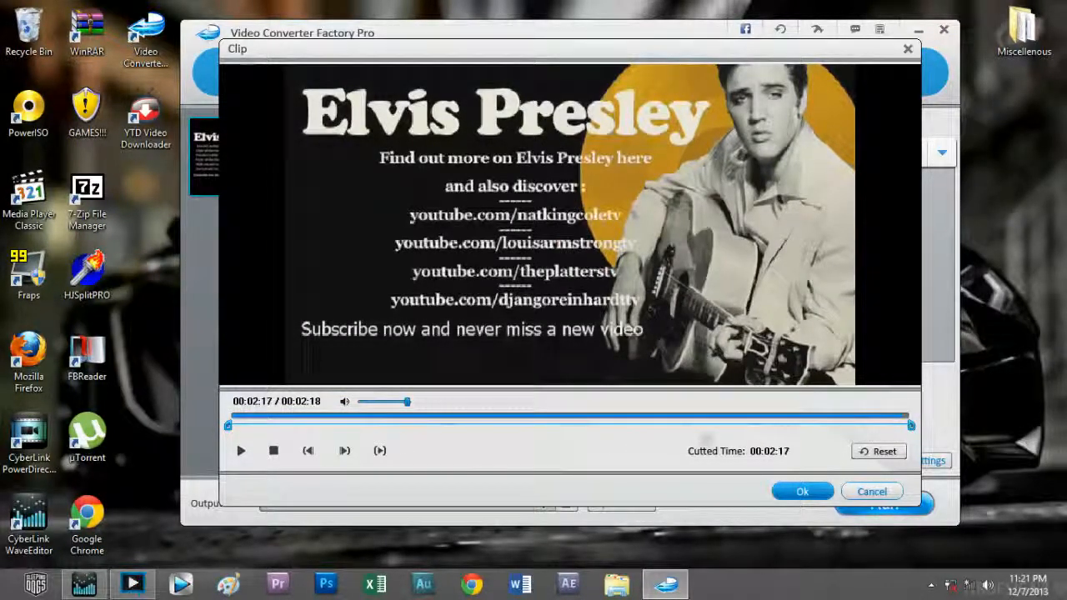
pyautogui.click(802, 490)
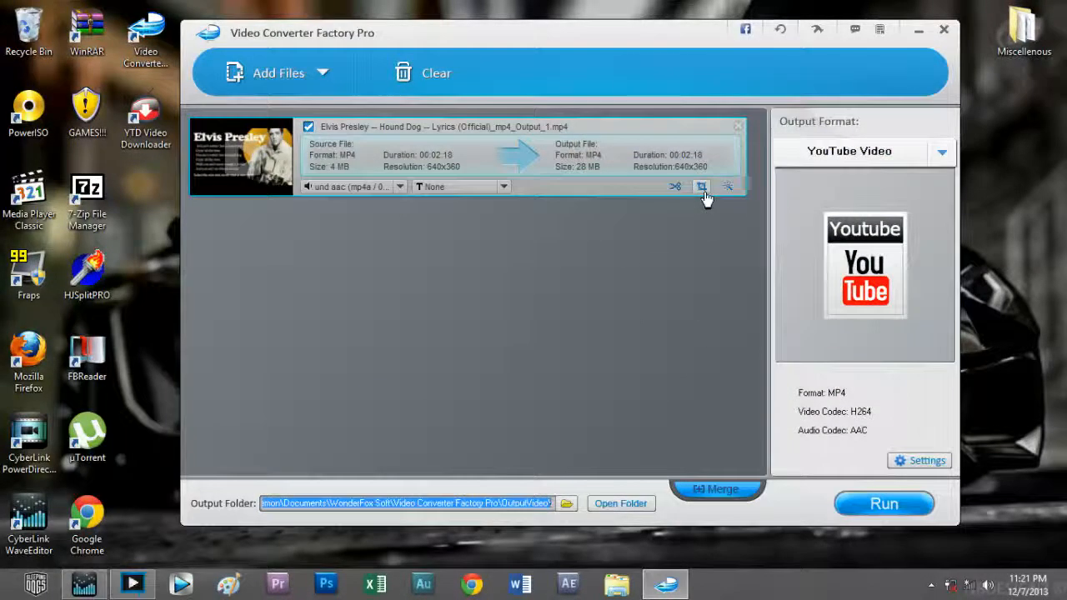
pyautogui.moveTo(701, 186)
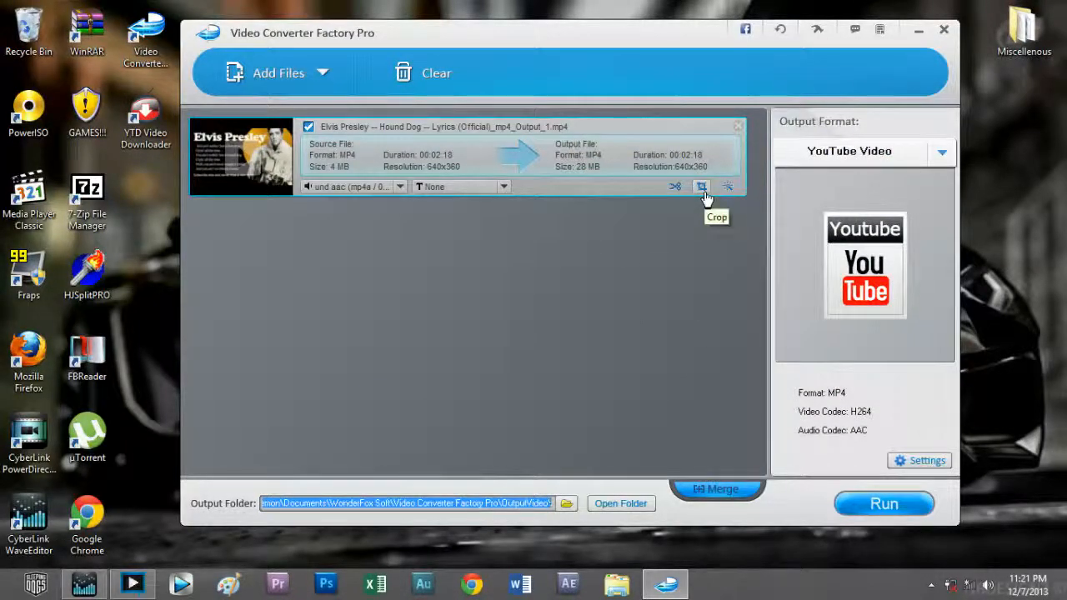
pyautogui.click(701, 186)
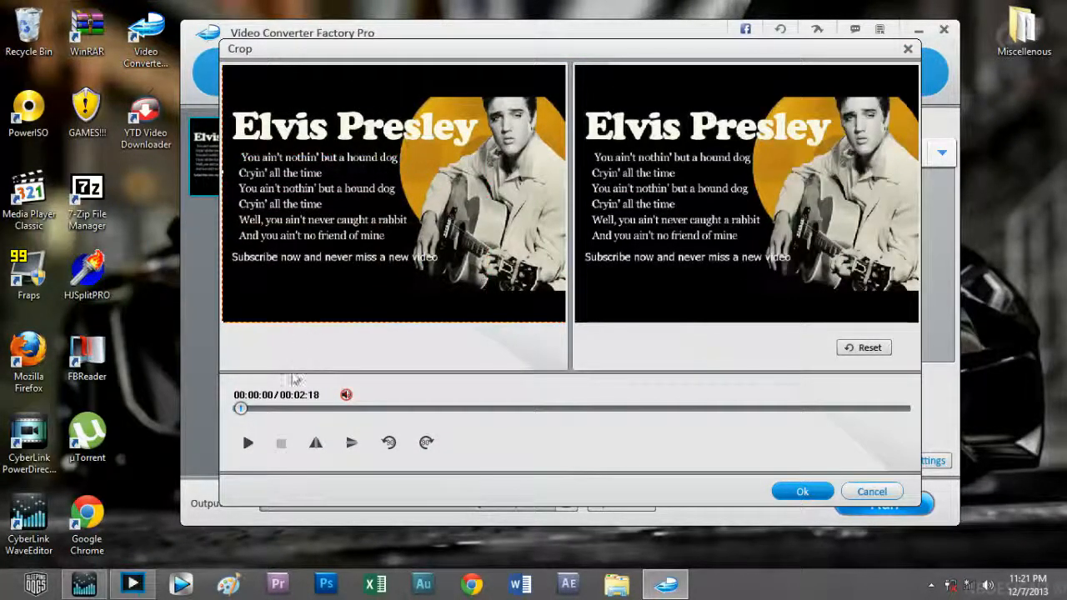
pyautogui.click(315, 443)
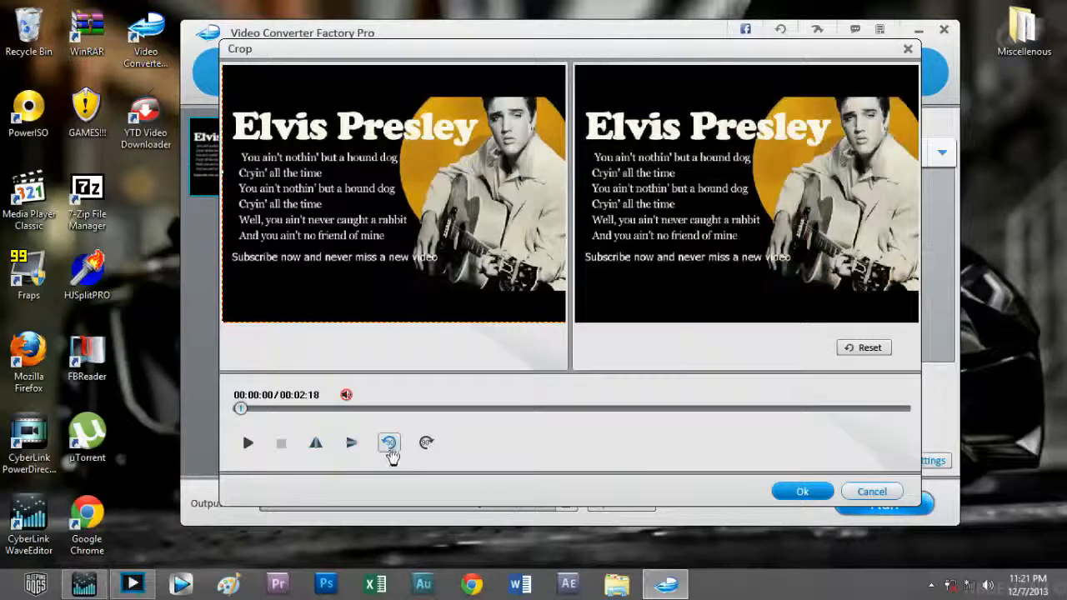
pyautogui.click(389, 442)
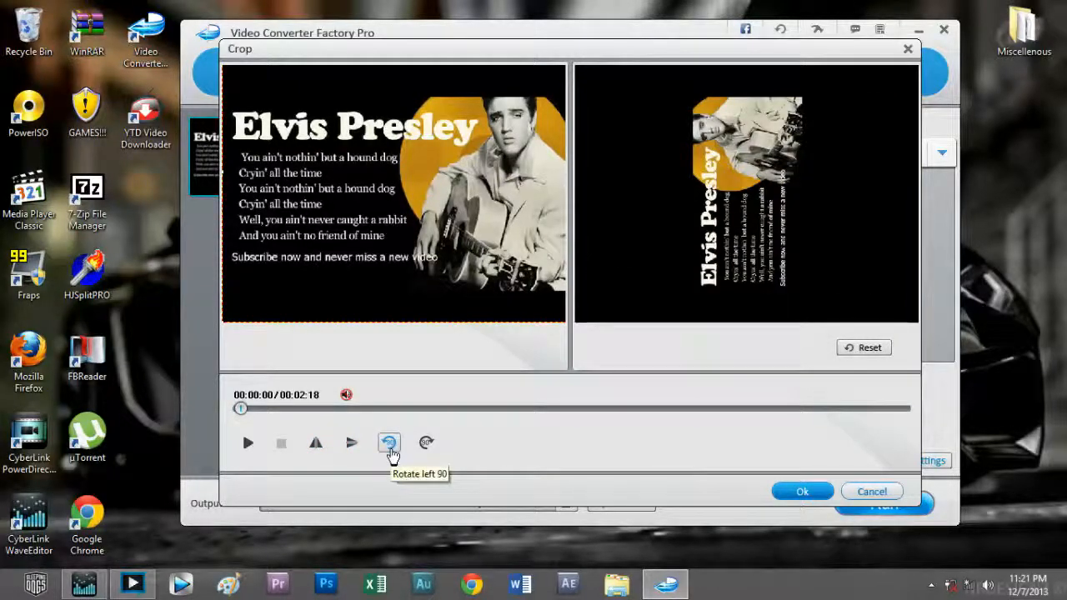
pyautogui.click(389, 443)
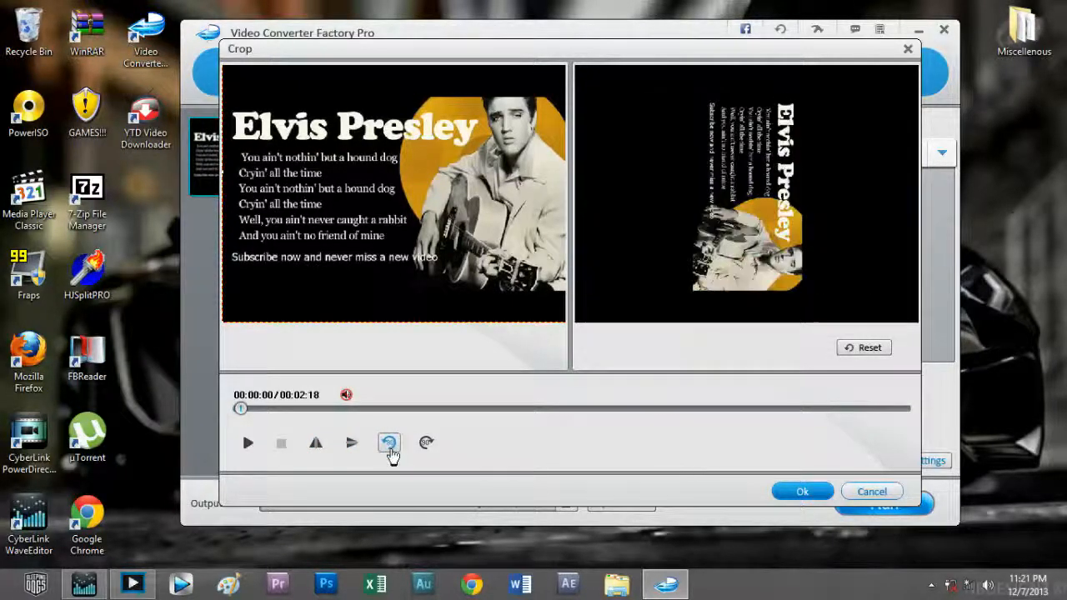
pyautogui.click(390, 442)
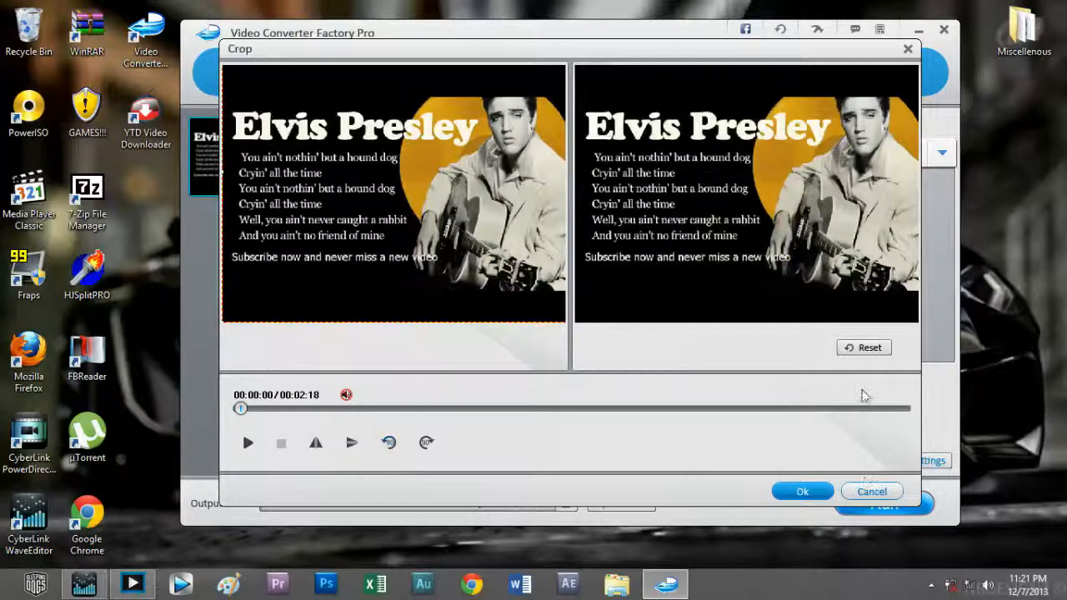
pyautogui.click(871, 491)
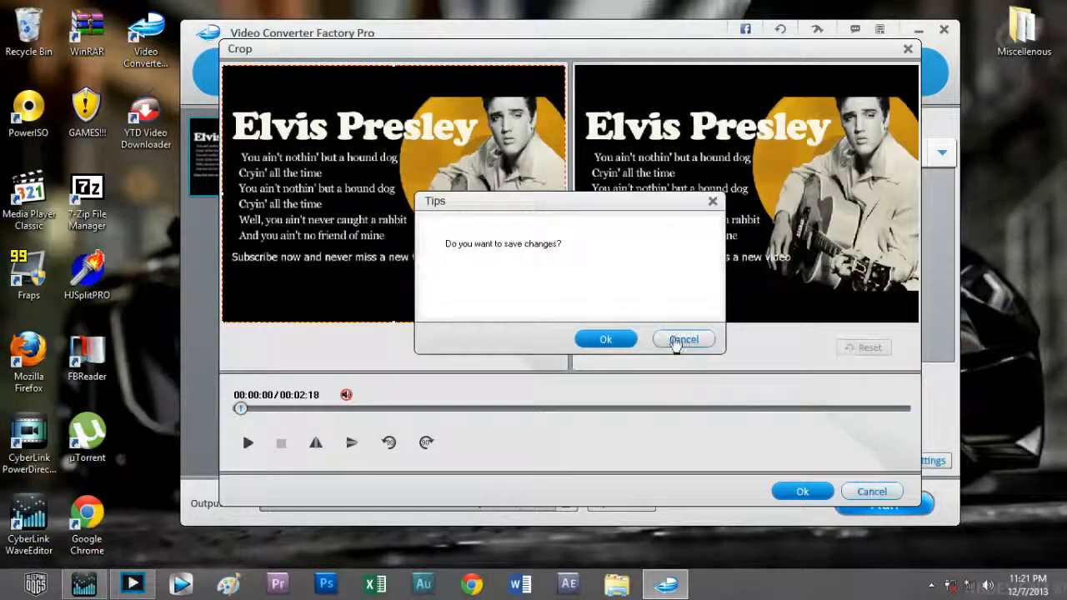
pyautogui.click(683, 339)
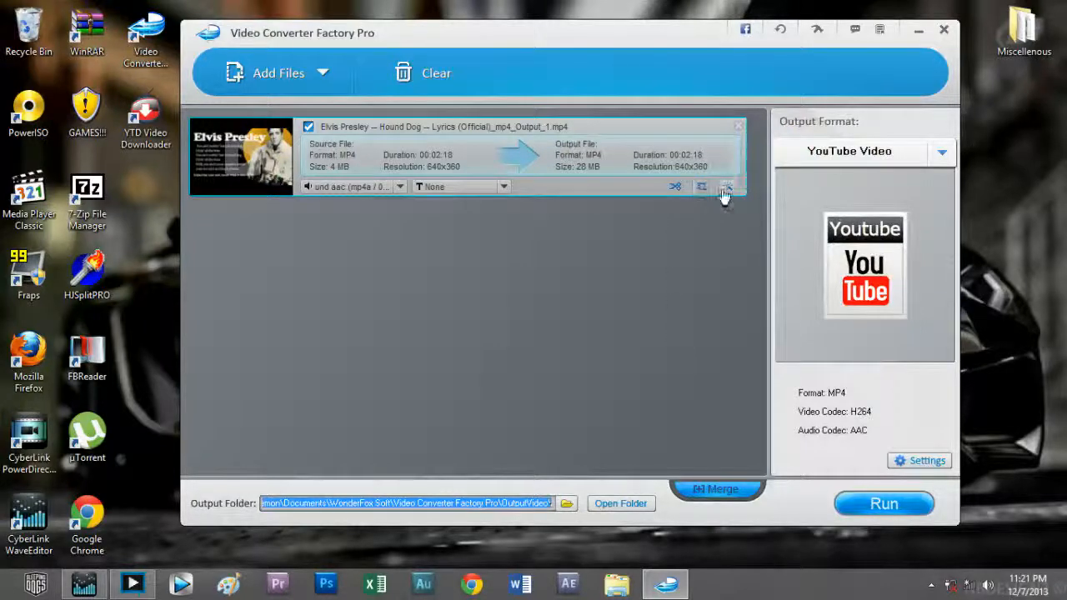
pyautogui.click(727, 186)
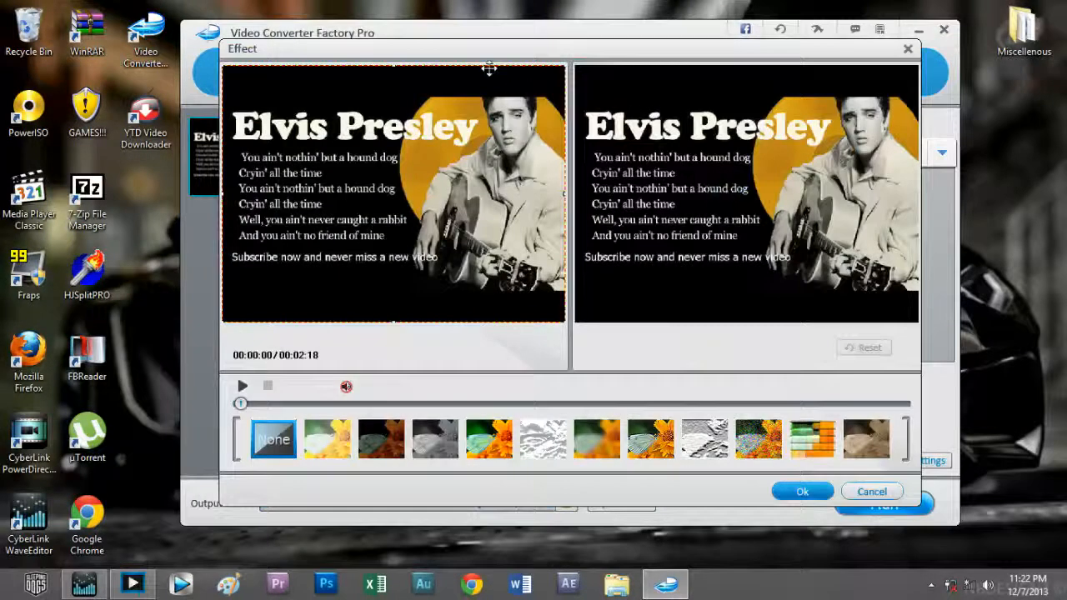
pyautogui.click(327, 439)
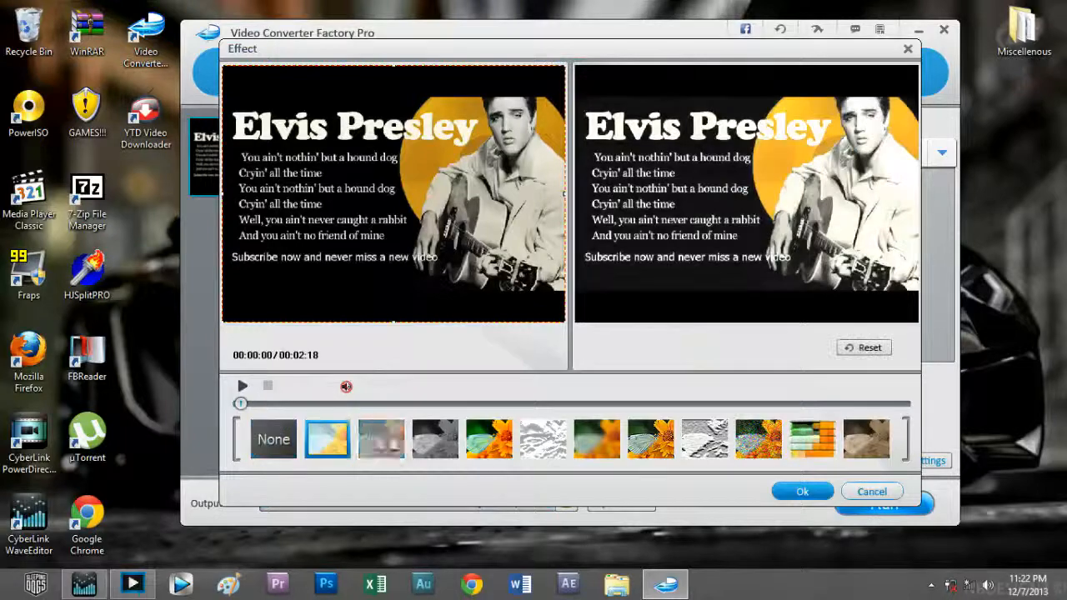
pyautogui.click(542, 438)
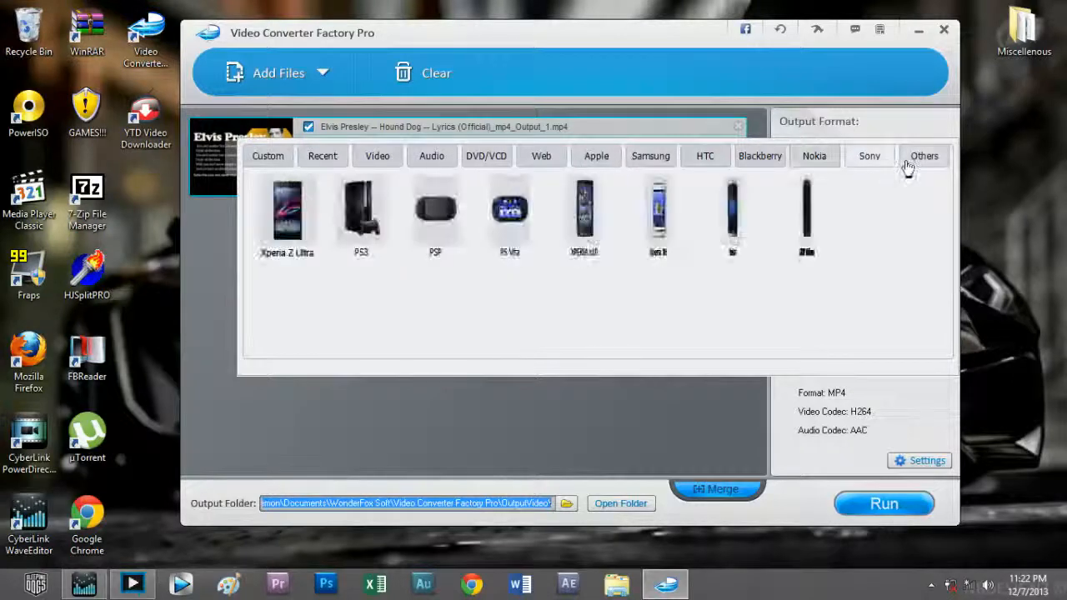
# Step: Browse the output format categories (audio, Apple, Samsung, Nokia, other devices, Web)
pyautogui.click(432, 156)
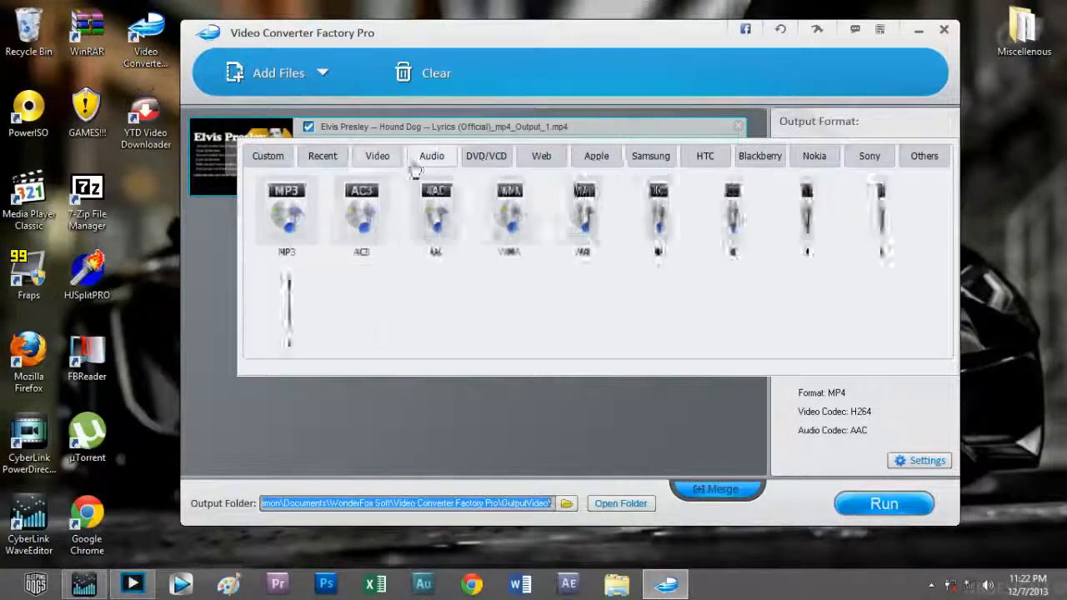
pyautogui.click(596, 156)
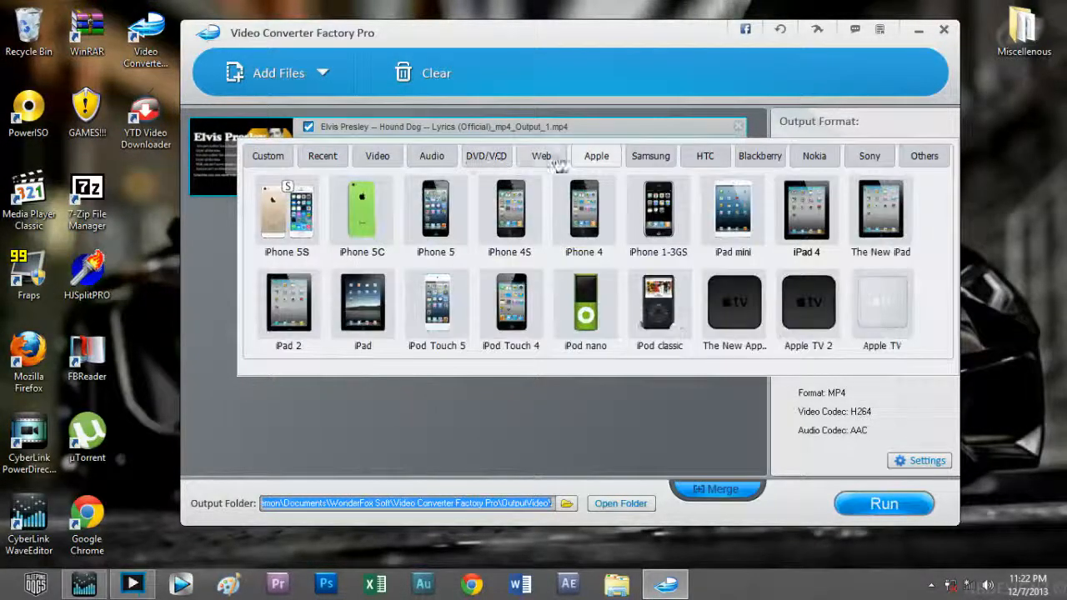
pyautogui.click(650, 155)
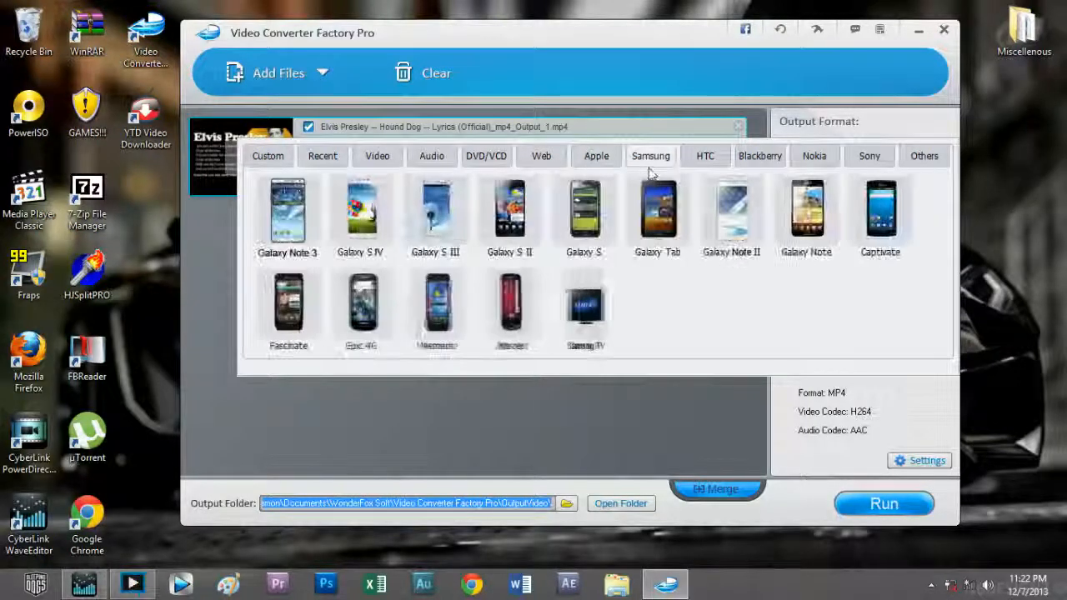
pyautogui.click(813, 156)
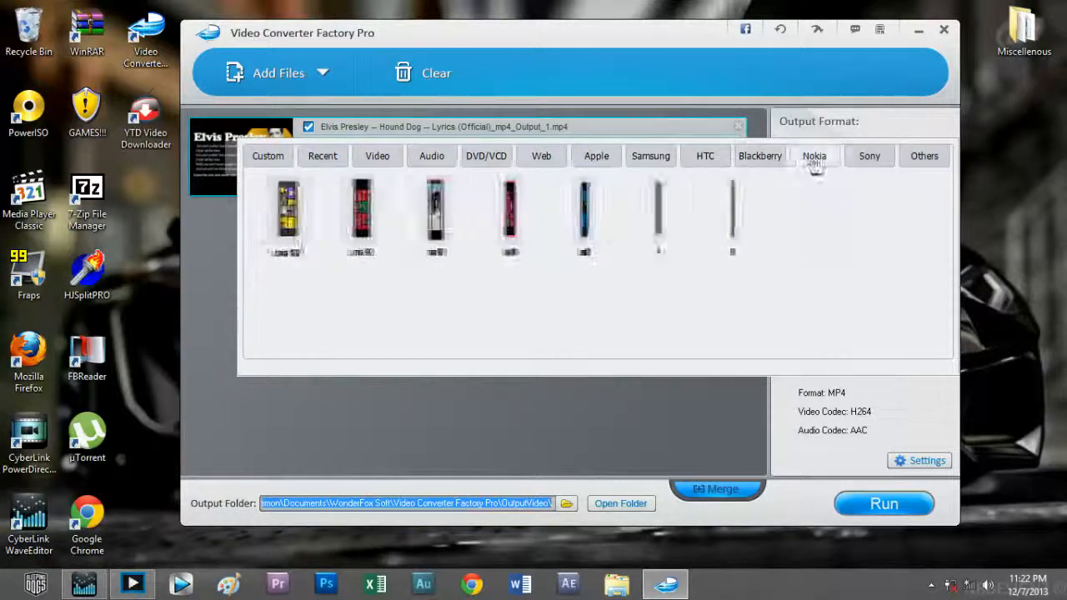
pyautogui.click(267, 155)
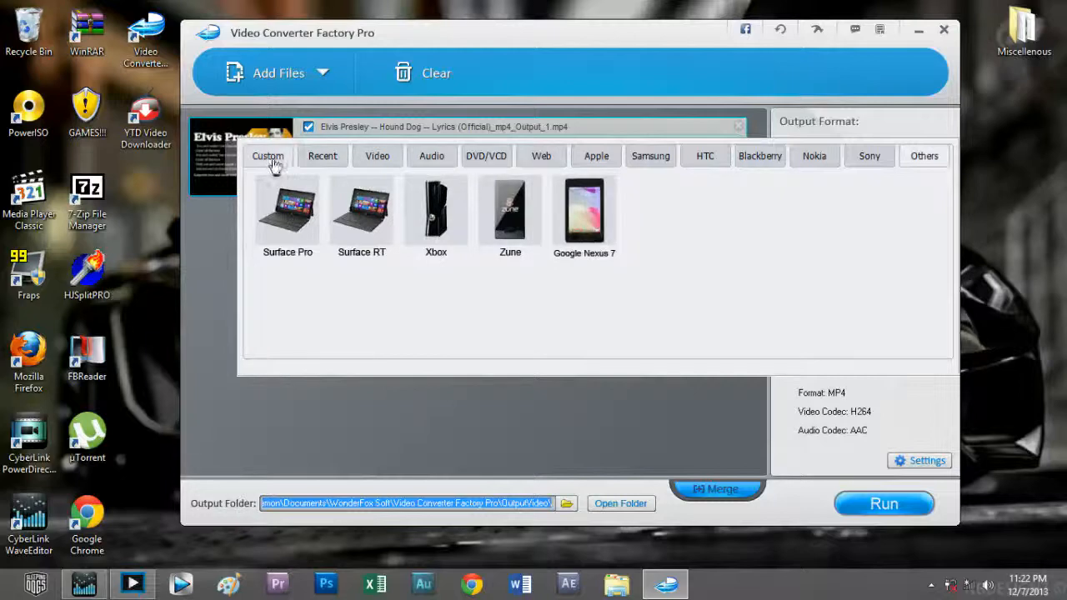
pyautogui.click(540, 156)
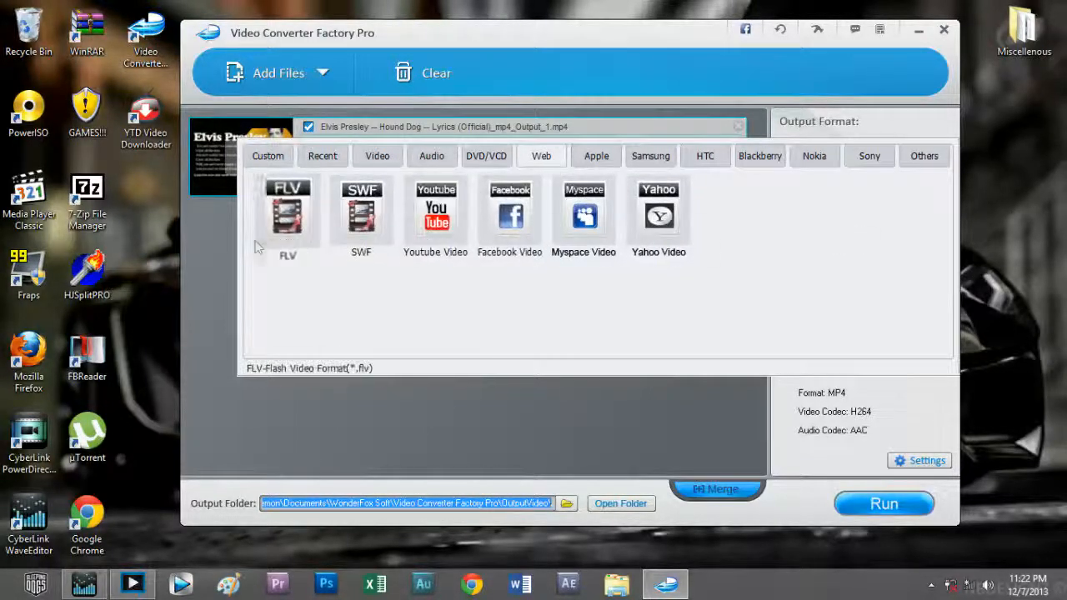
pyautogui.moveTo(400, 267)
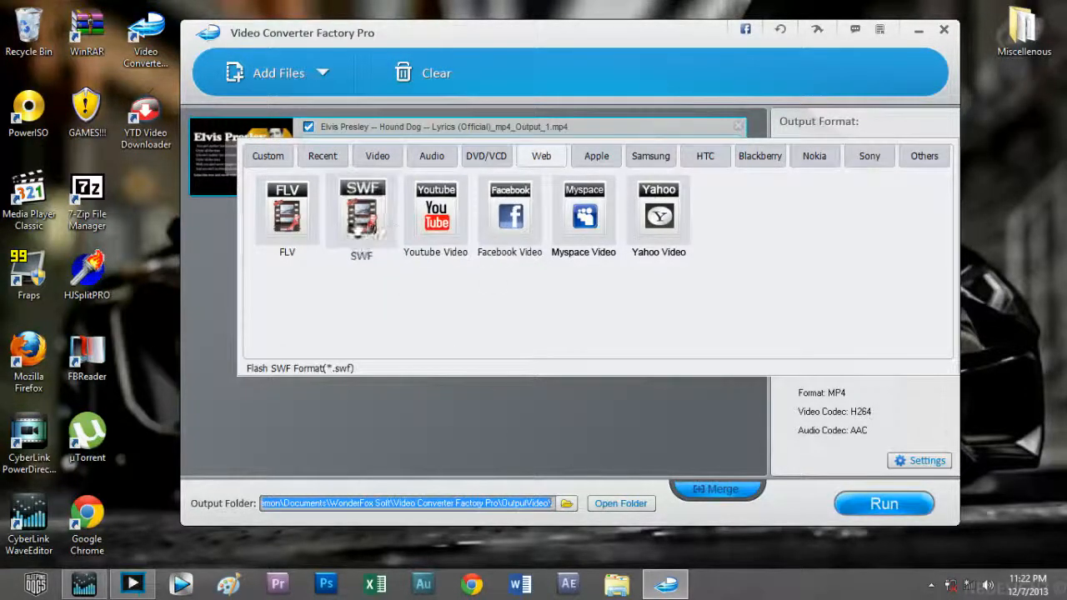
# Step: Choose Youtube Video from the Web category as the Hound Dog output format
pyautogui.click(435, 213)
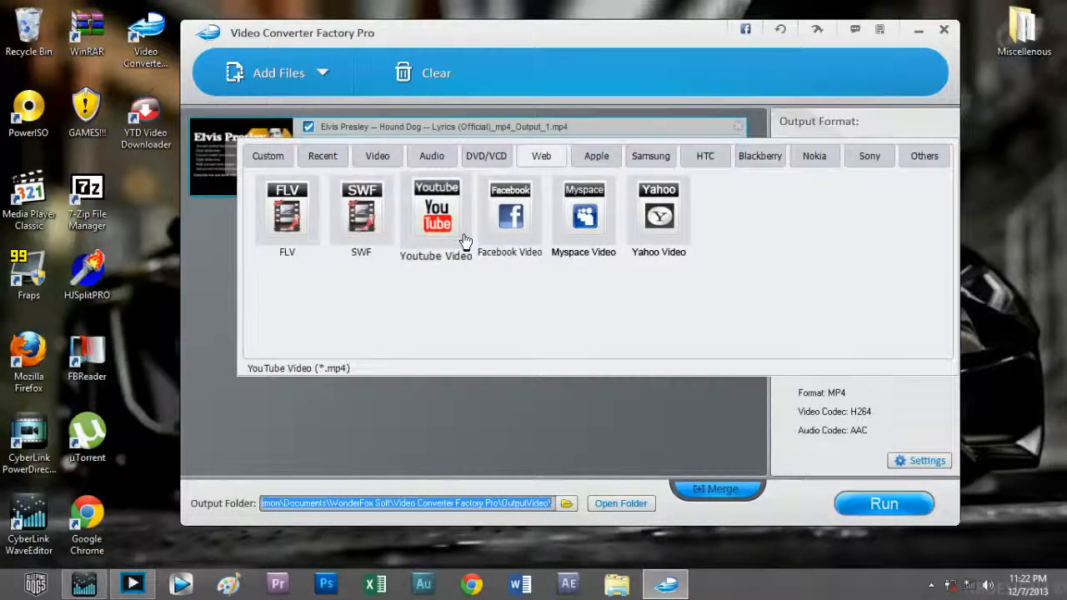
pyautogui.click(436, 213)
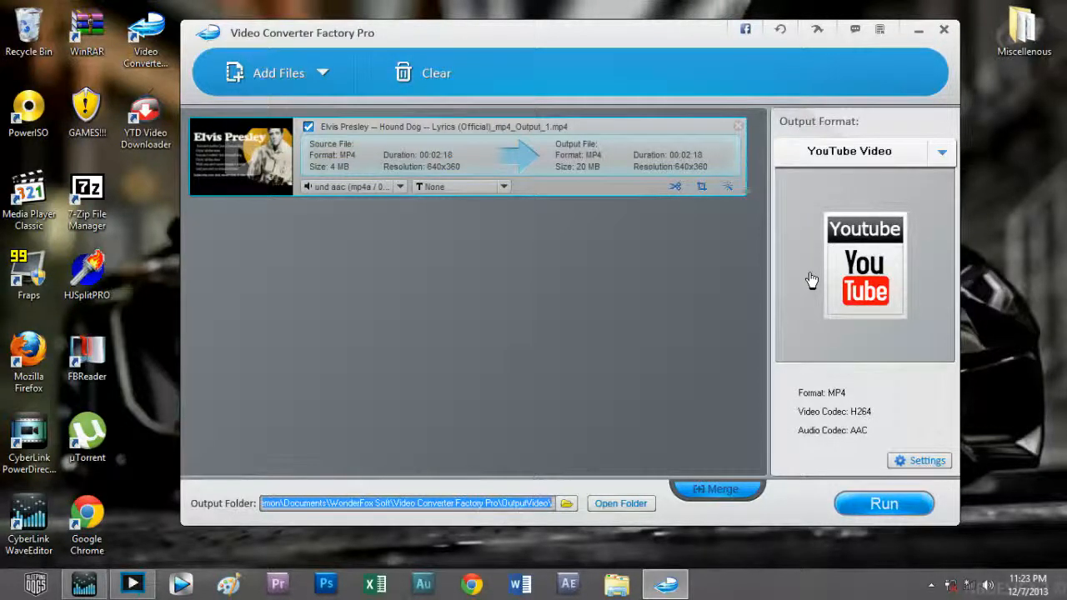
pyautogui.moveTo(942, 485)
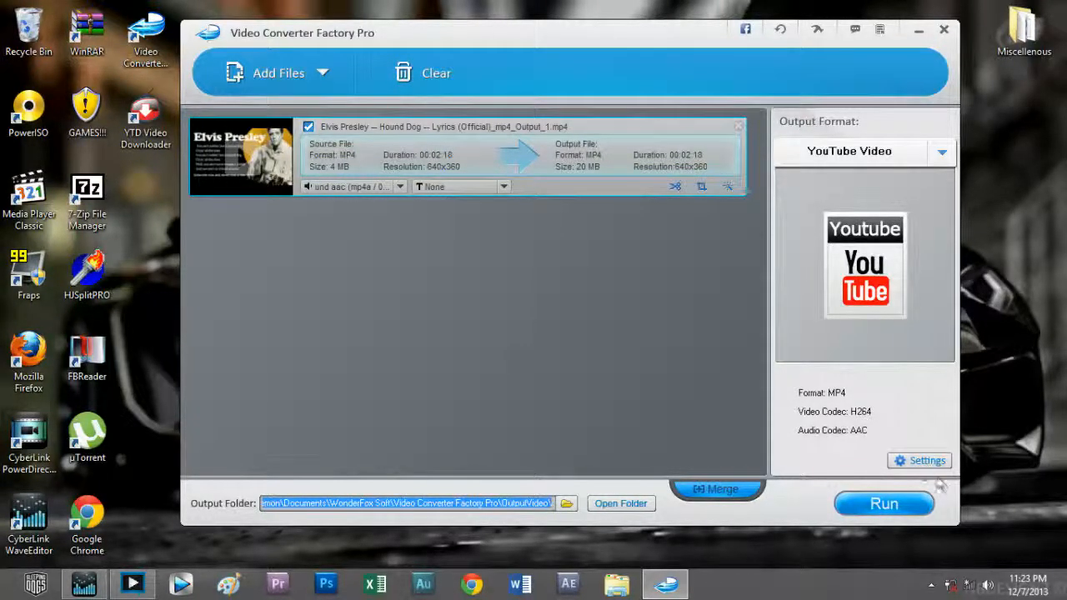
# Step: In the YouTube Video settings, try video bit rates and set 1500 kbps
pyautogui.click(919, 460)
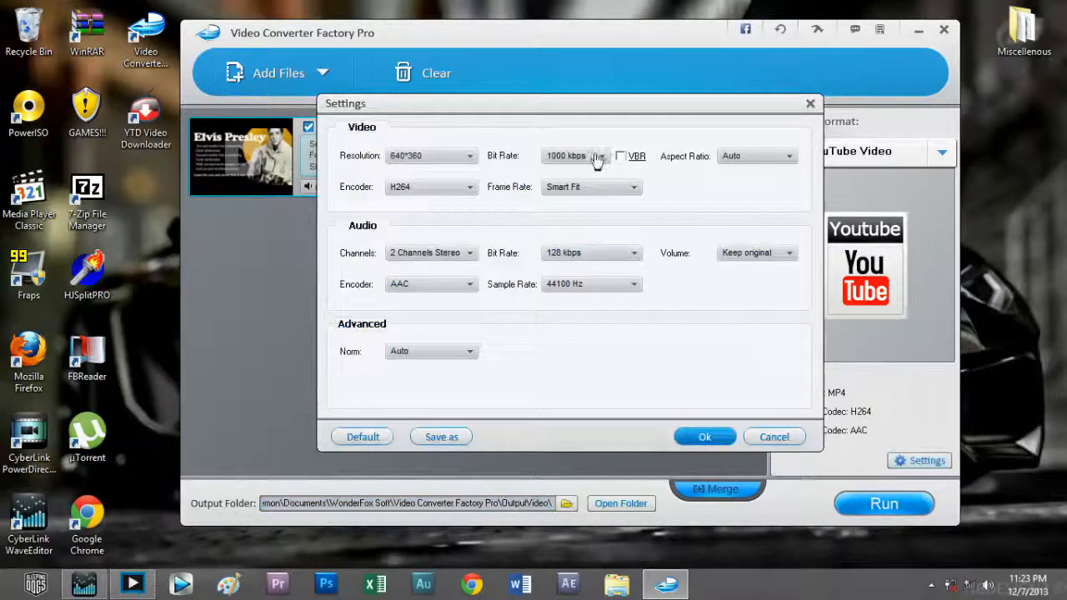
pyautogui.click(598, 156)
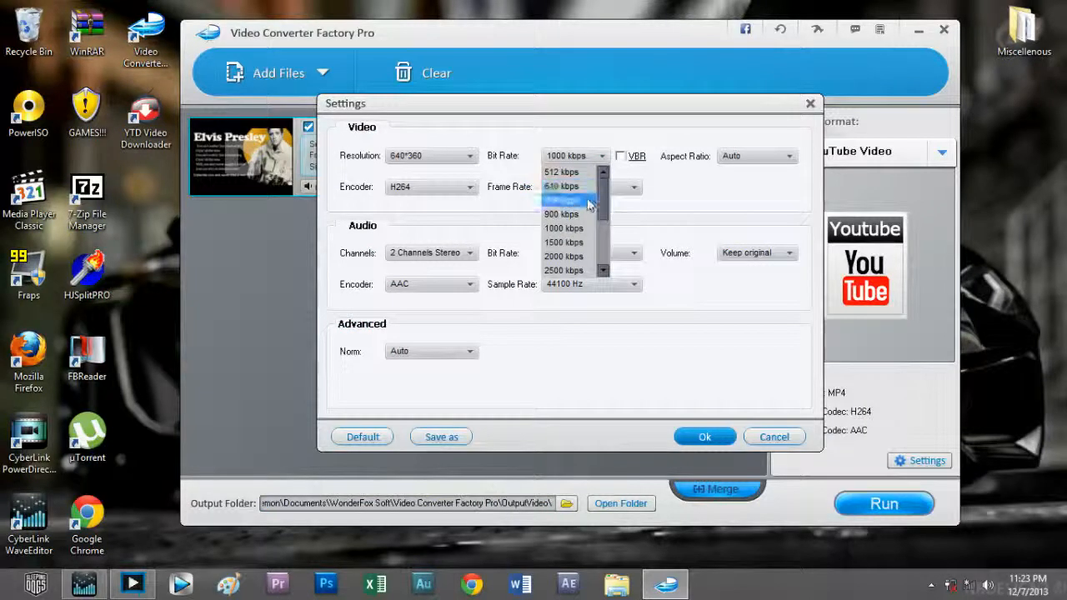
pyautogui.moveTo(564, 200)
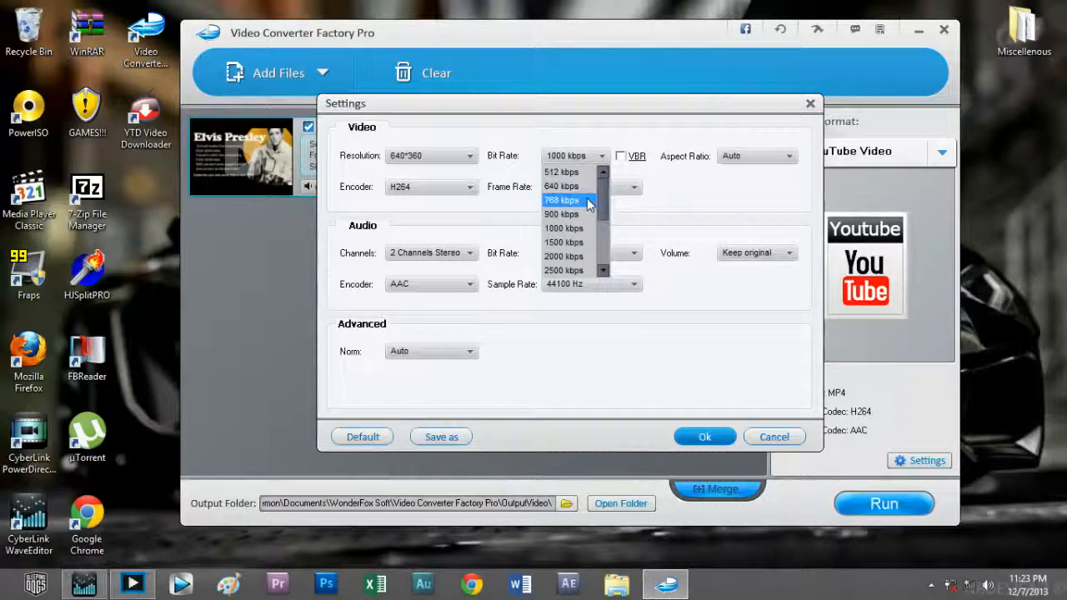
pyautogui.click(561, 172)
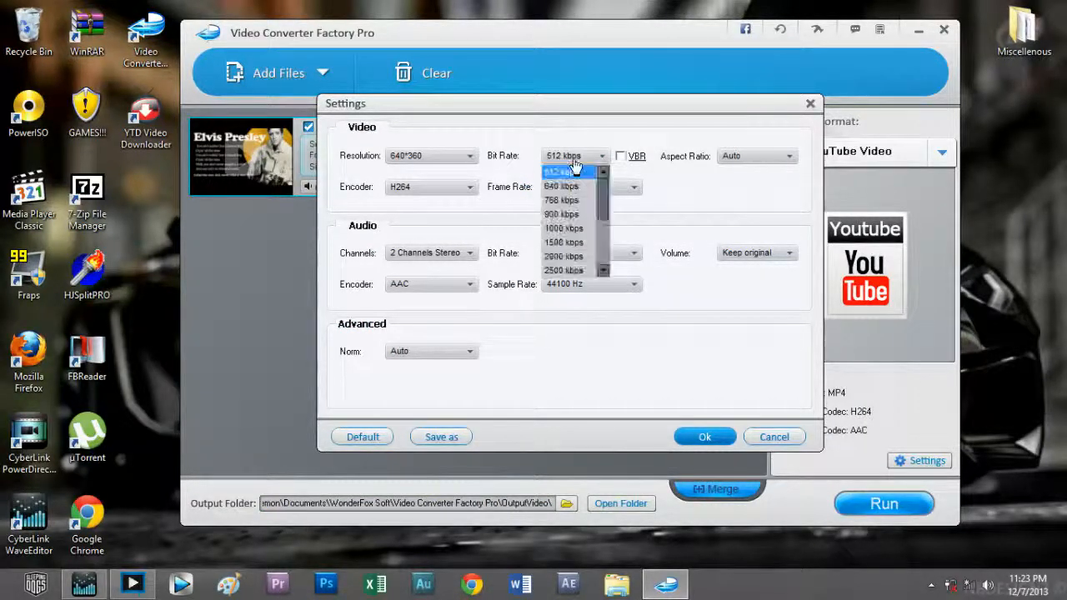
pyautogui.click(564, 227)
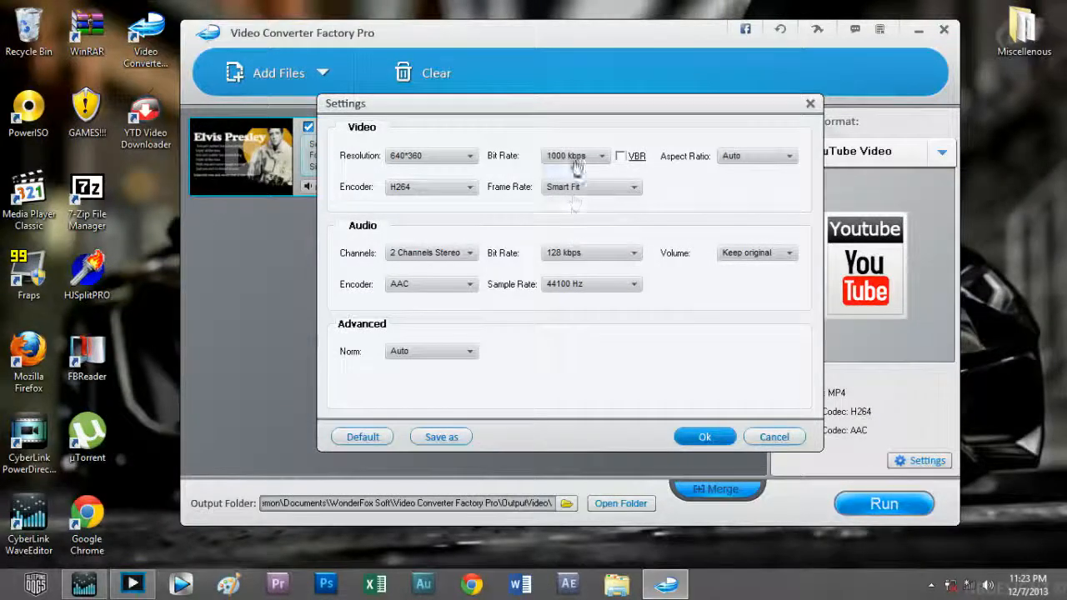
pyautogui.click(602, 156)
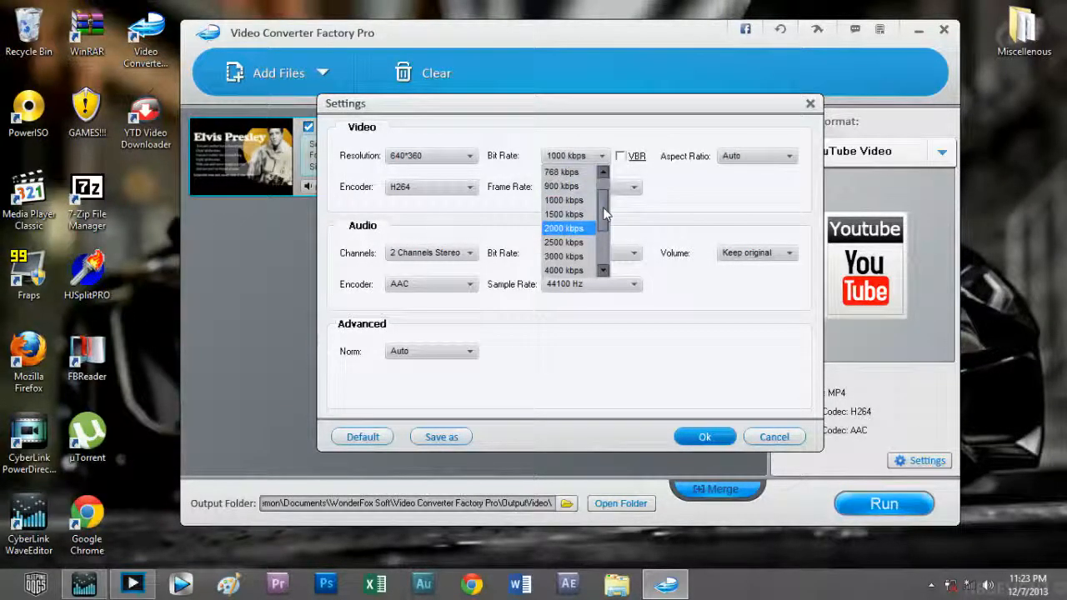
pyautogui.moveTo(563, 214)
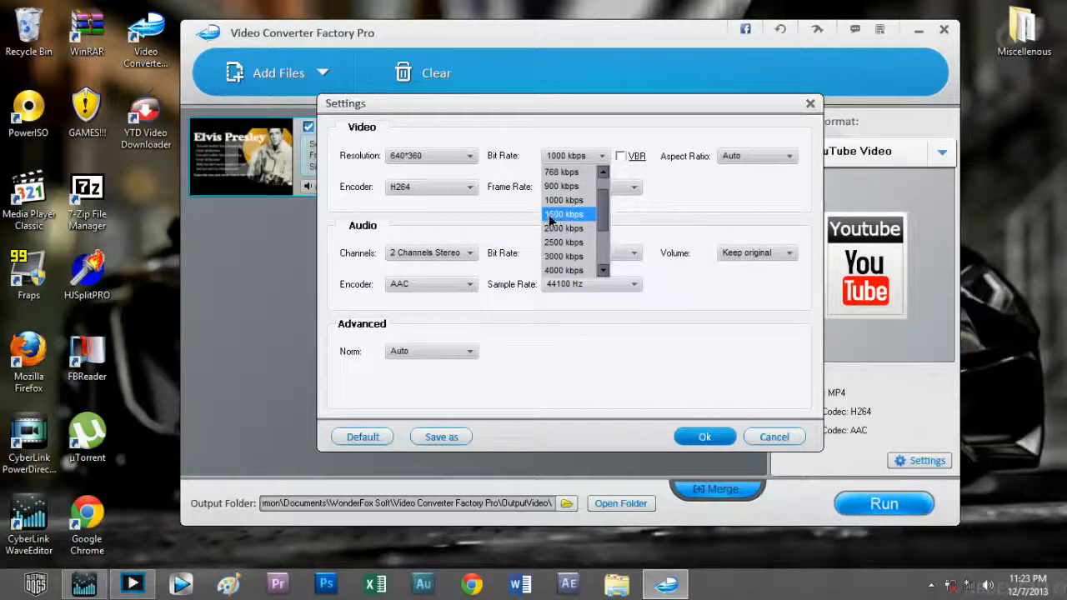
pyautogui.click(563, 215)
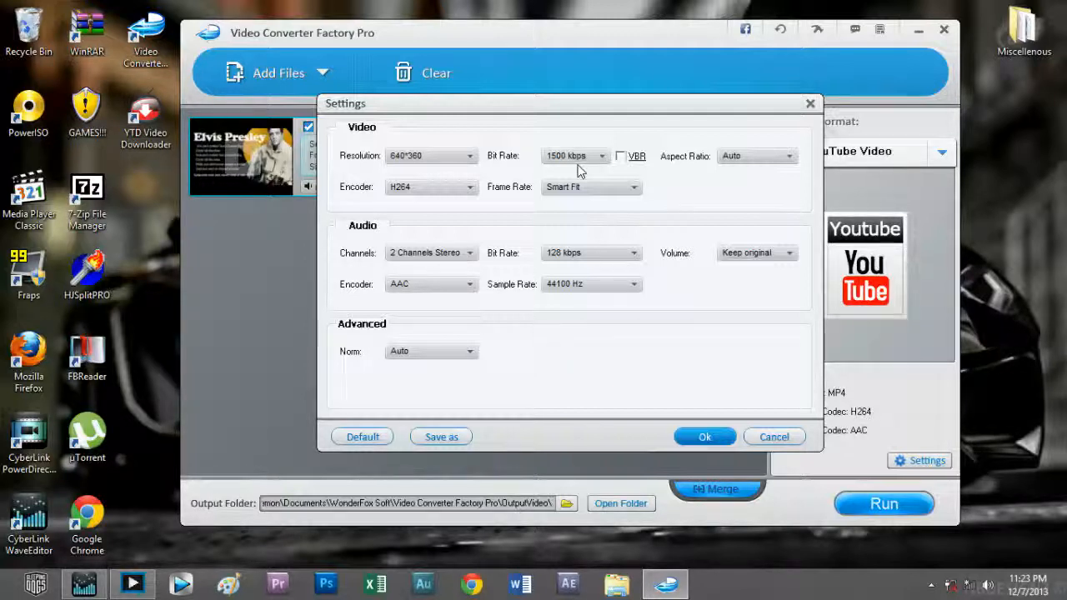
# Step: Revisit the bit rate choices, close and reopen Settings, and keep the video bit rate at 1500 kbps
pyautogui.click(600, 156)
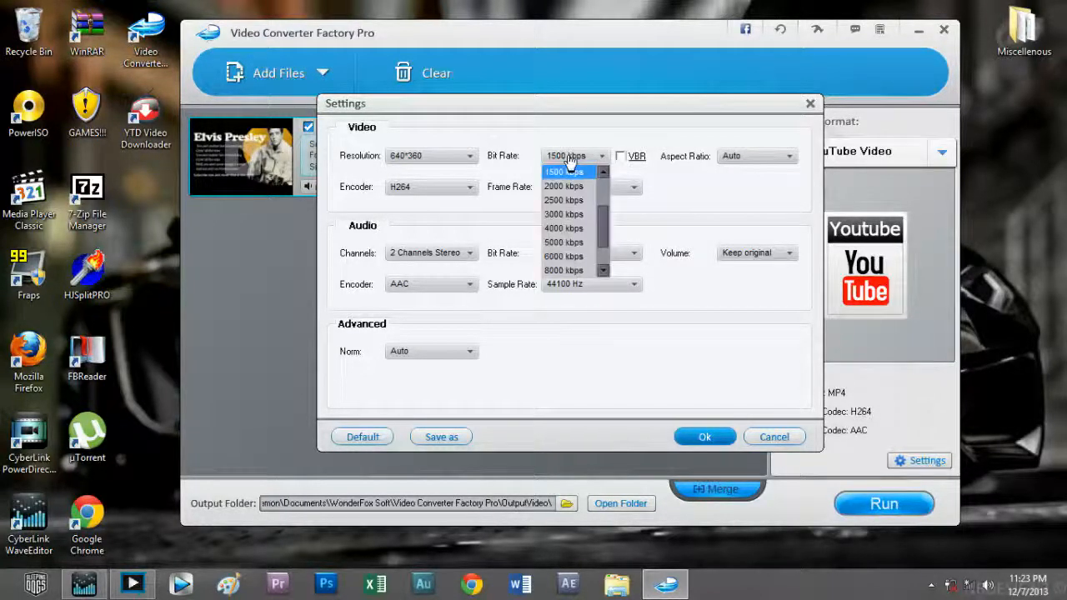
pyautogui.click(562, 172)
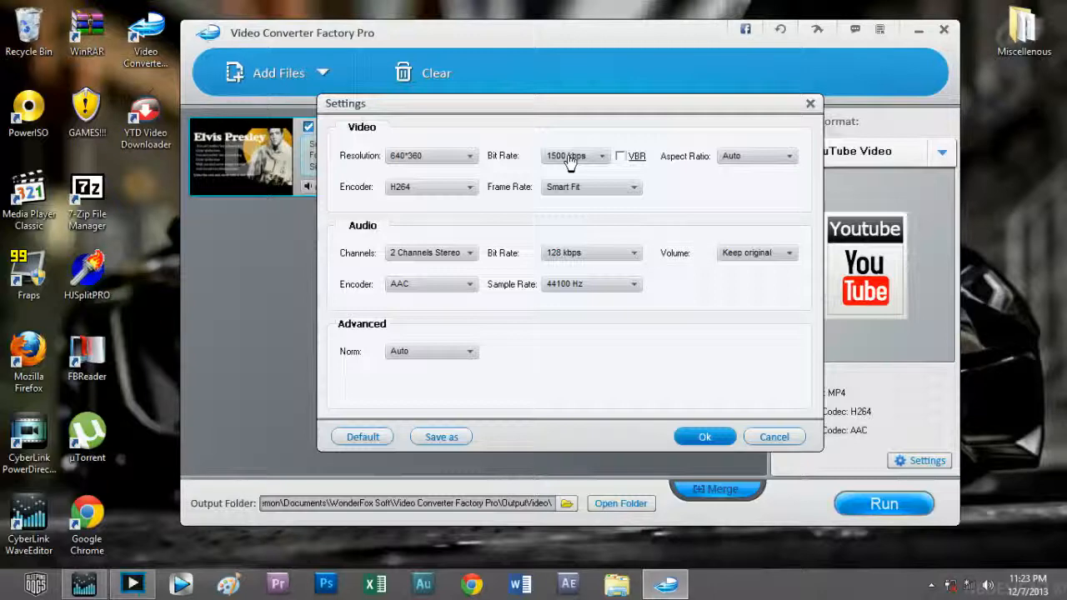
pyautogui.moveTo(574, 300)
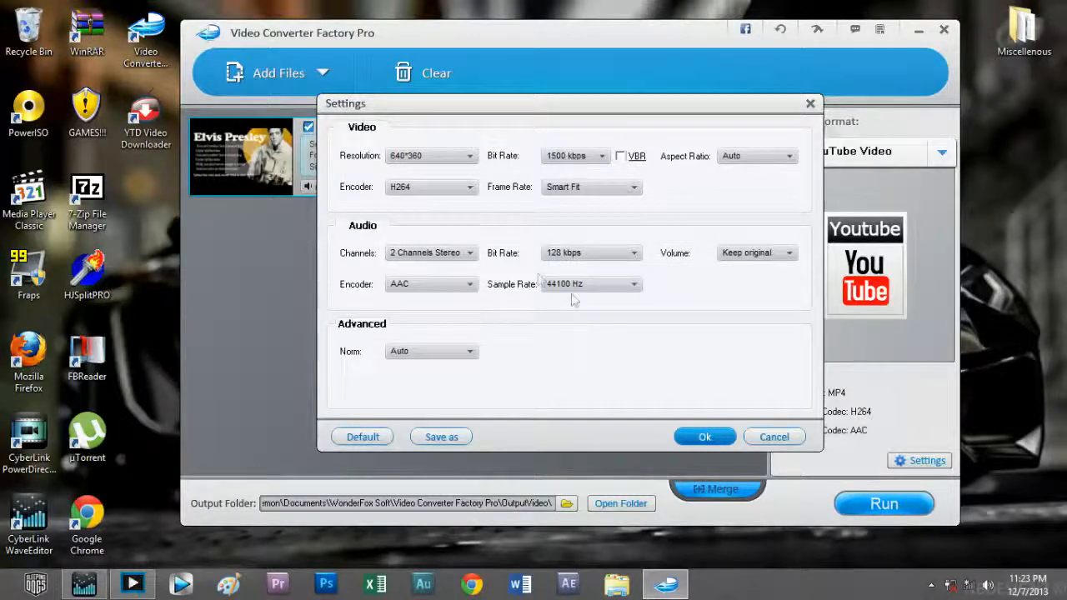
pyautogui.click(704, 436)
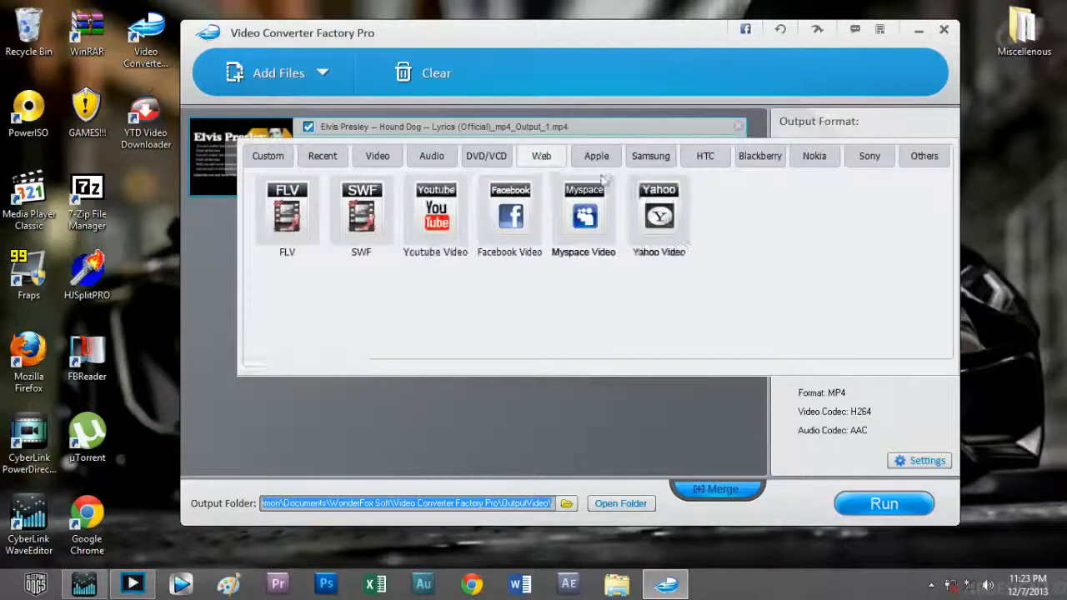
pyautogui.click(918, 460)
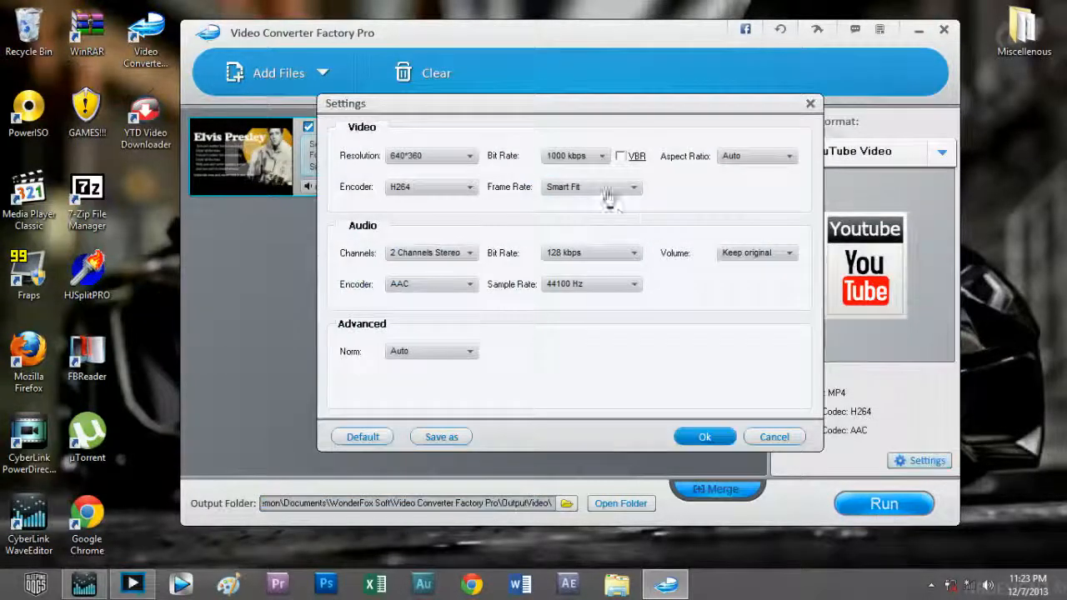
pyautogui.click(575, 156)
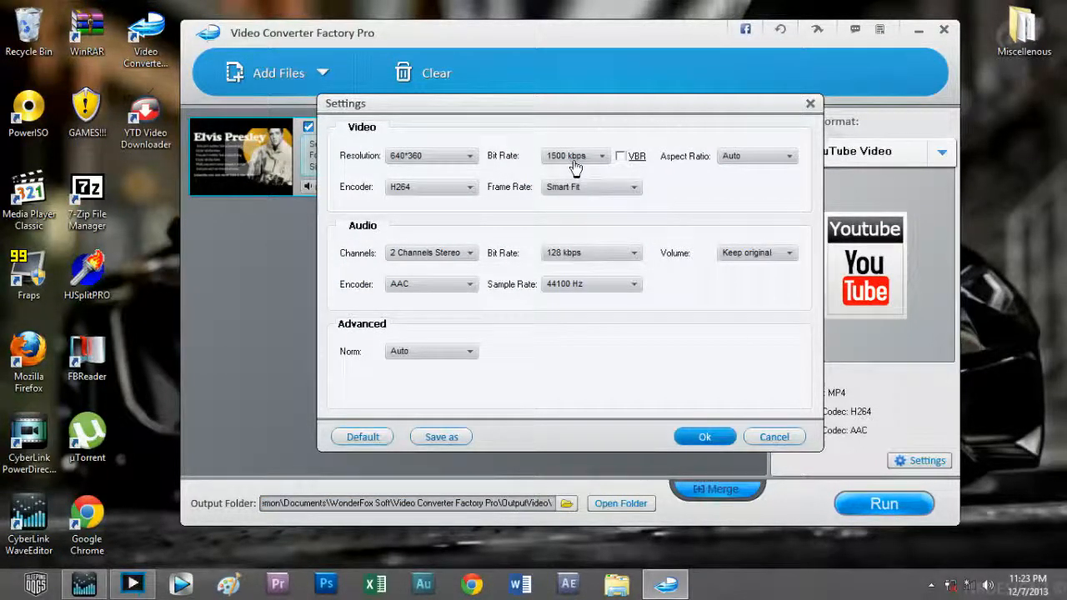
pyautogui.moveTo(596, 181)
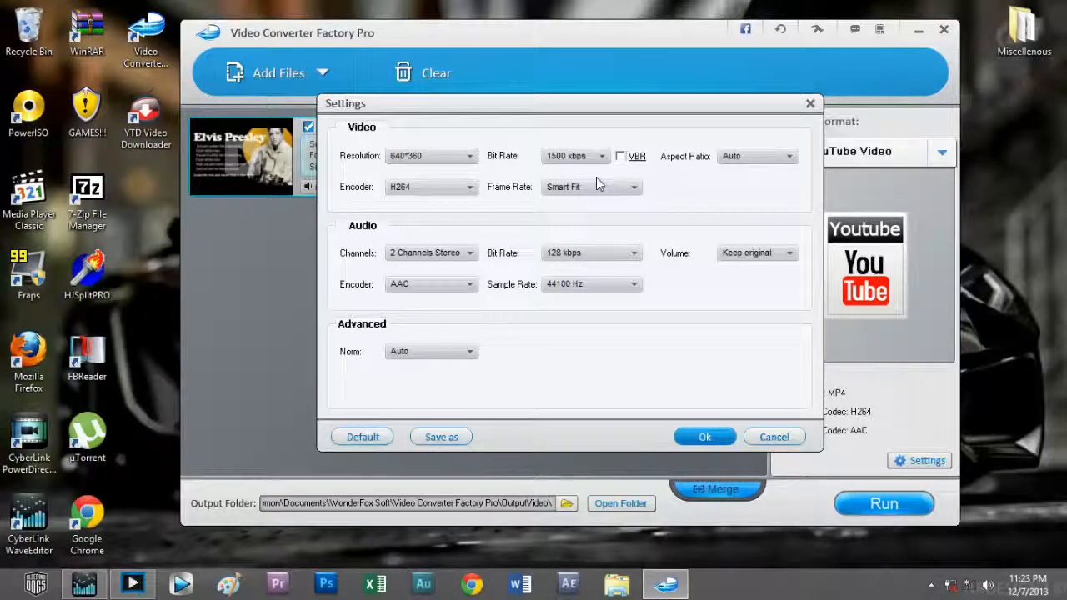
pyautogui.moveTo(586, 165)
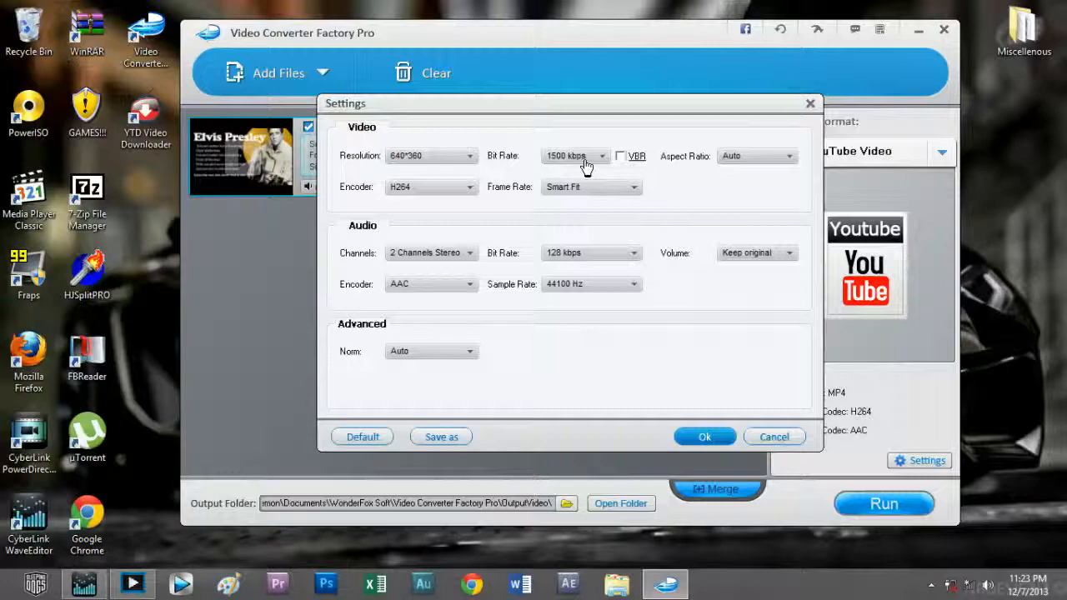
# Step: Save the 1500 kbps YouTube settings as a named custom profile and apply them
pyautogui.click(441, 435)
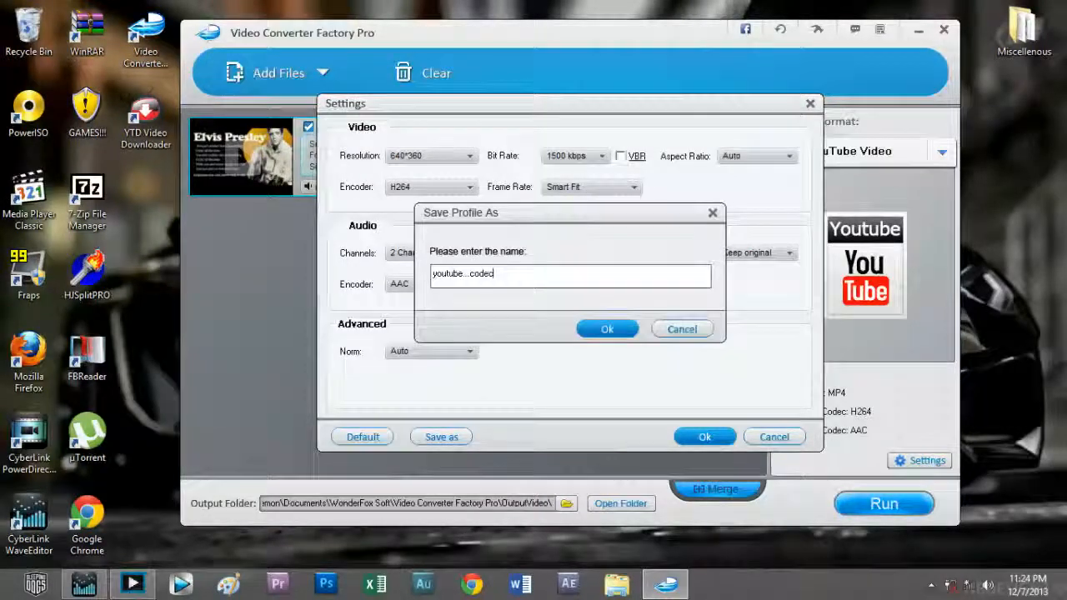
pyautogui.click(607, 329)
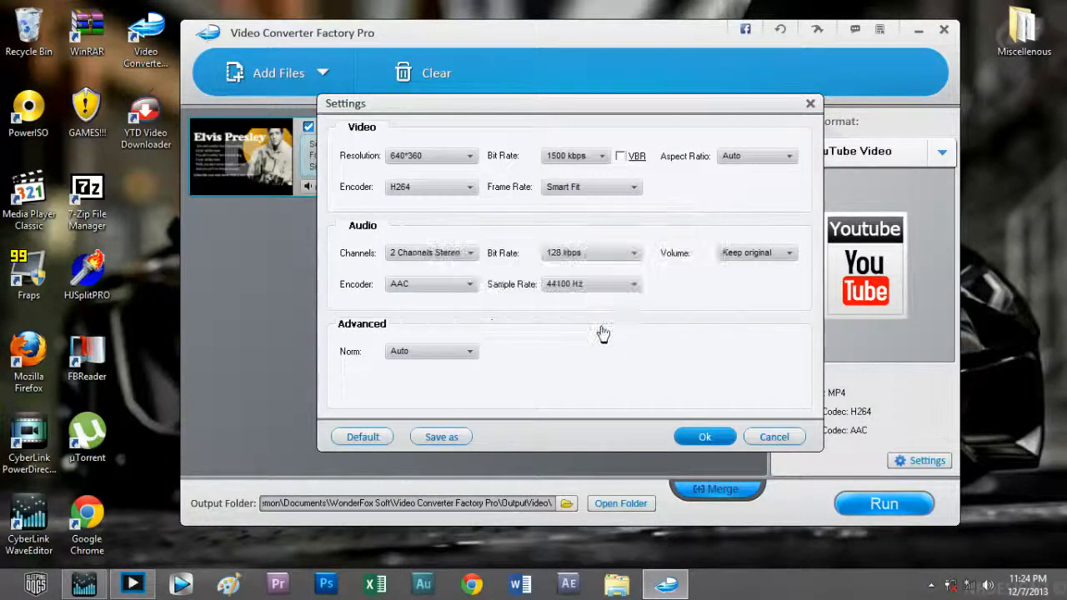
pyautogui.click(704, 436)
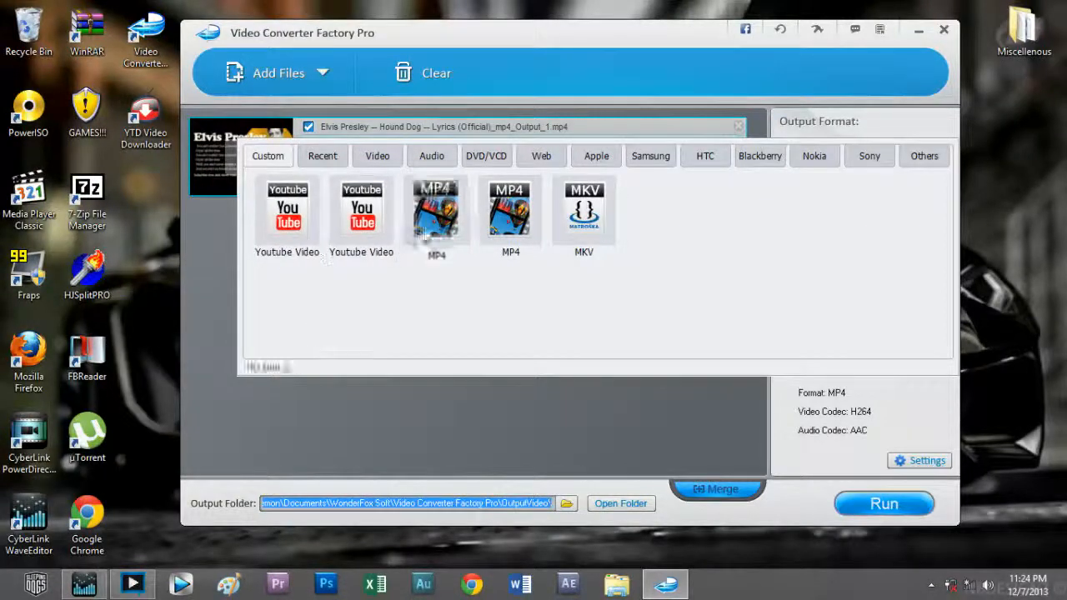
pyautogui.moveTo(361, 213)
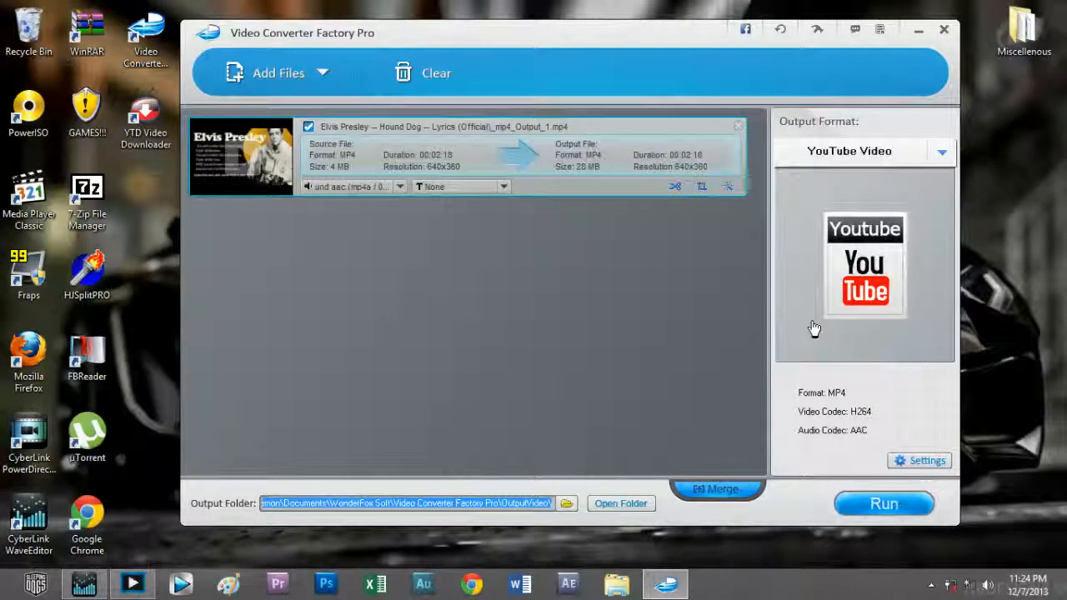
pyautogui.moveTo(771, 304)
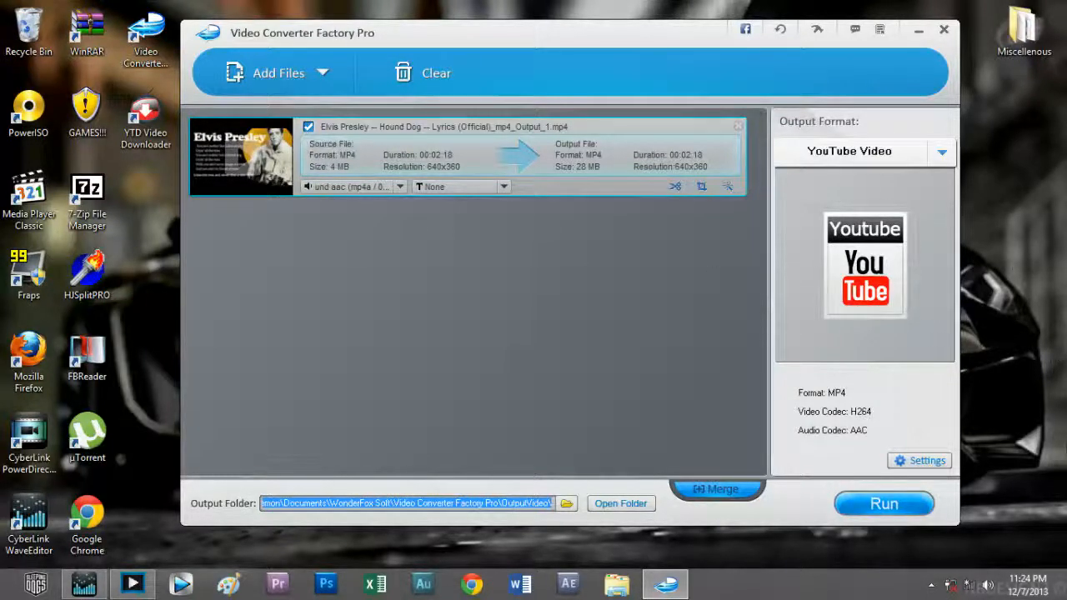
pyautogui.moveTo(696, 360)
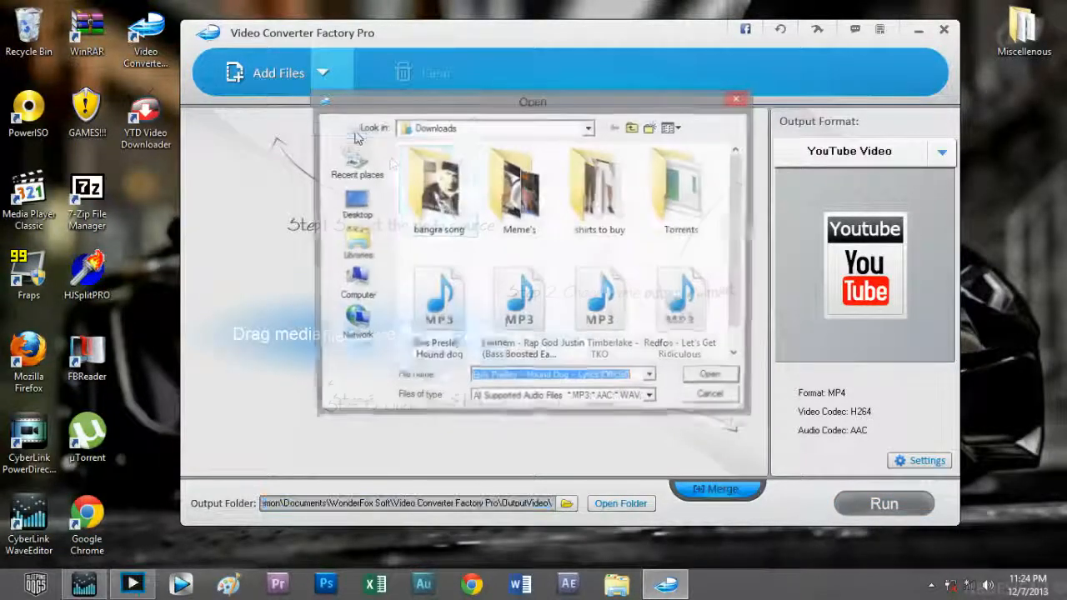
# Step: Add the Justin Timberlake TKO MP3 and the Hound Dog video from Downloads to the list
pyautogui.click(683, 275)
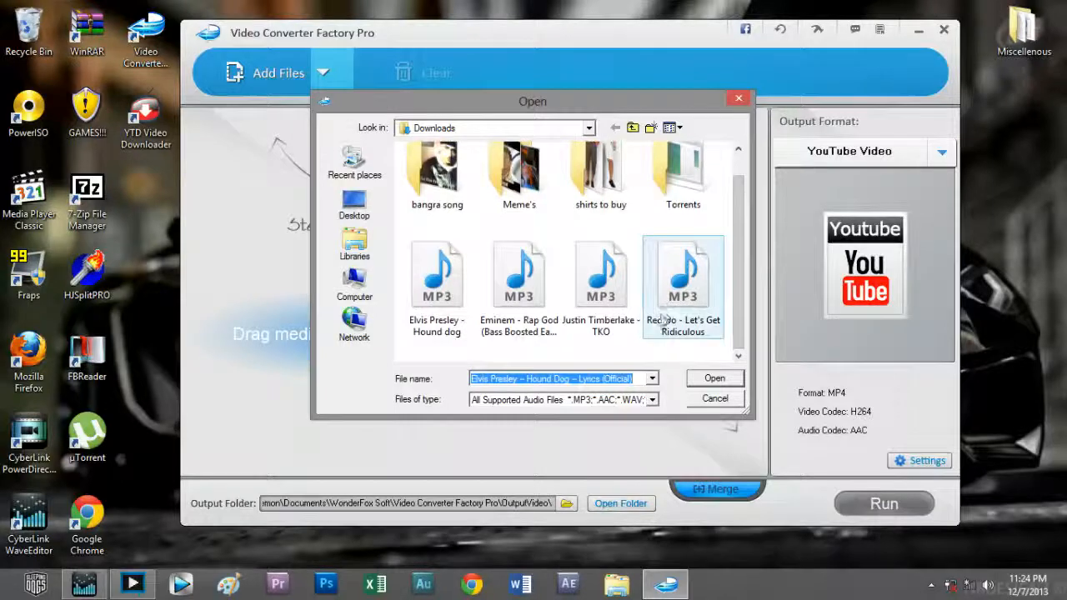
pyautogui.click(714, 378)
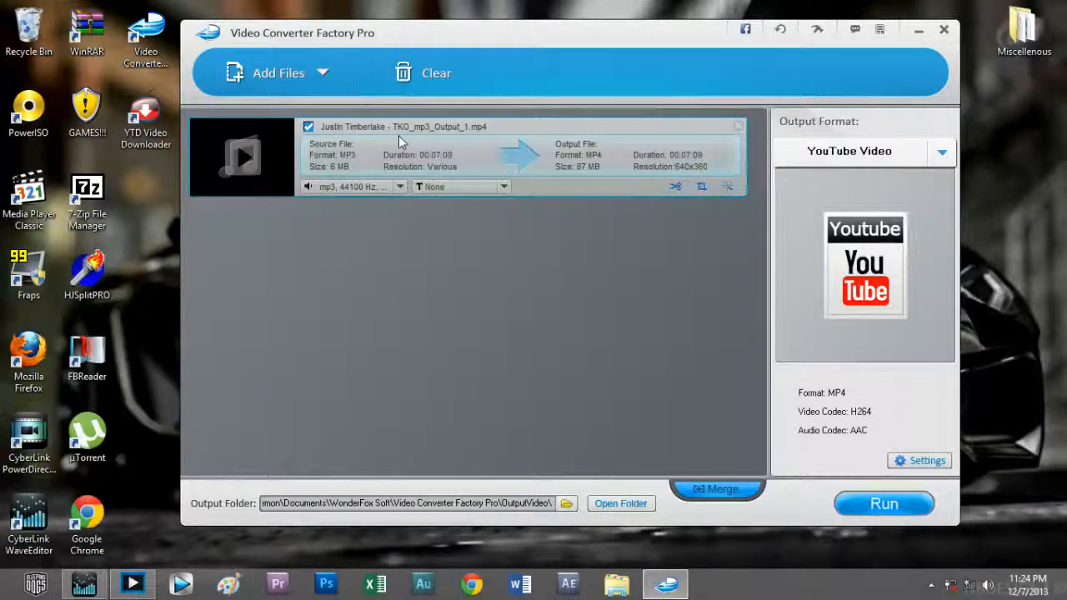
pyautogui.click(278, 72)
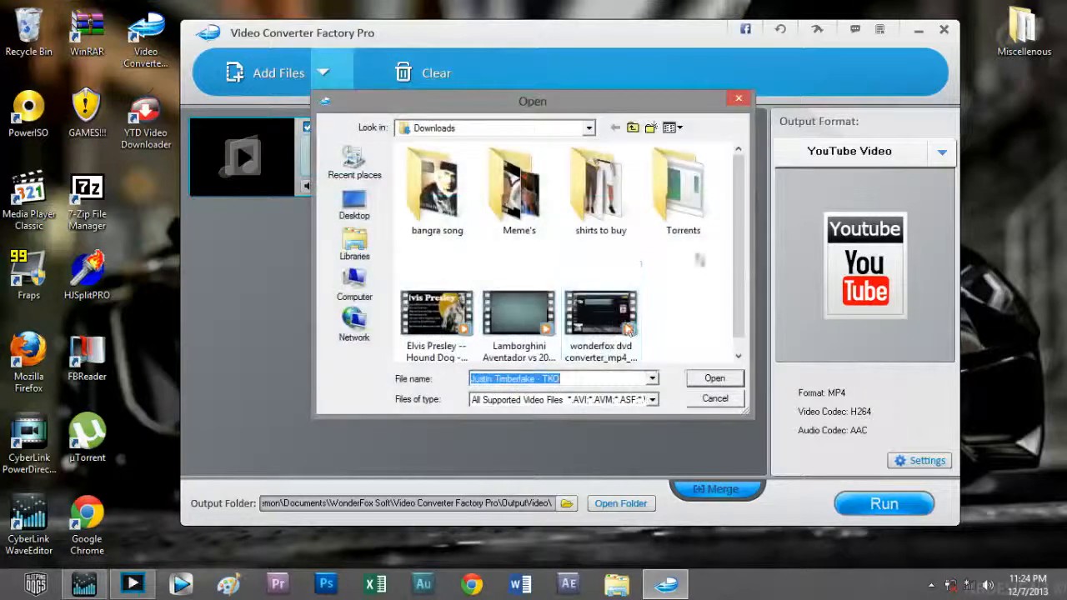
pyautogui.click(435, 312)
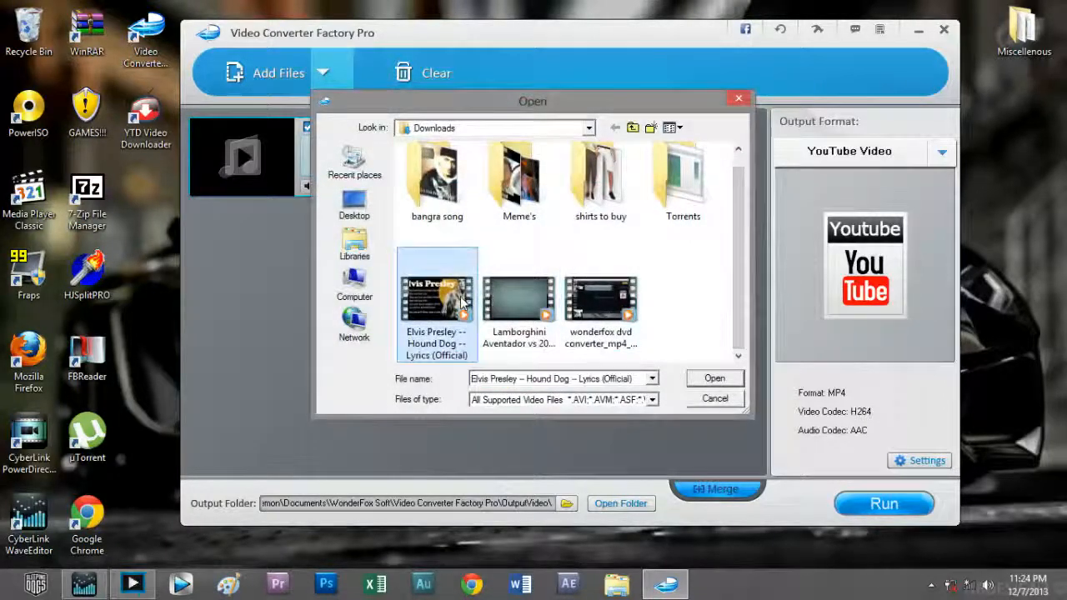
pyautogui.click(713, 378)
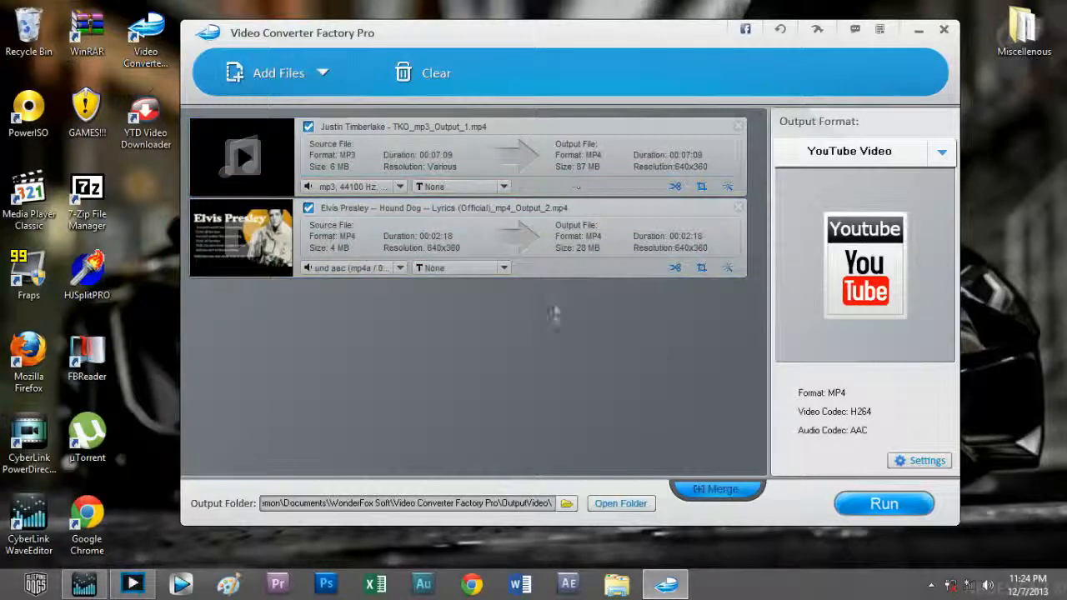
pyautogui.moveTo(584, 353)
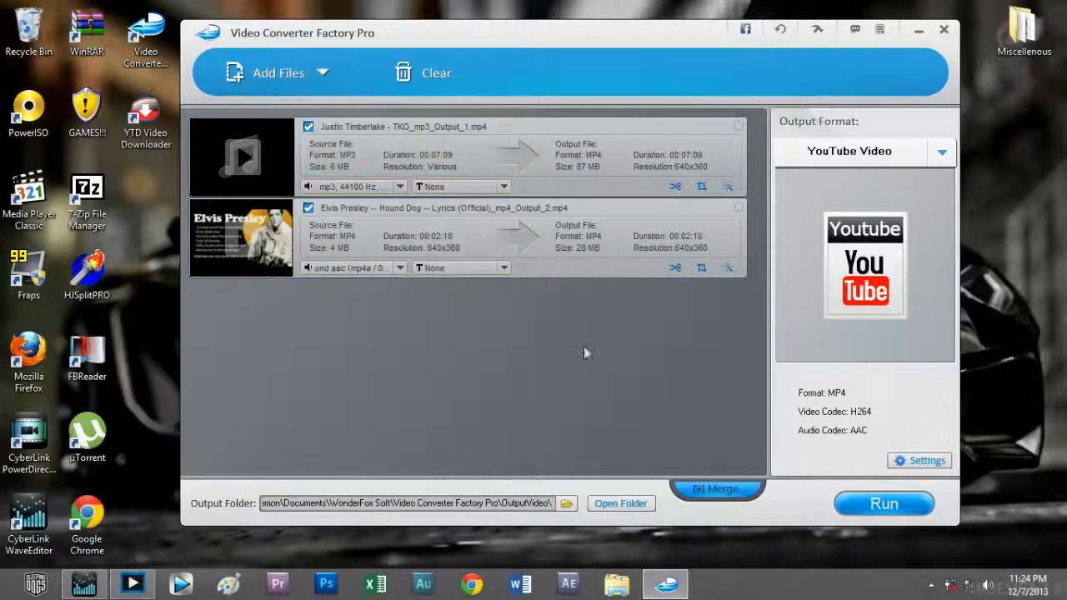
# Step: In the Merge dialog, create a merge item with both clips and confirm it
pyautogui.click(714, 489)
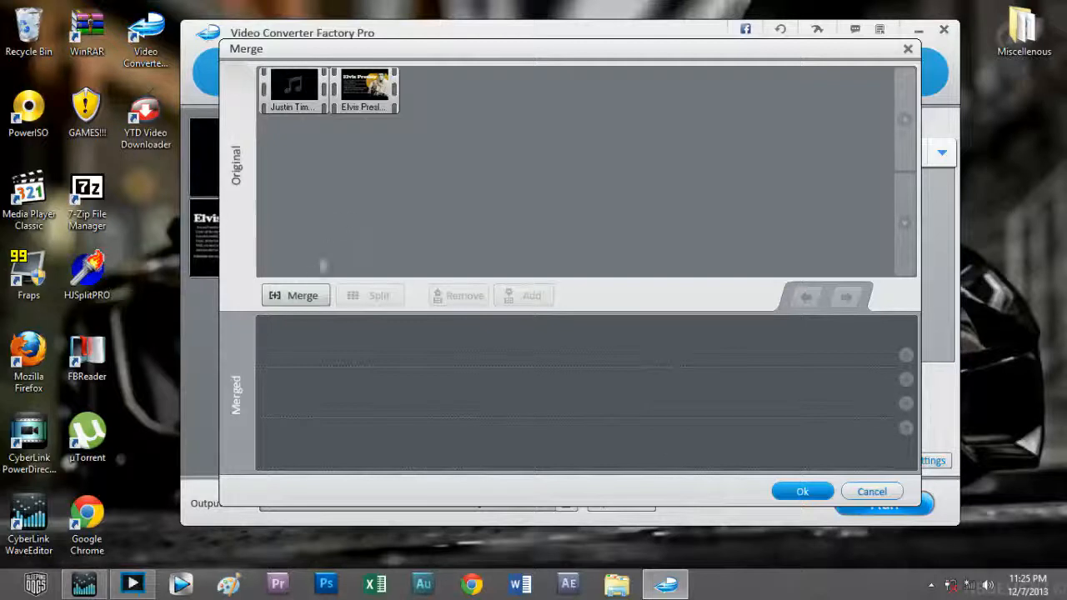
pyautogui.click(296, 295)
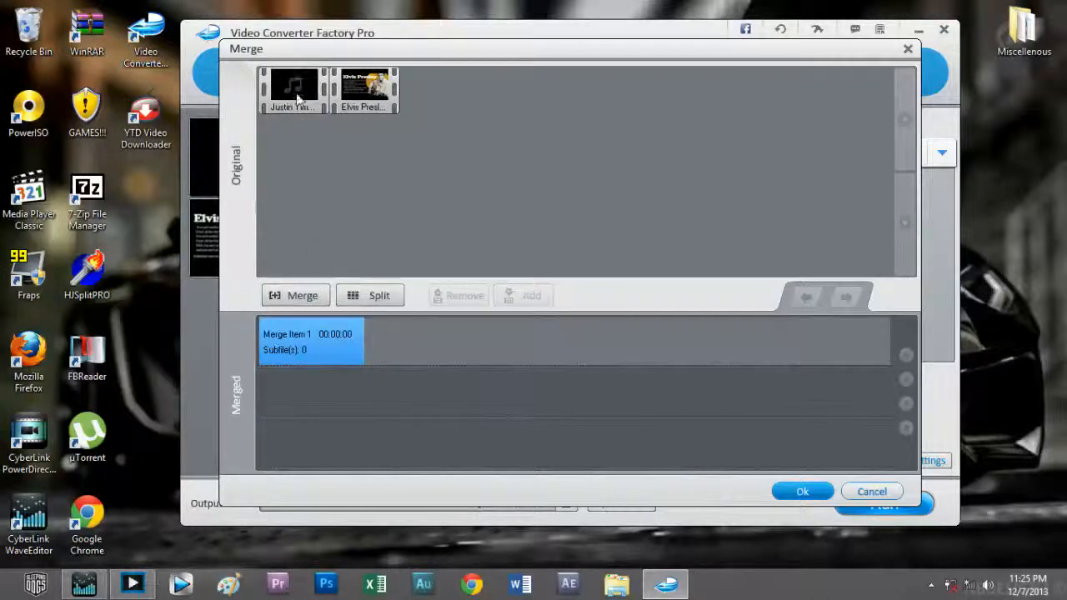
pyautogui.click(523, 295)
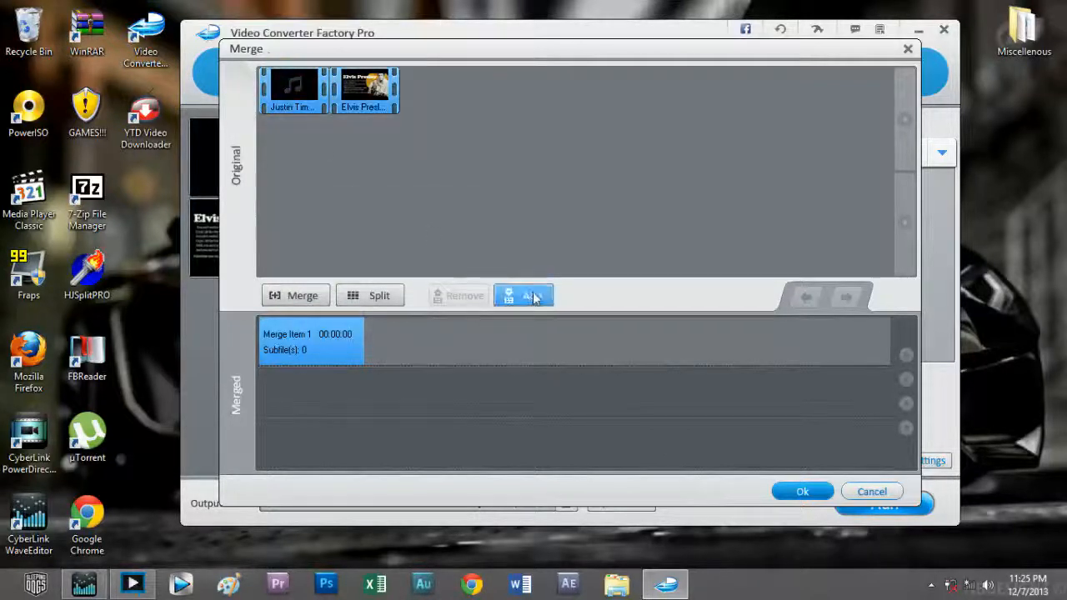
pyautogui.click(523, 295)
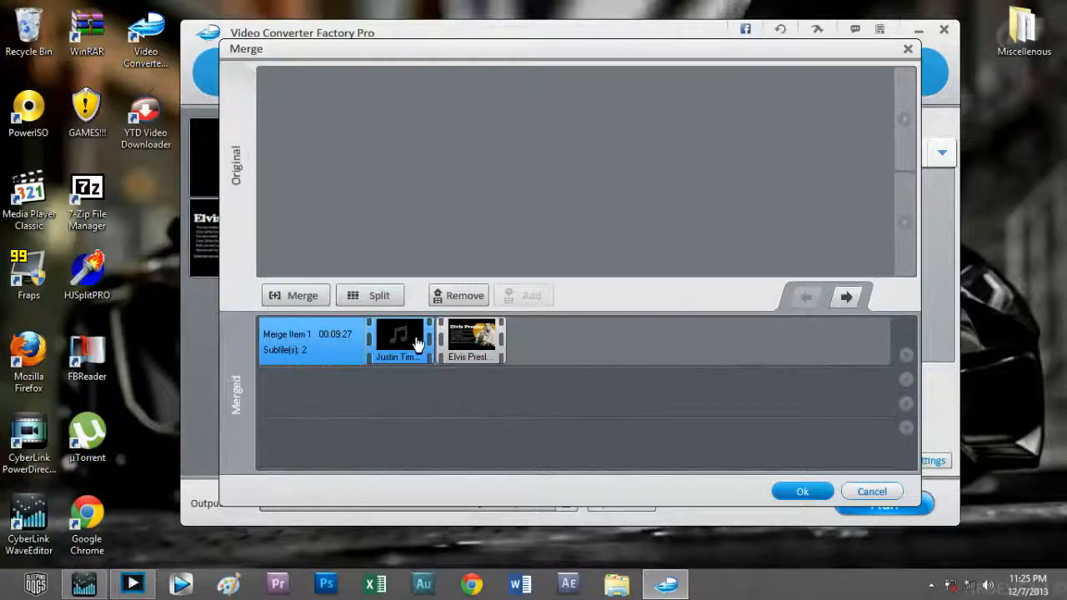
pyautogui.moveTo(485, 85)
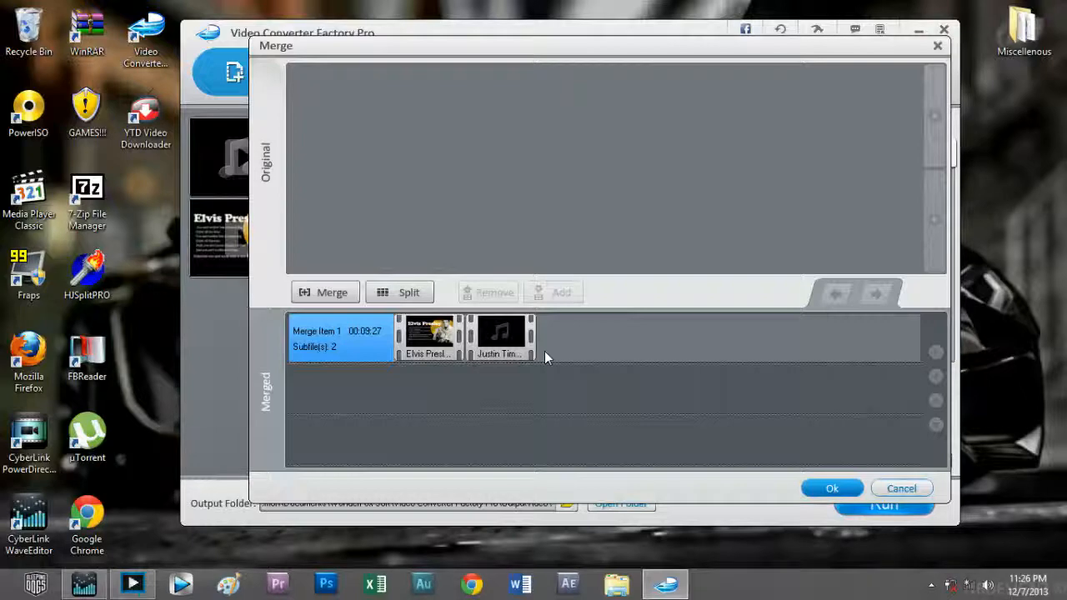
pyautogui.click(501, 337)
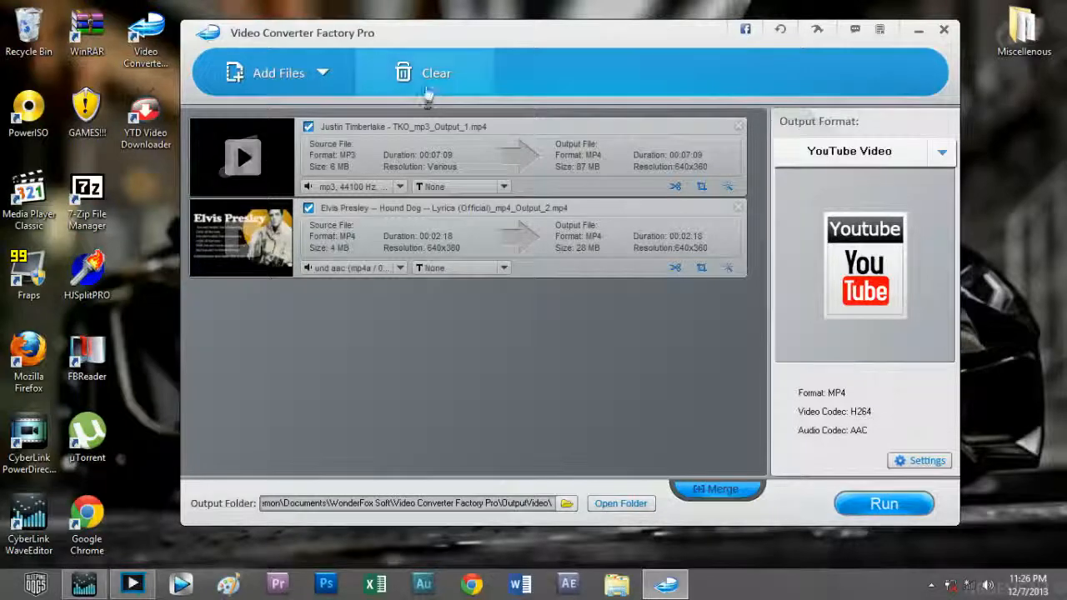
# Step: Clear all files from the conversion list
pyautogui.click(425, 72)
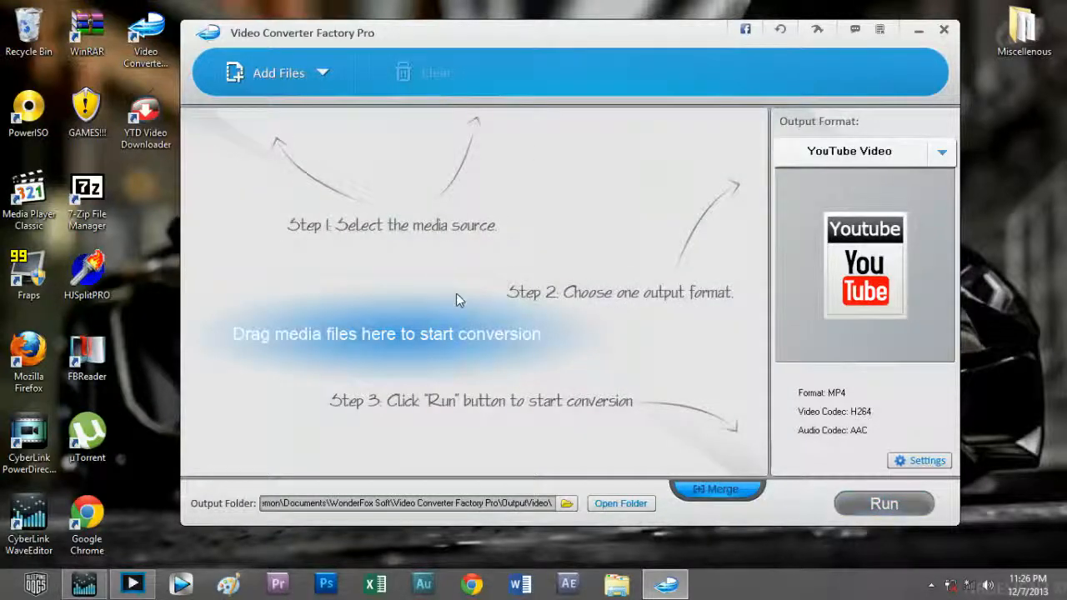